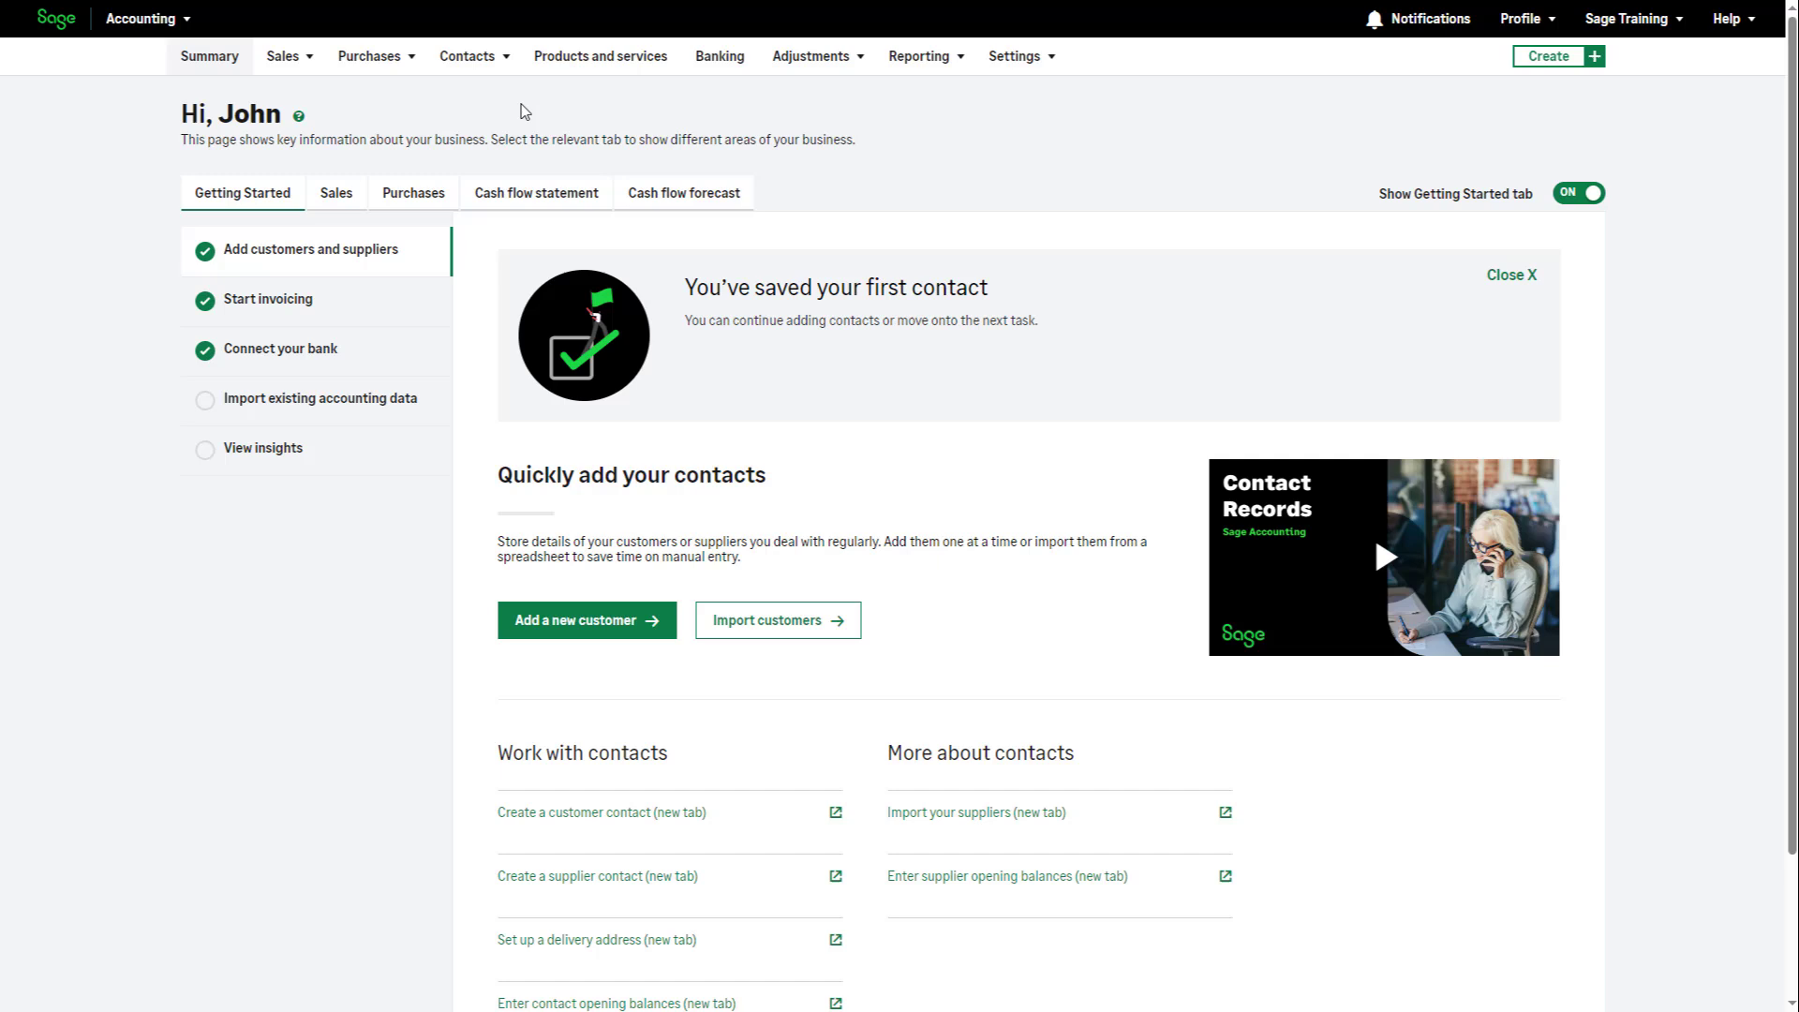
Go to Contacts > Customers and show the import/export options beside New Customer.
left_click(468, 55)
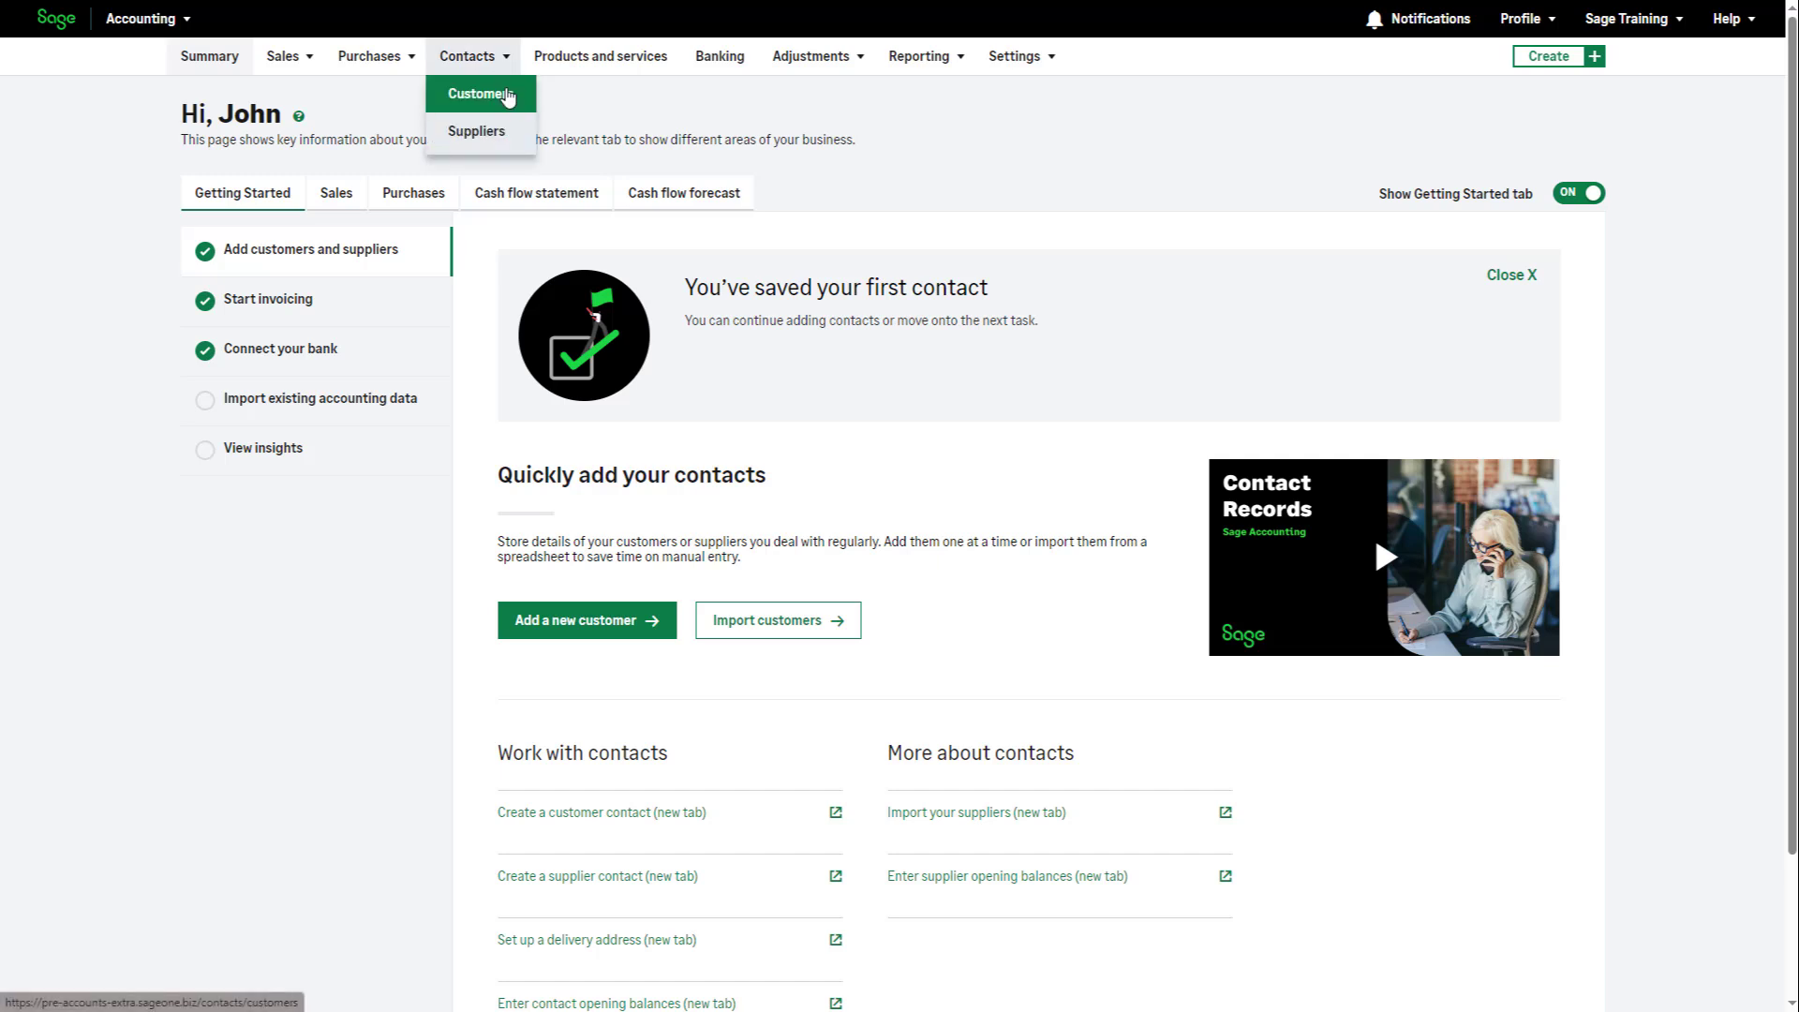
left_click(479, 94)
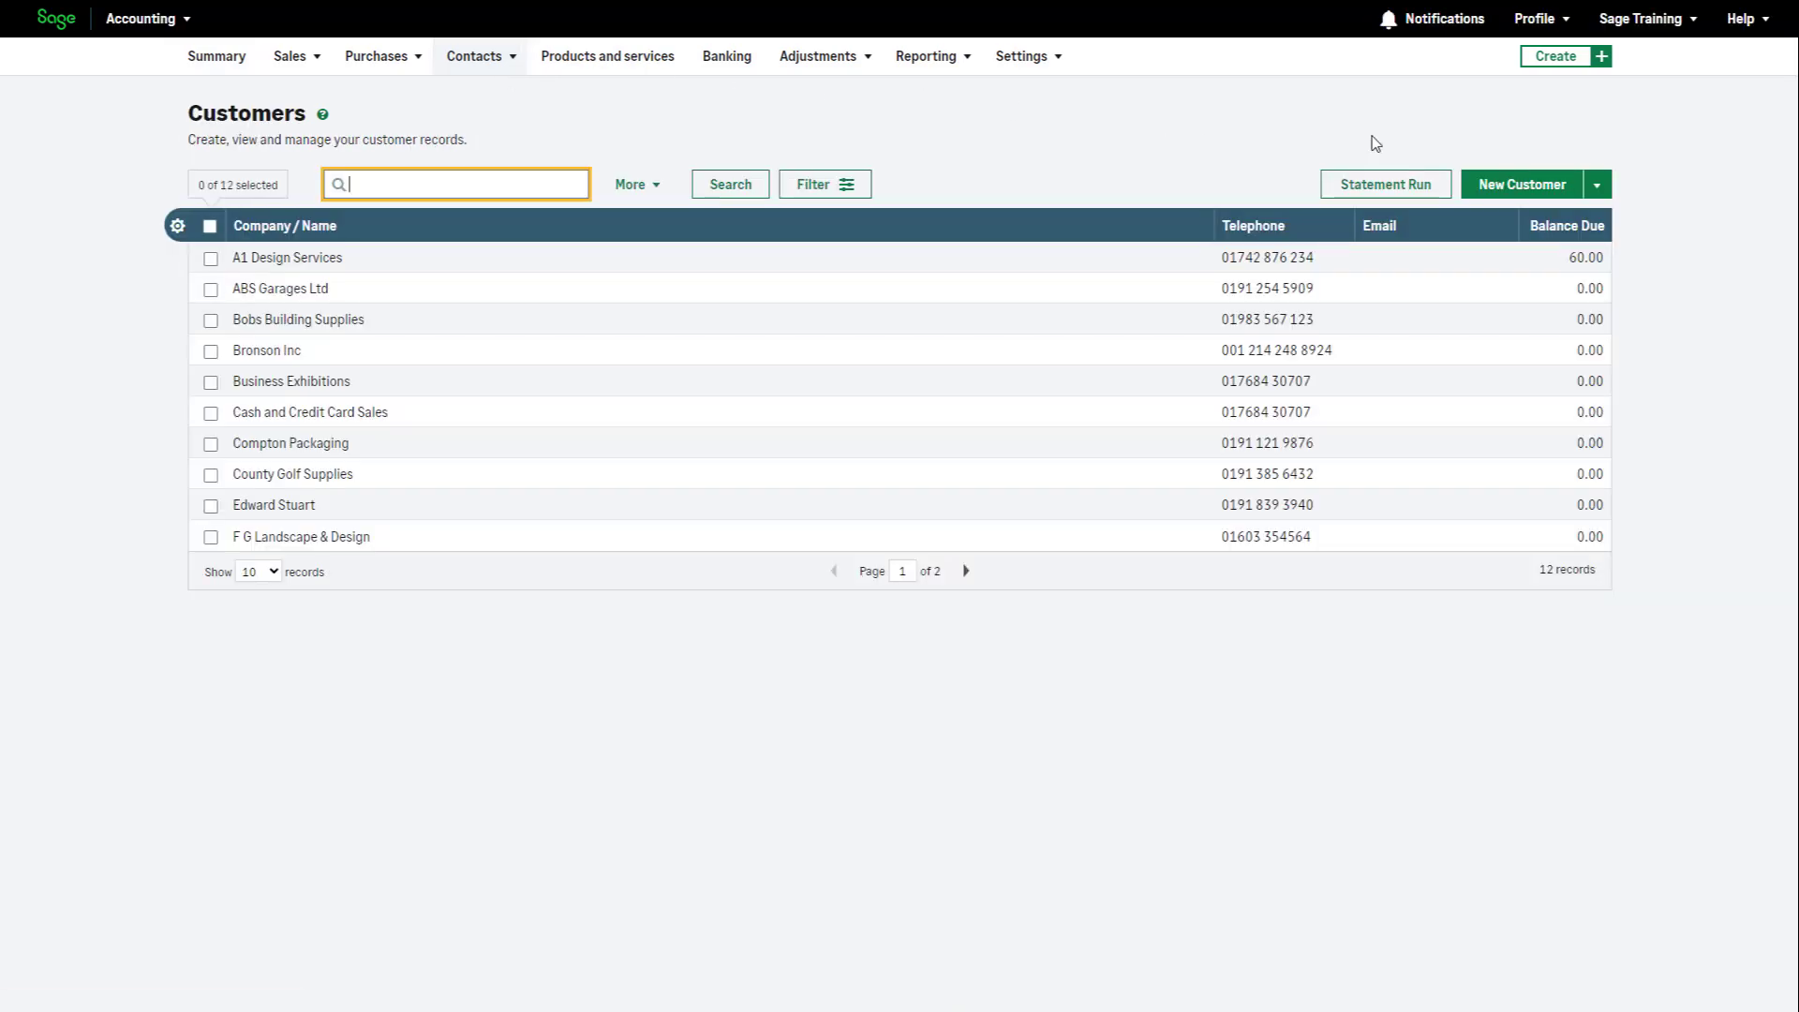
left_click(1596, 184)
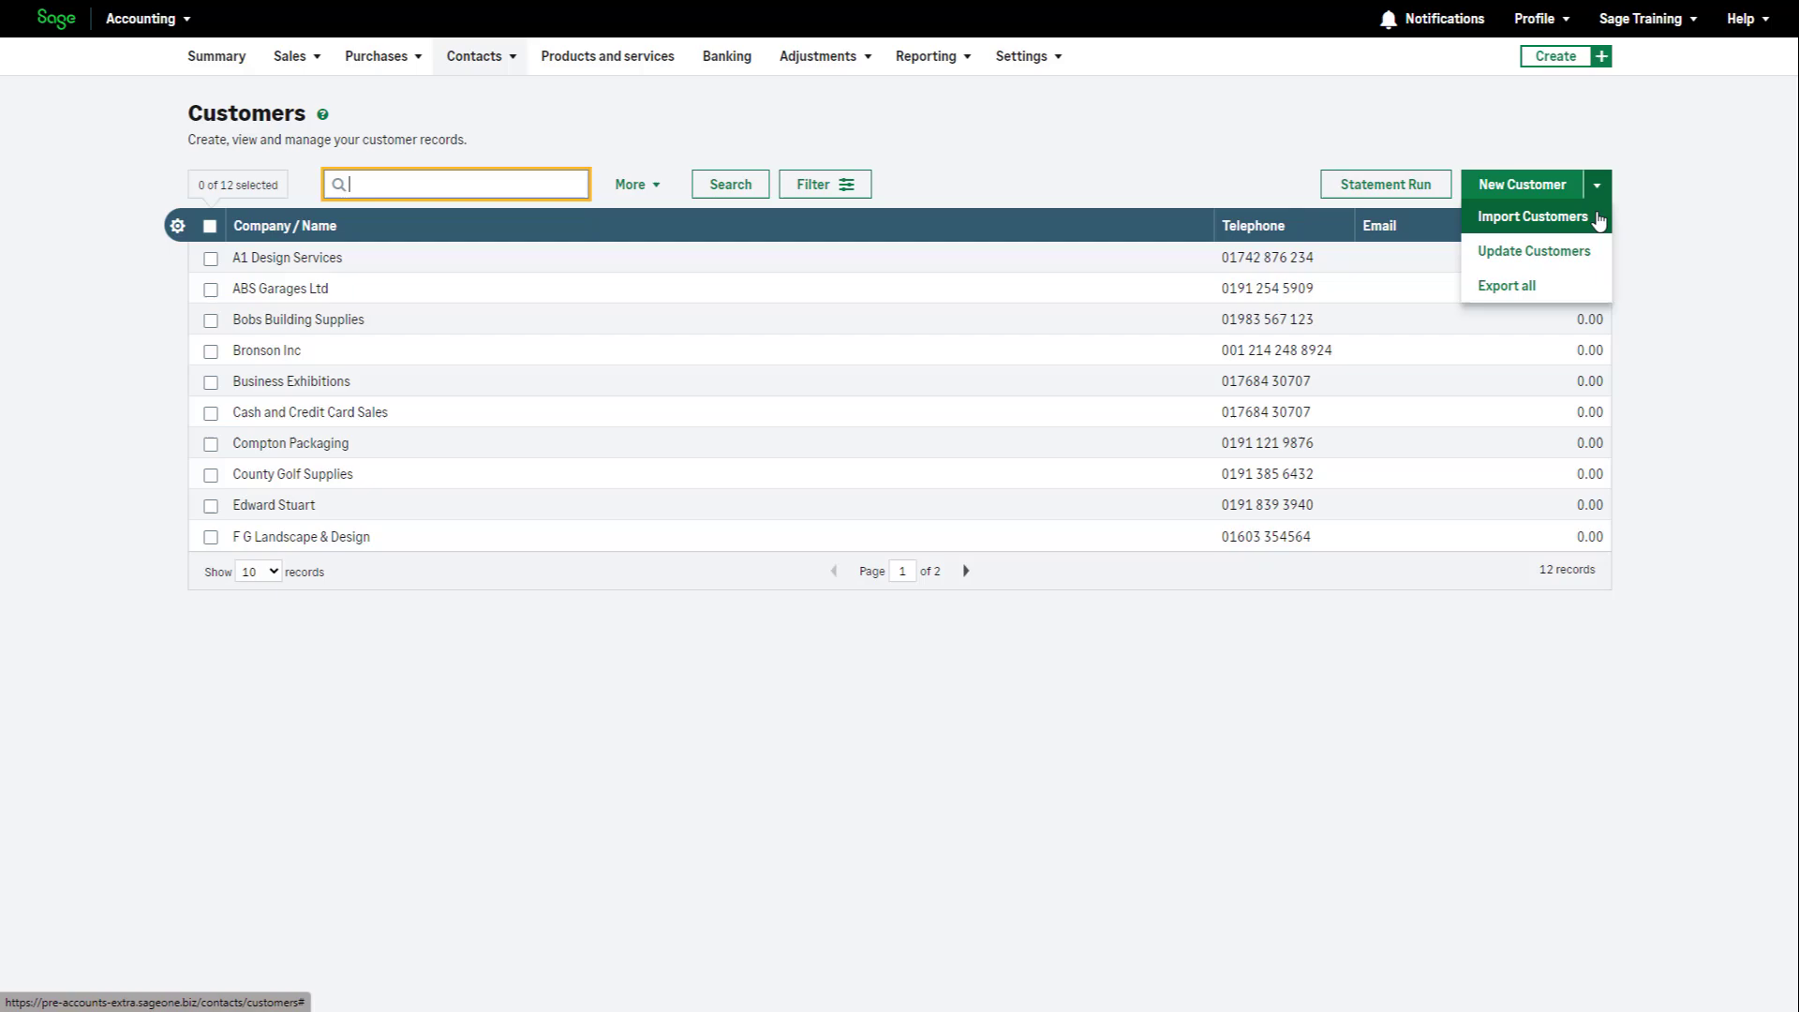
Start Import Customers, download the template CSV and open it in Excel.
left_click(1537, 215)
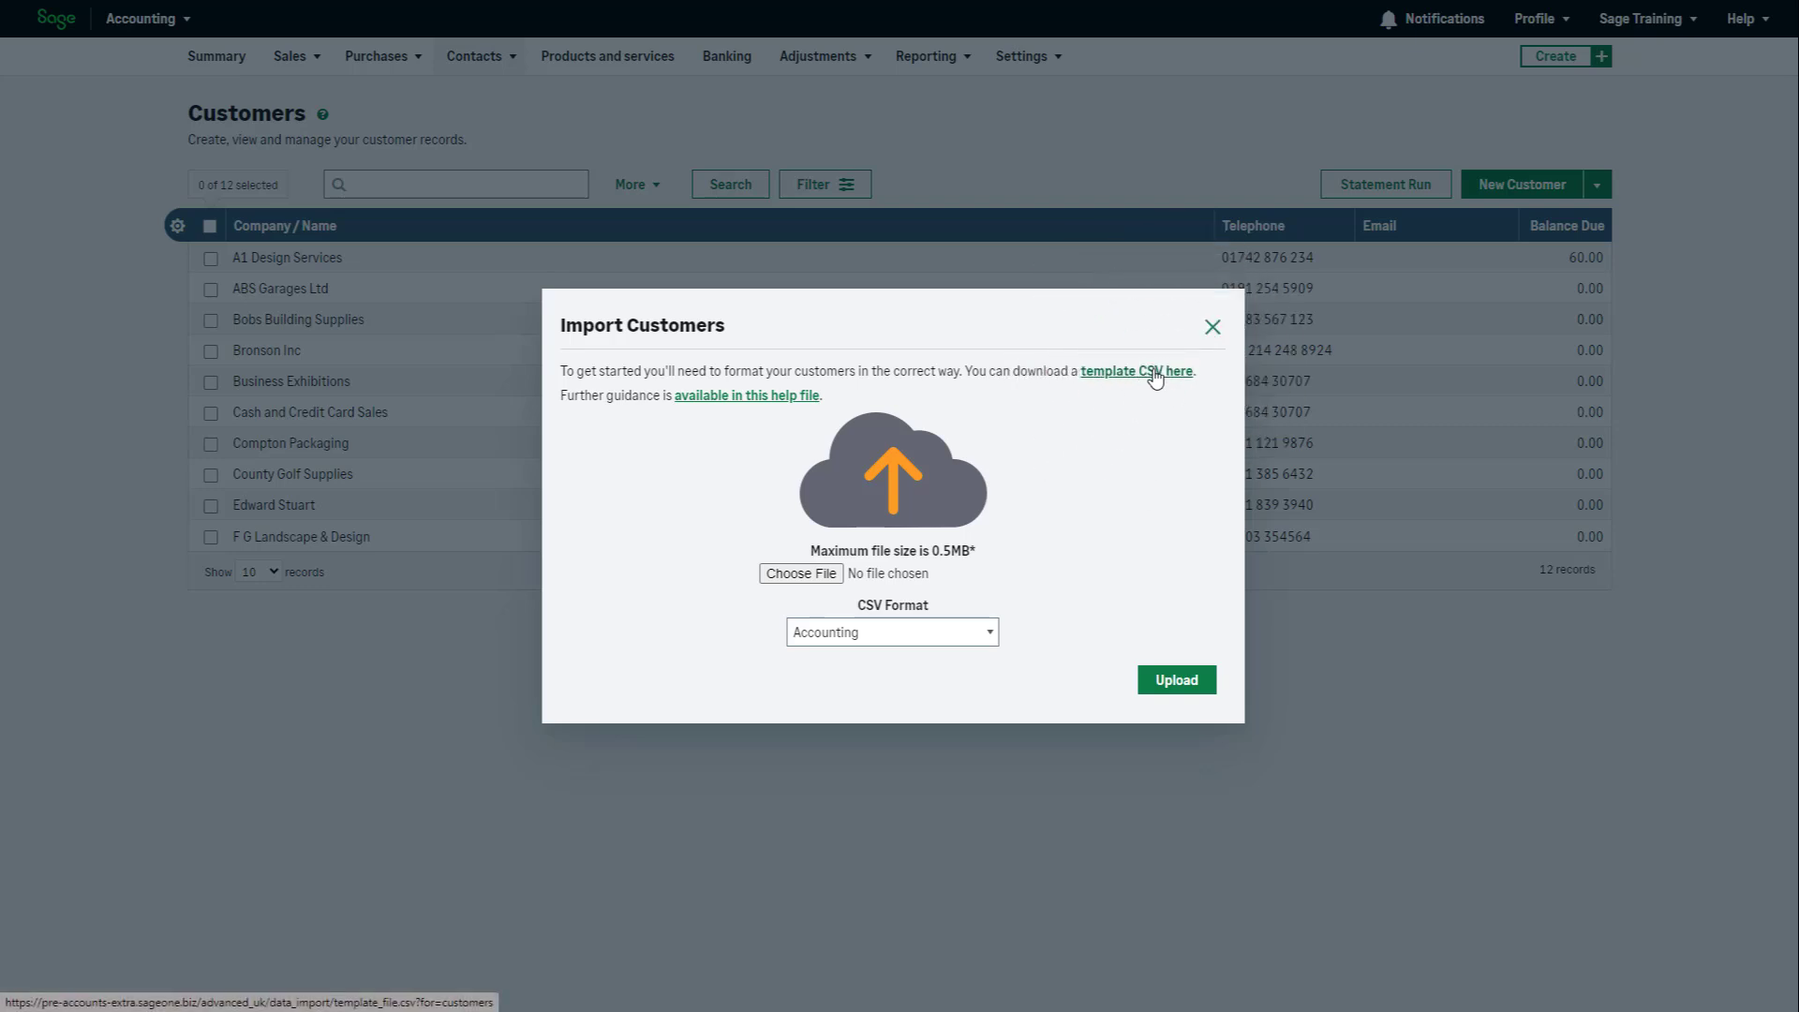
left_click(1135, 371)
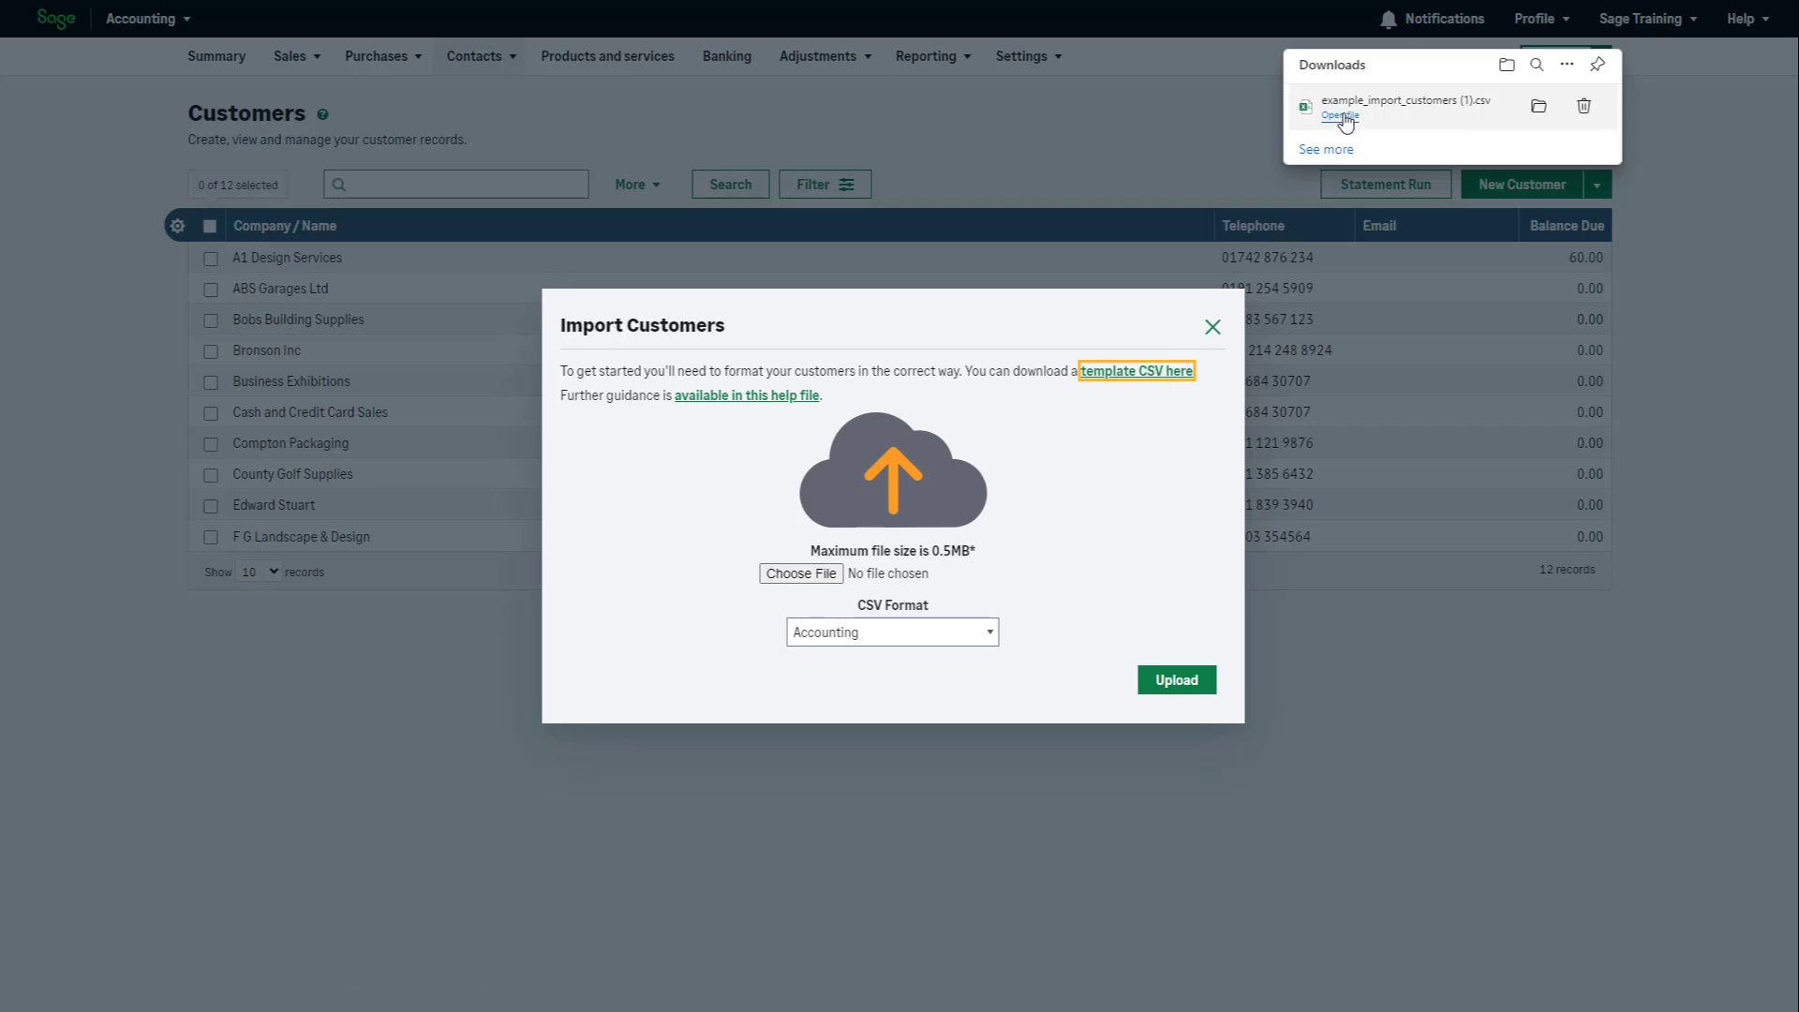
left_click(1338, 118)
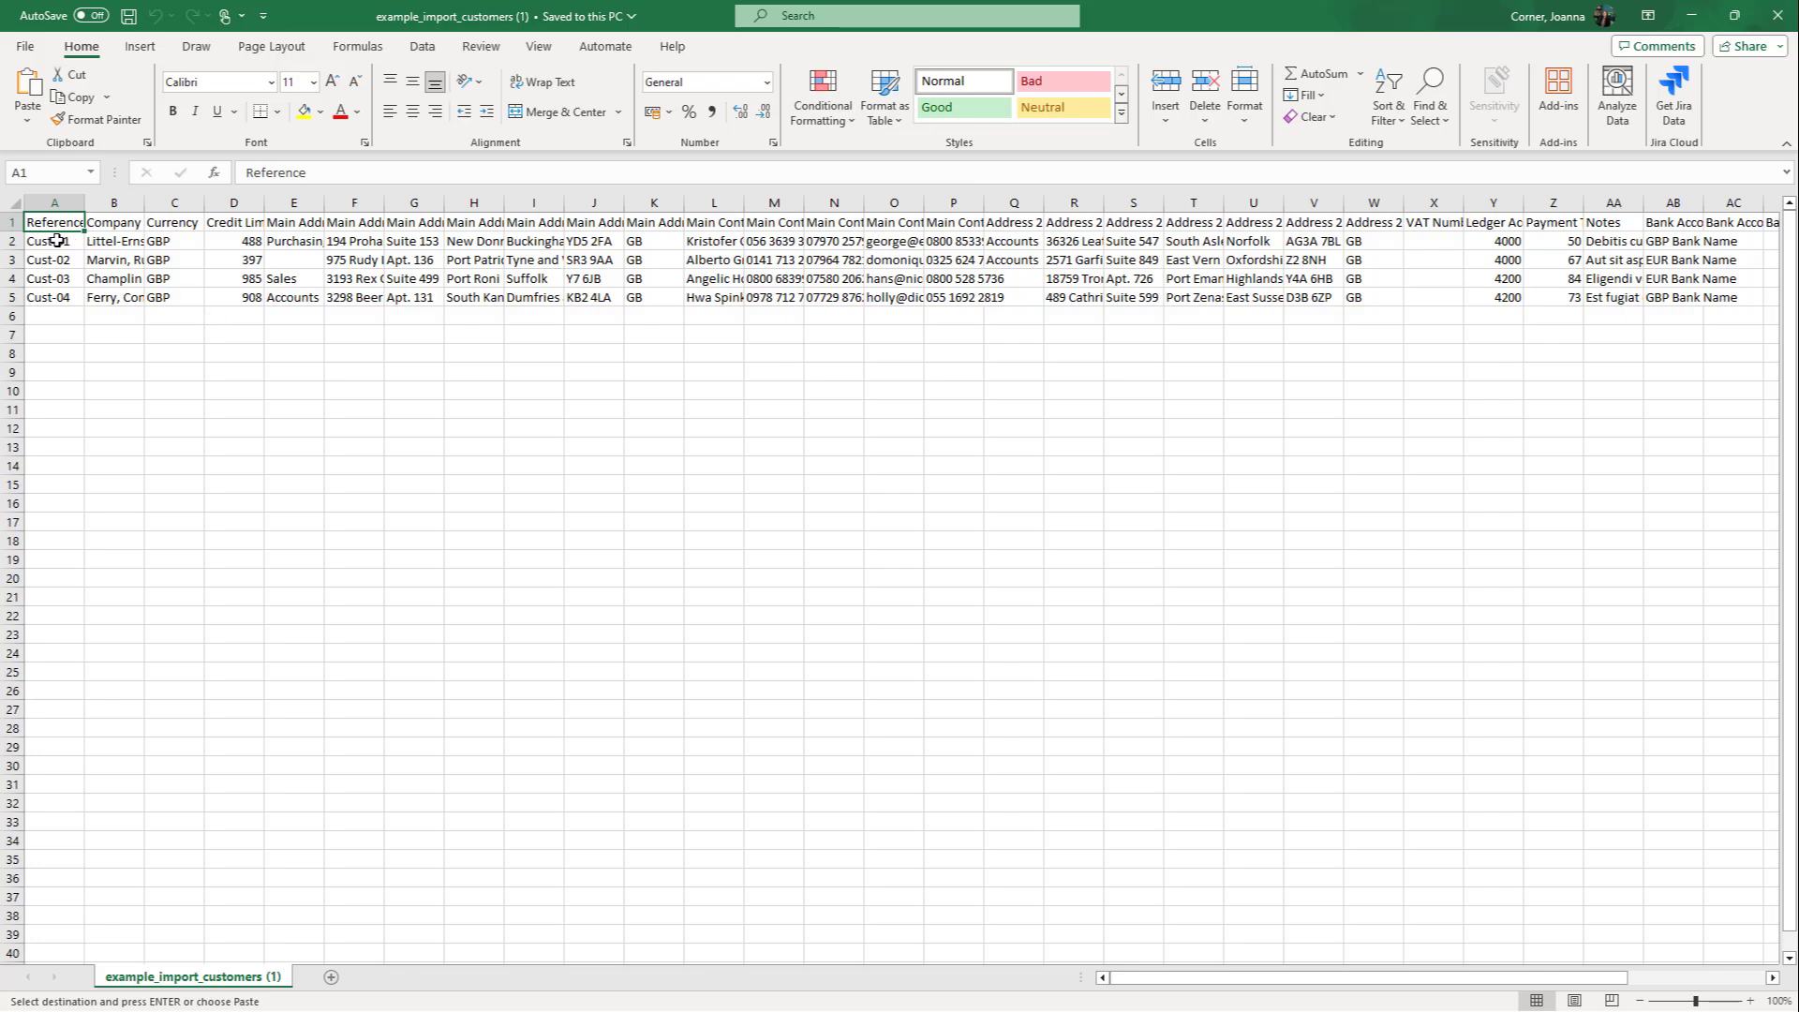
Paste the 19 copied customer rows over the four sample rows and save the template.
left_click_drag(52, 242, 52, 298)
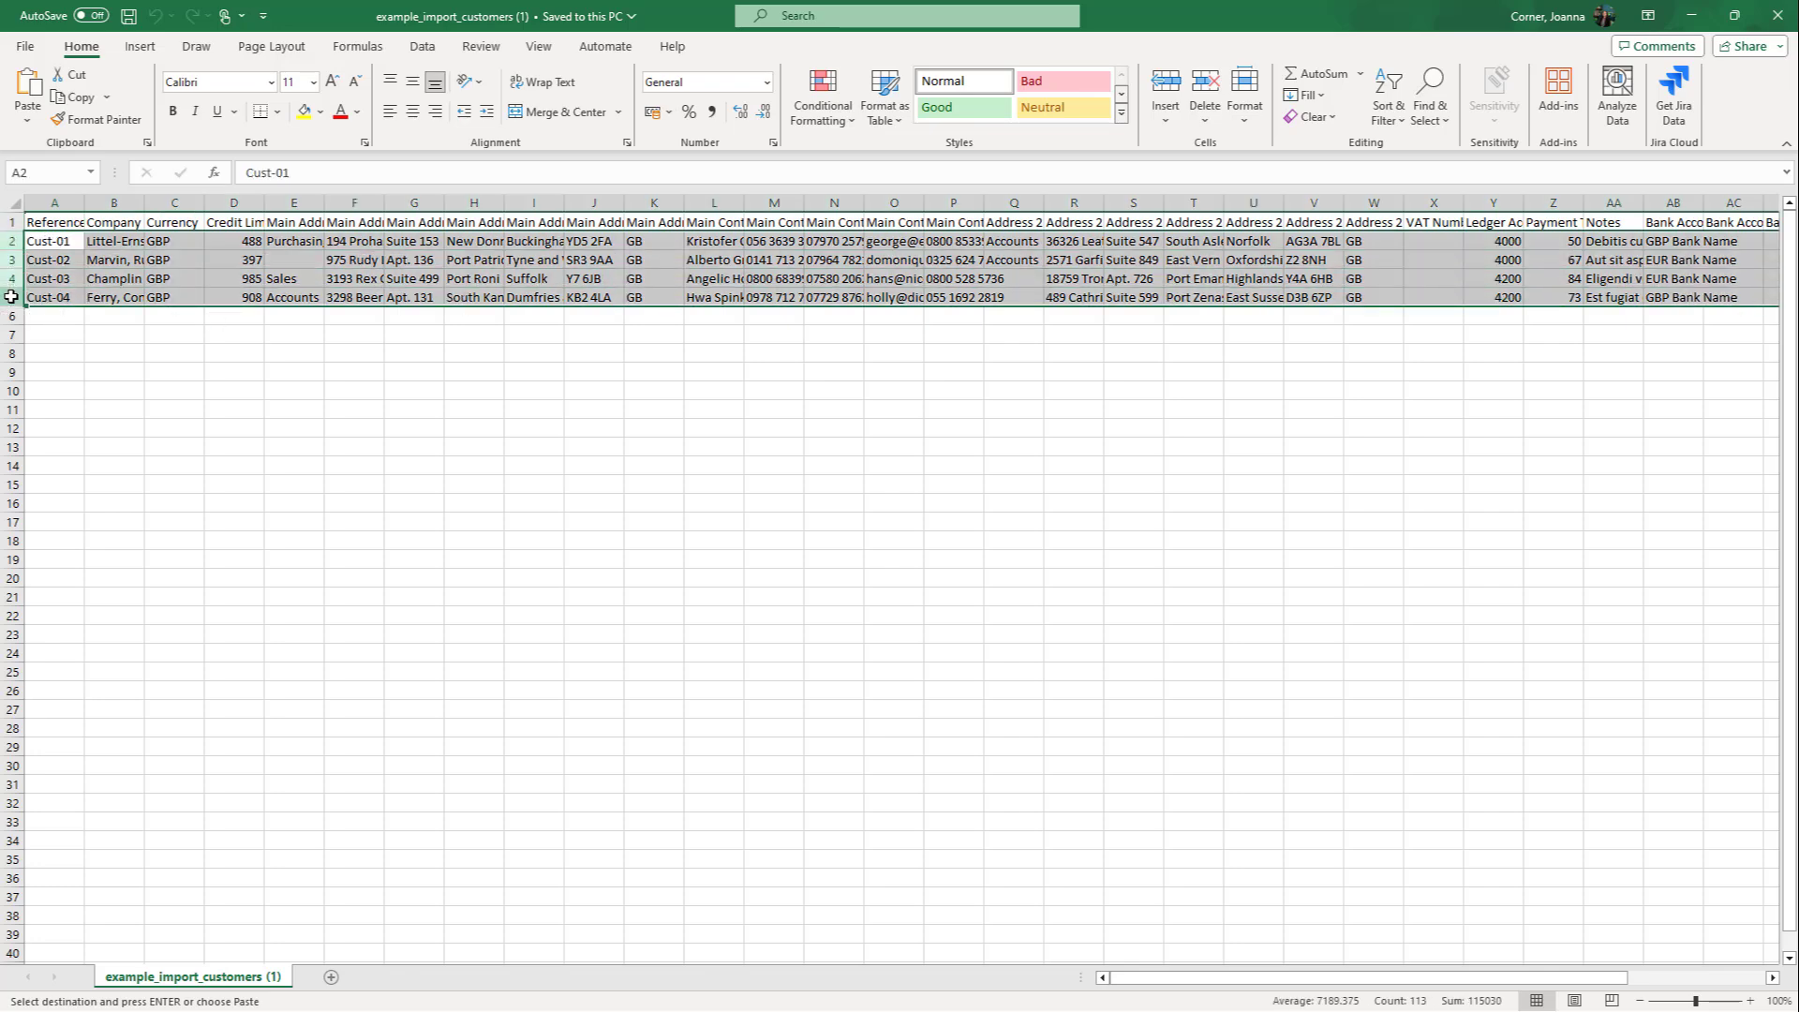
key("ctrl+v")
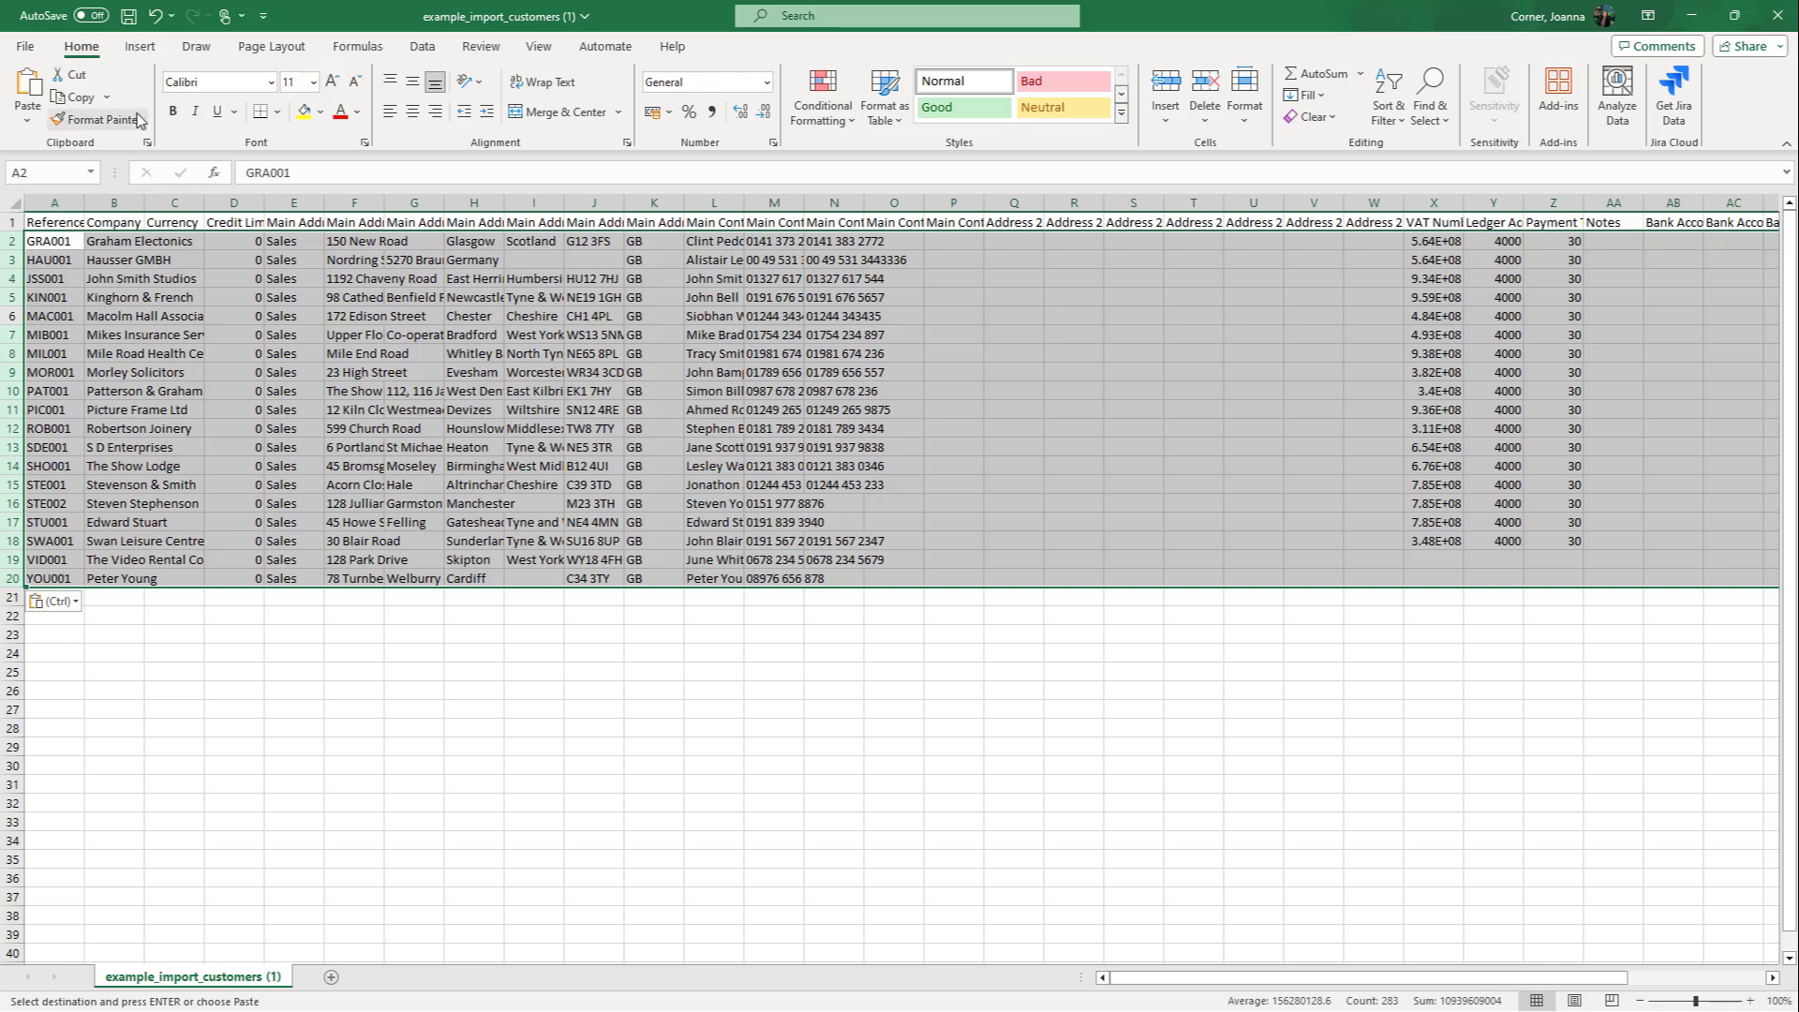
left_click(129, 15)
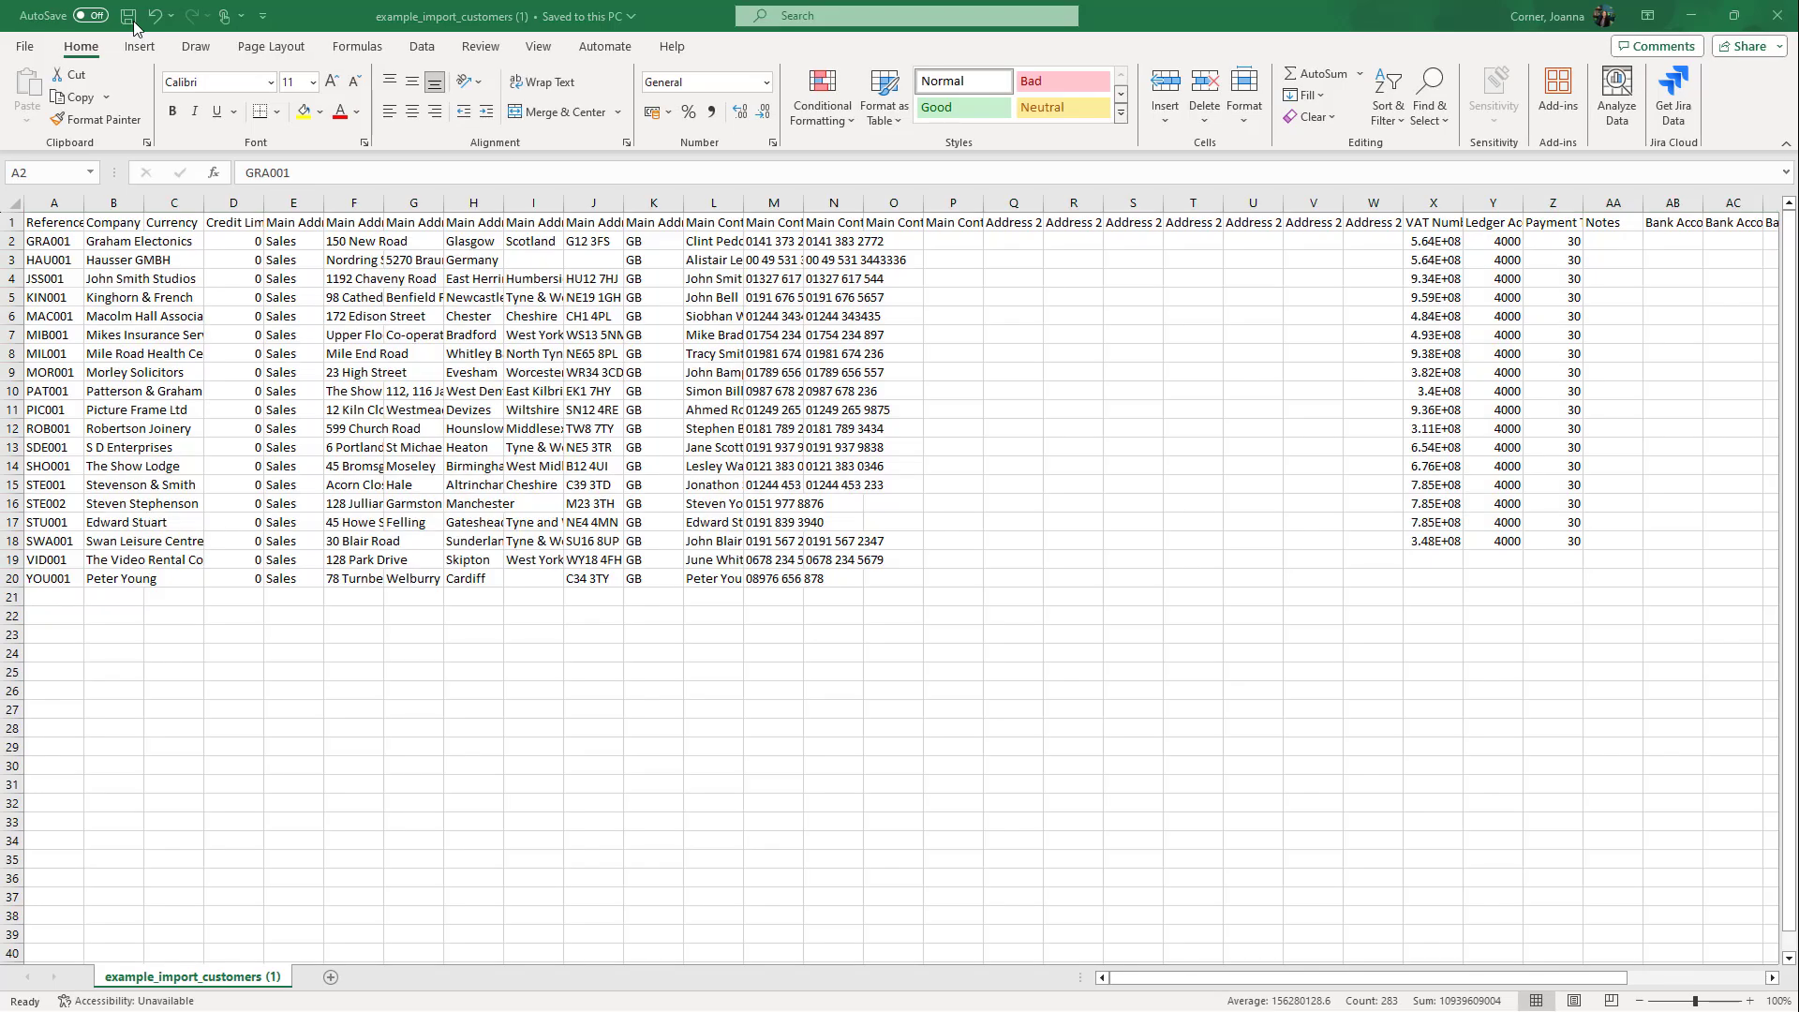
mouse_move(1433, 167)
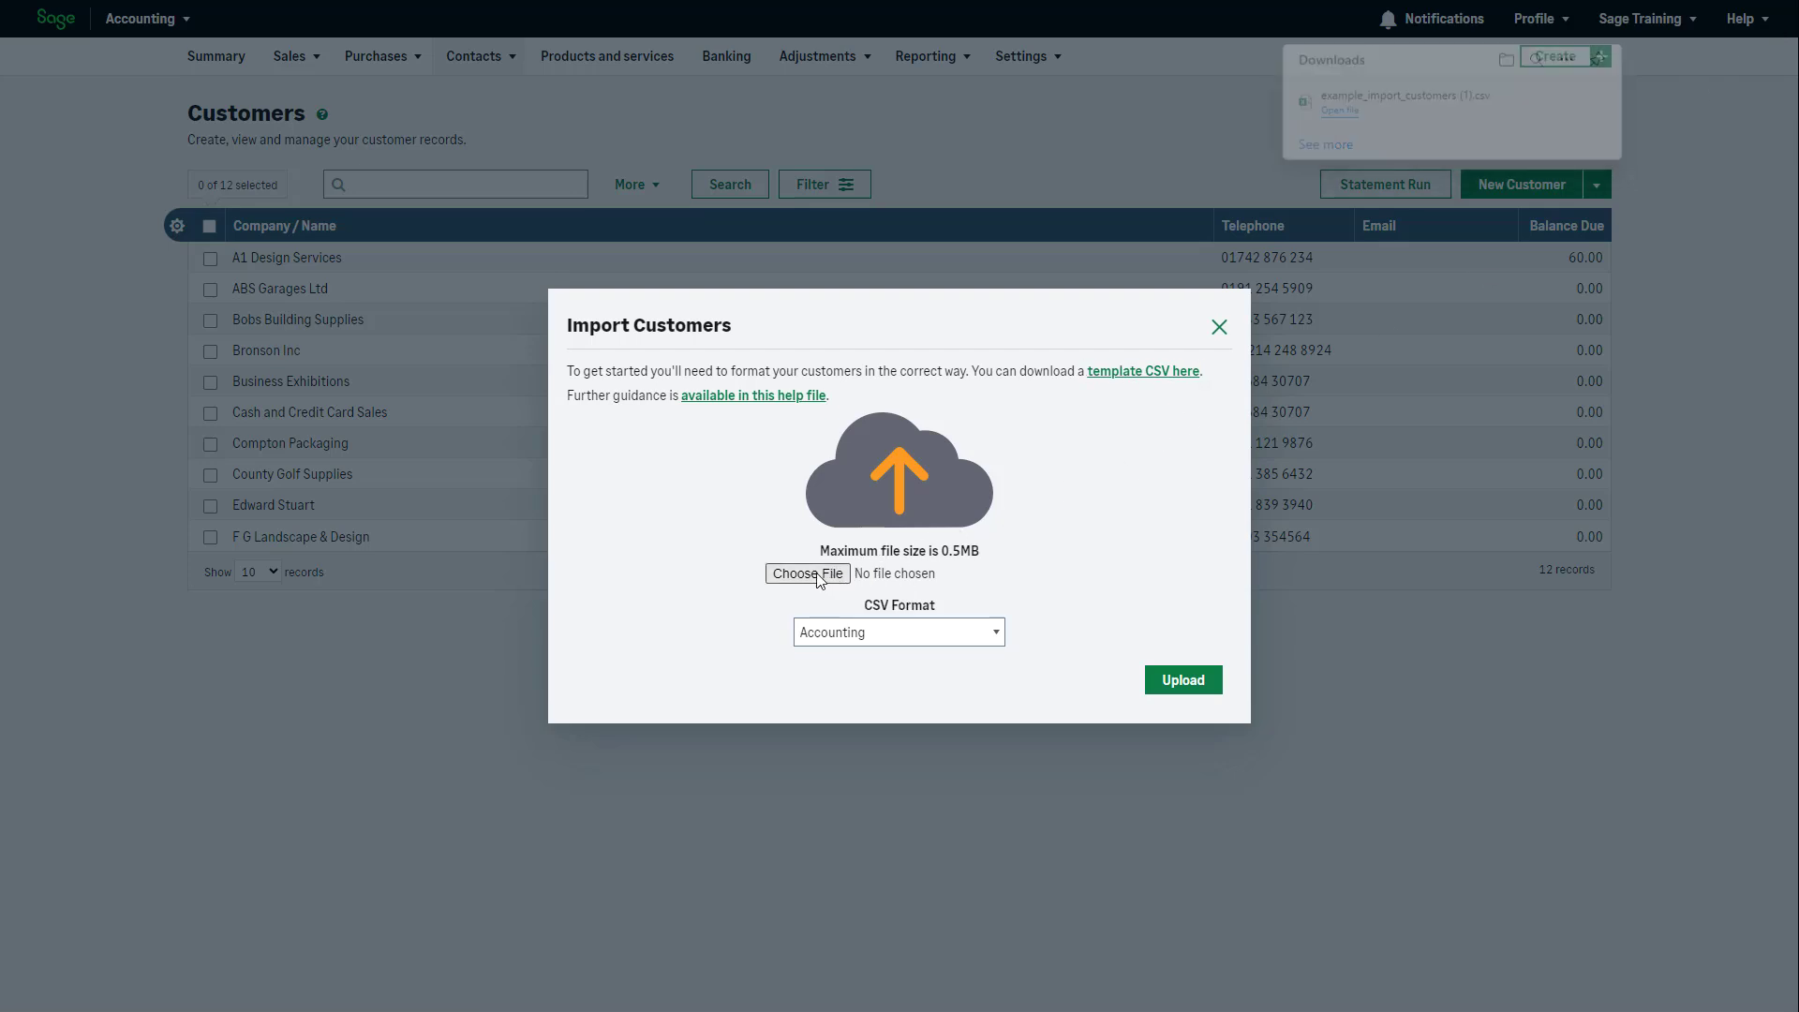
Upload example_import_customers (1) in Accounting CSV format; import rejects cell A17 reference.
left_click(808, 573)
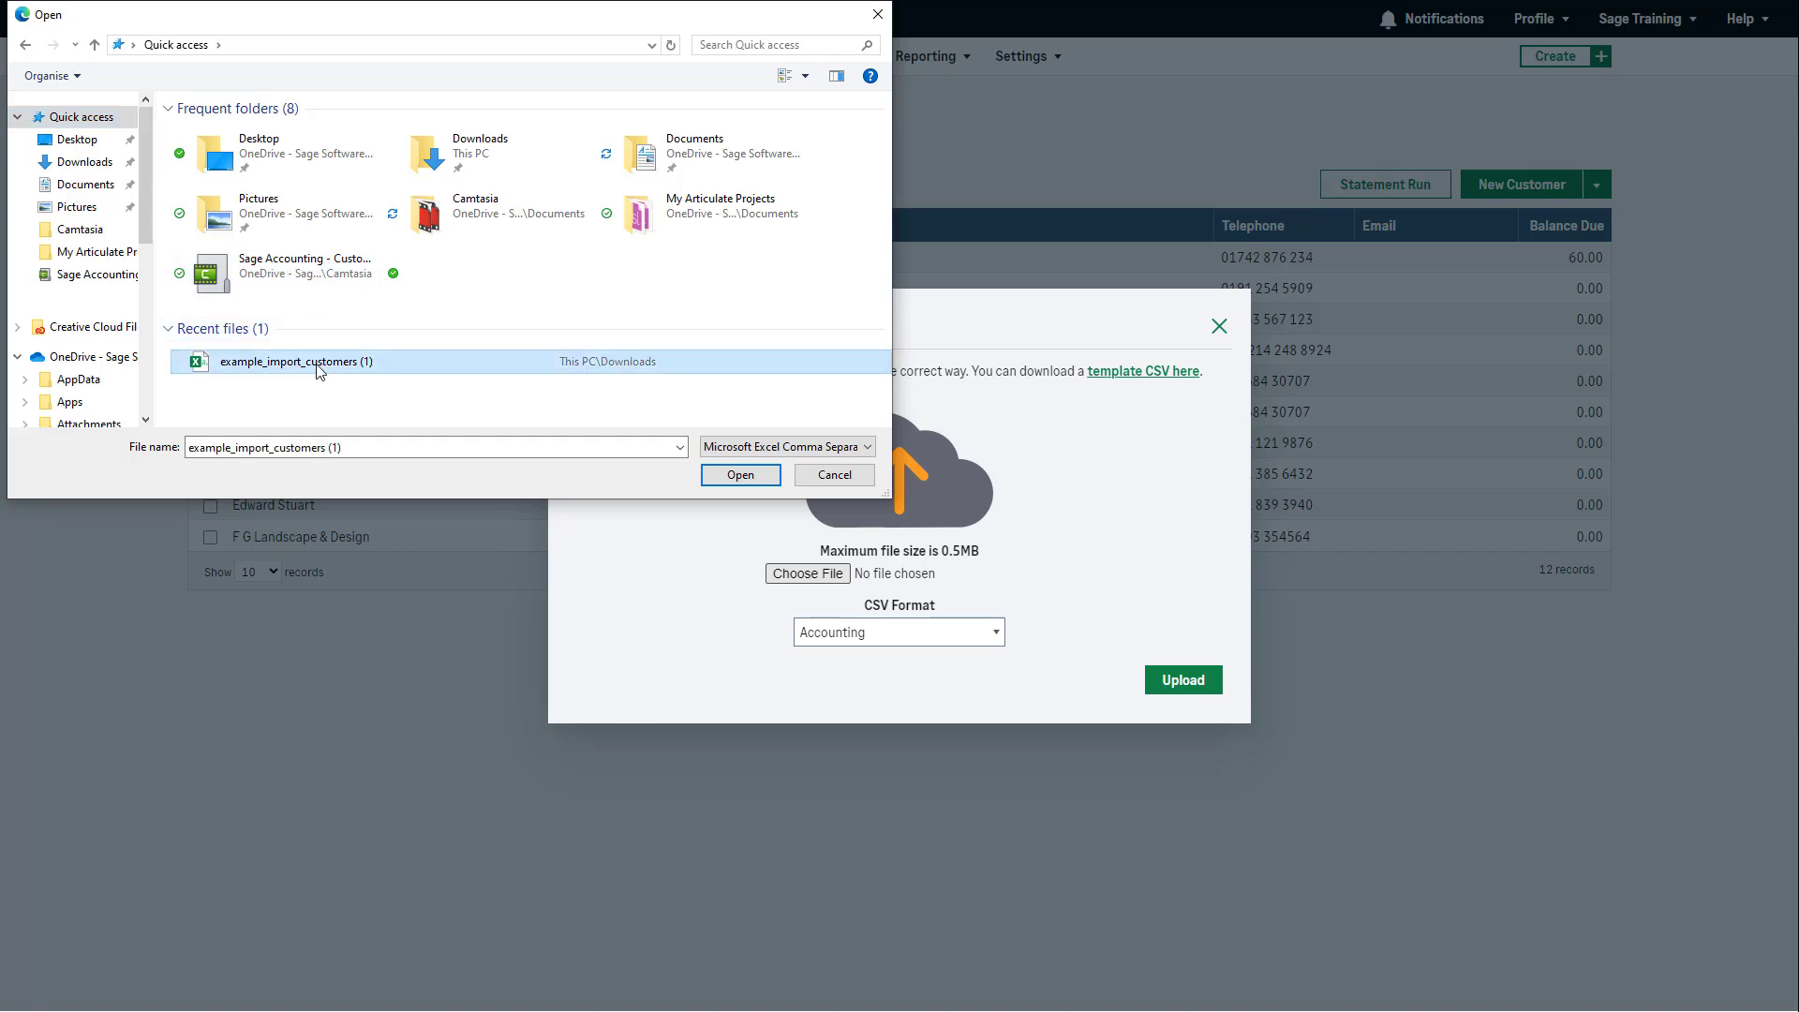
left_click(740, 474)
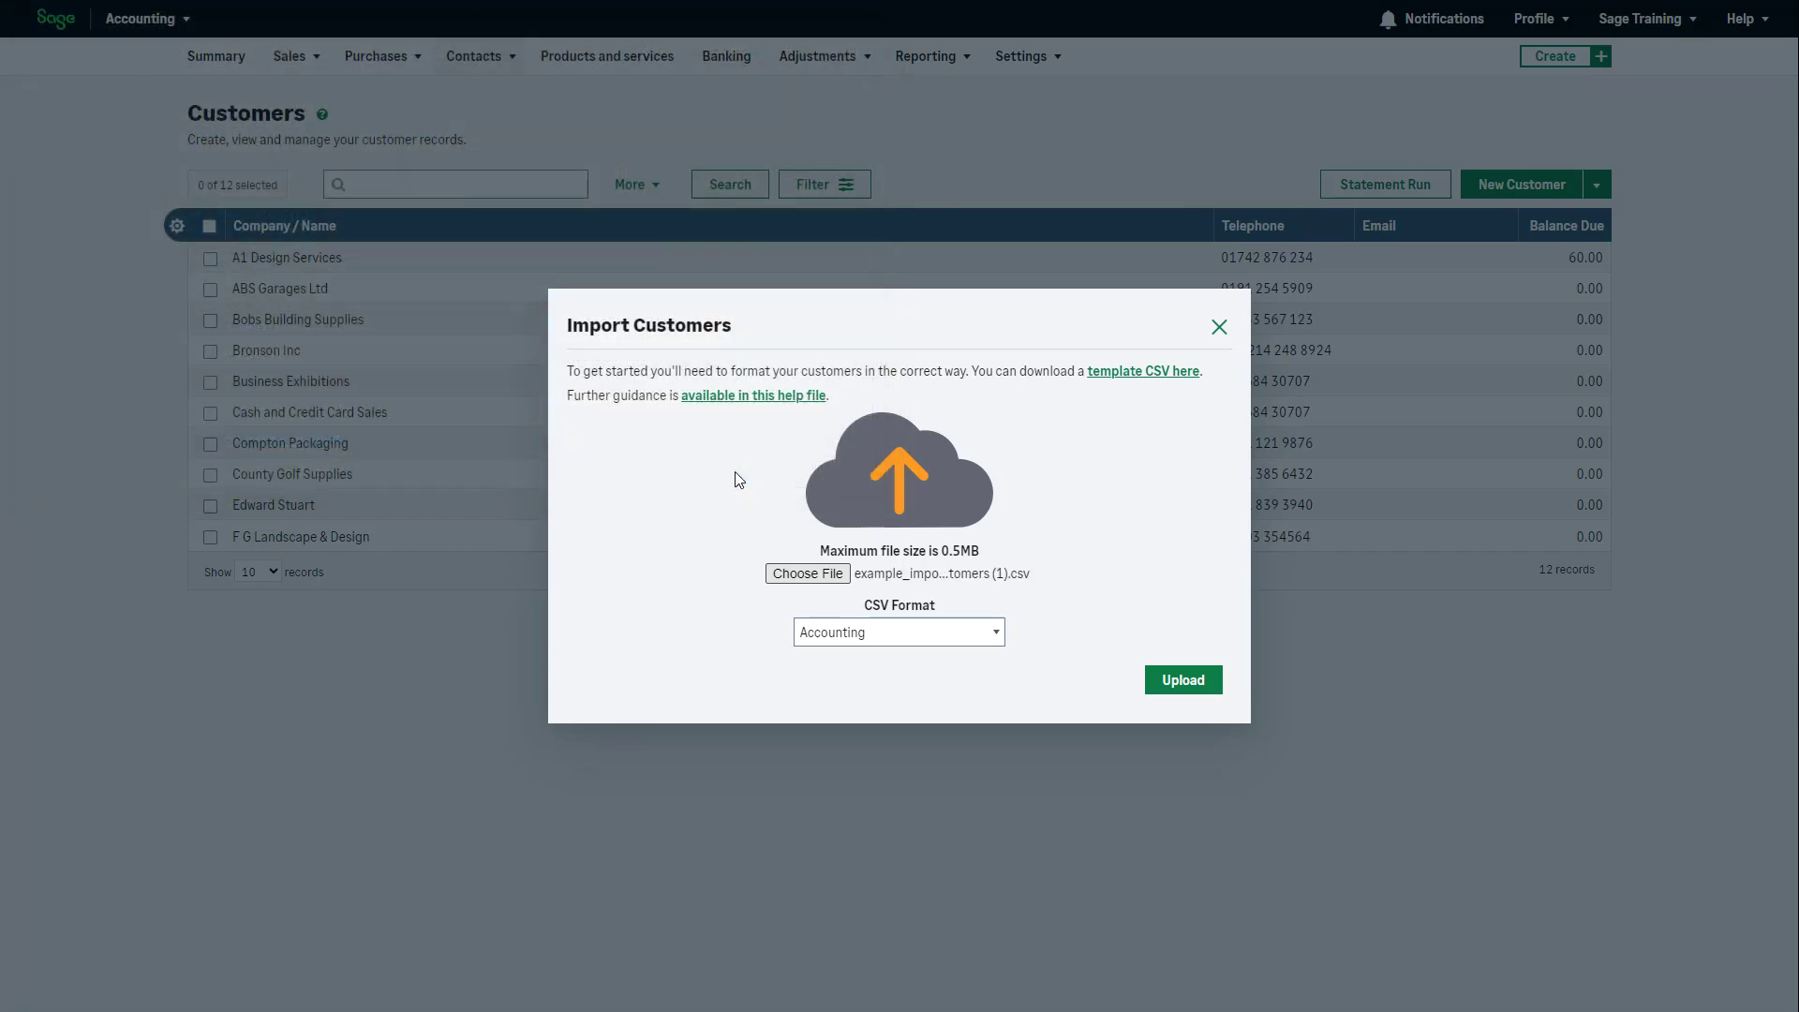
left_click(898, 632)
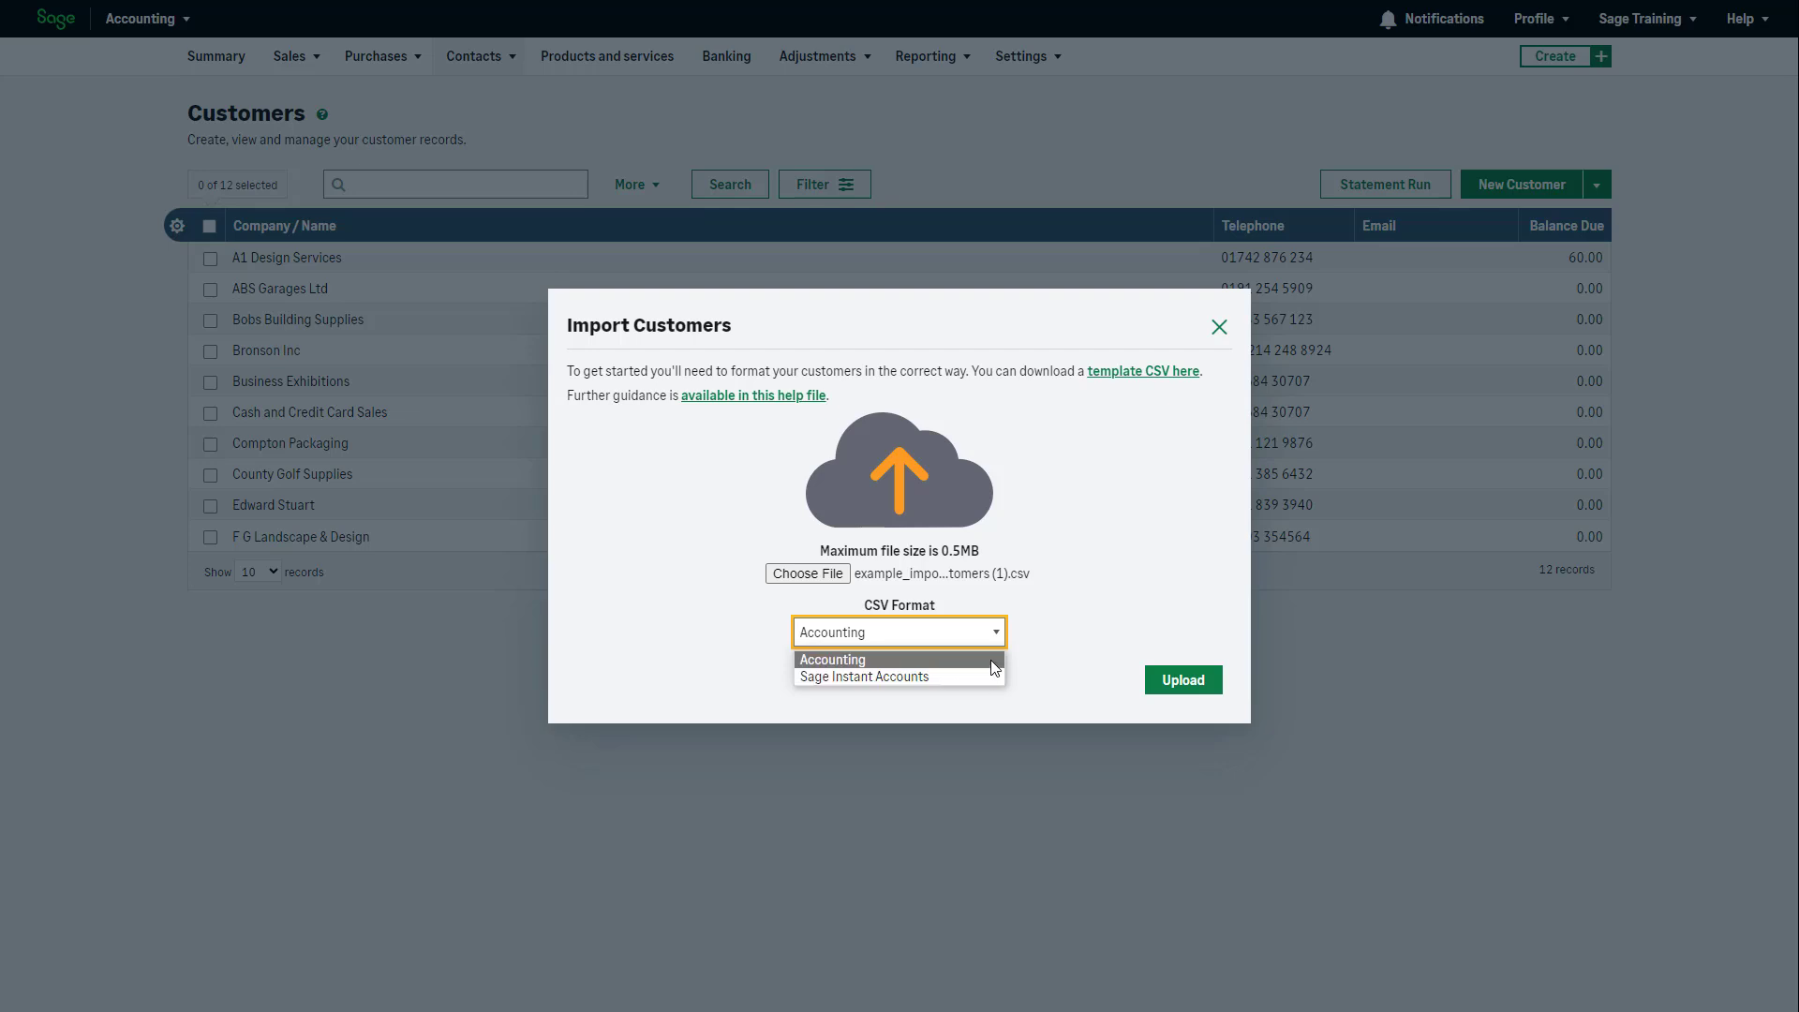
left_click(831, 657)
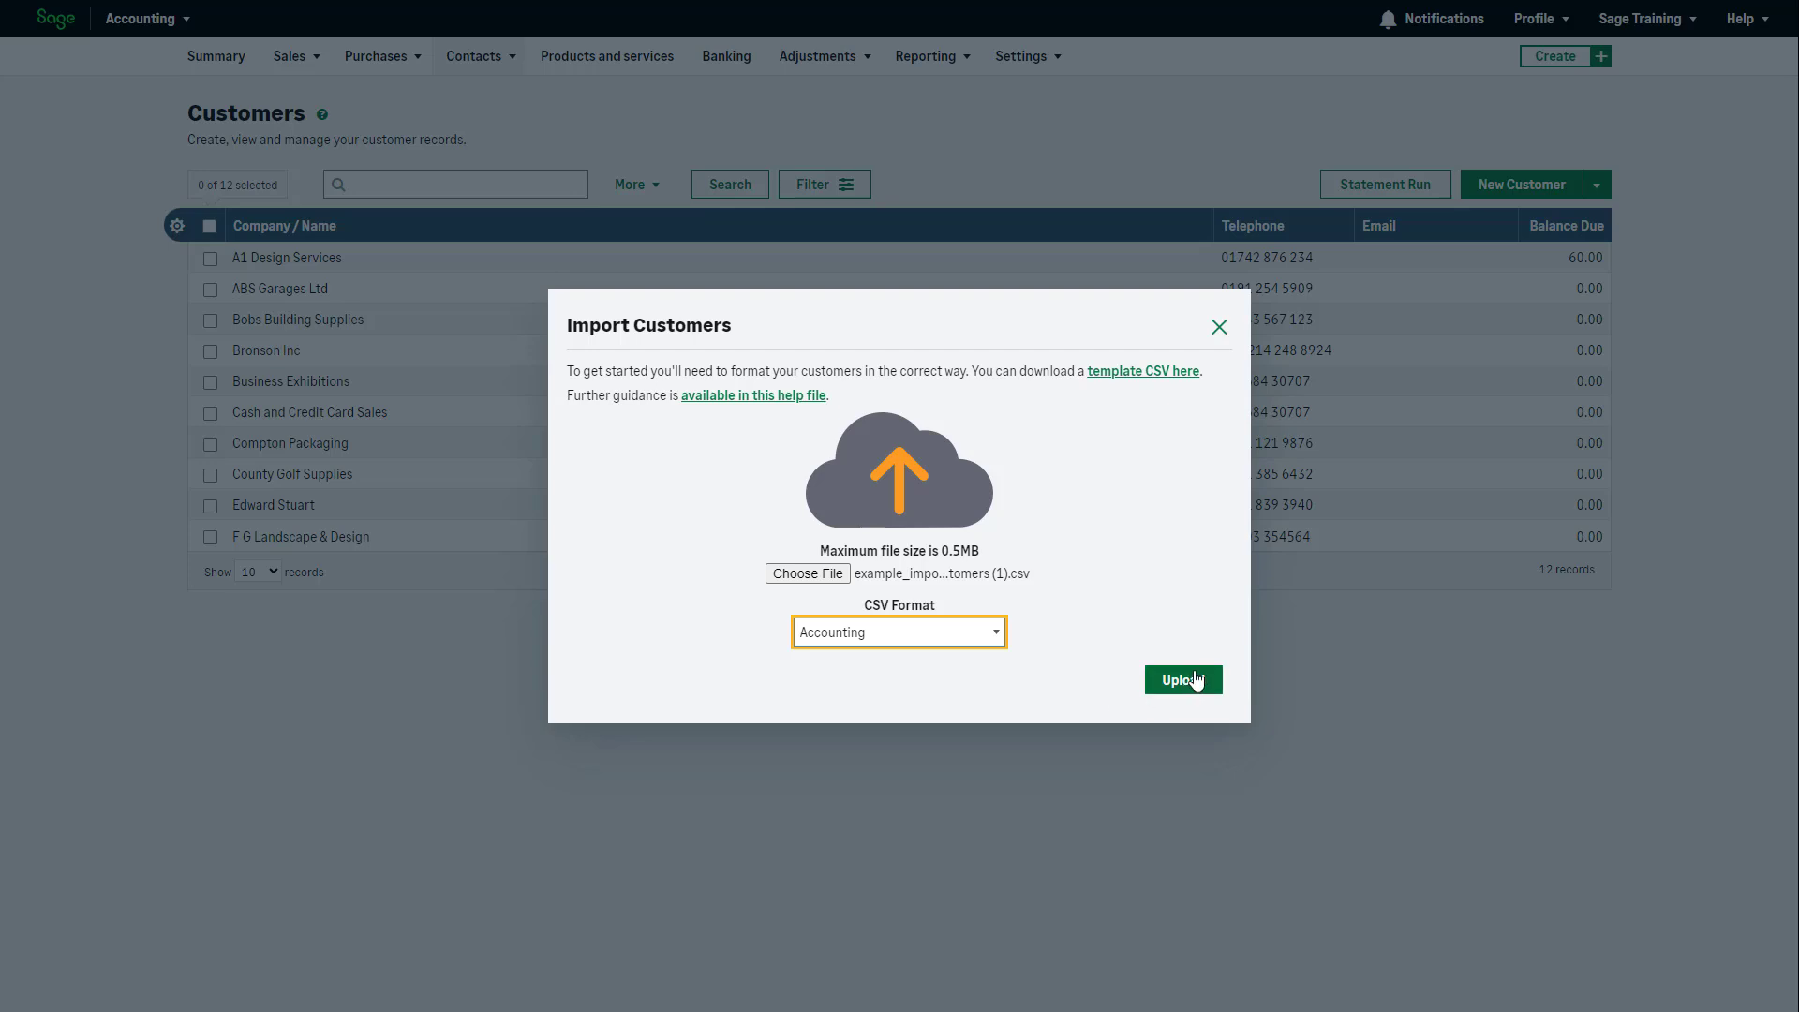
left_click(1182, 678)
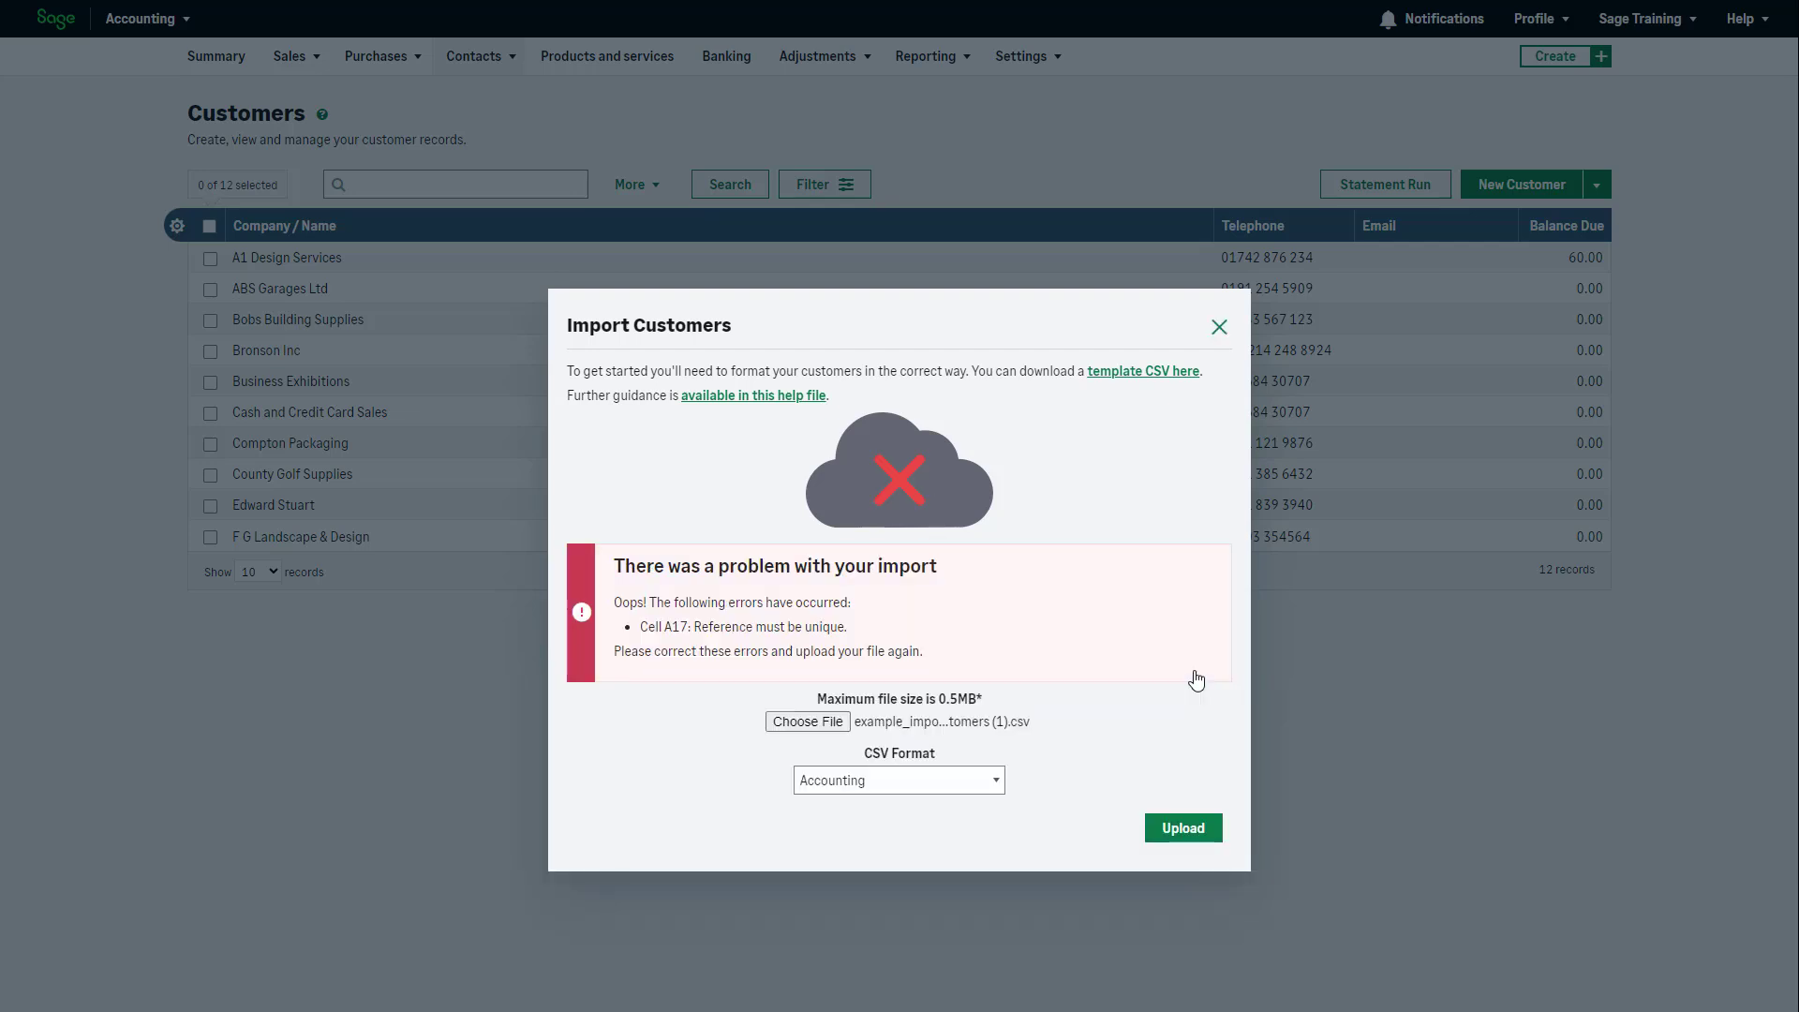
Retry the upload so 19 customers import, confirm the success message, and reopen the import/export options.
left_click(1182, 826)
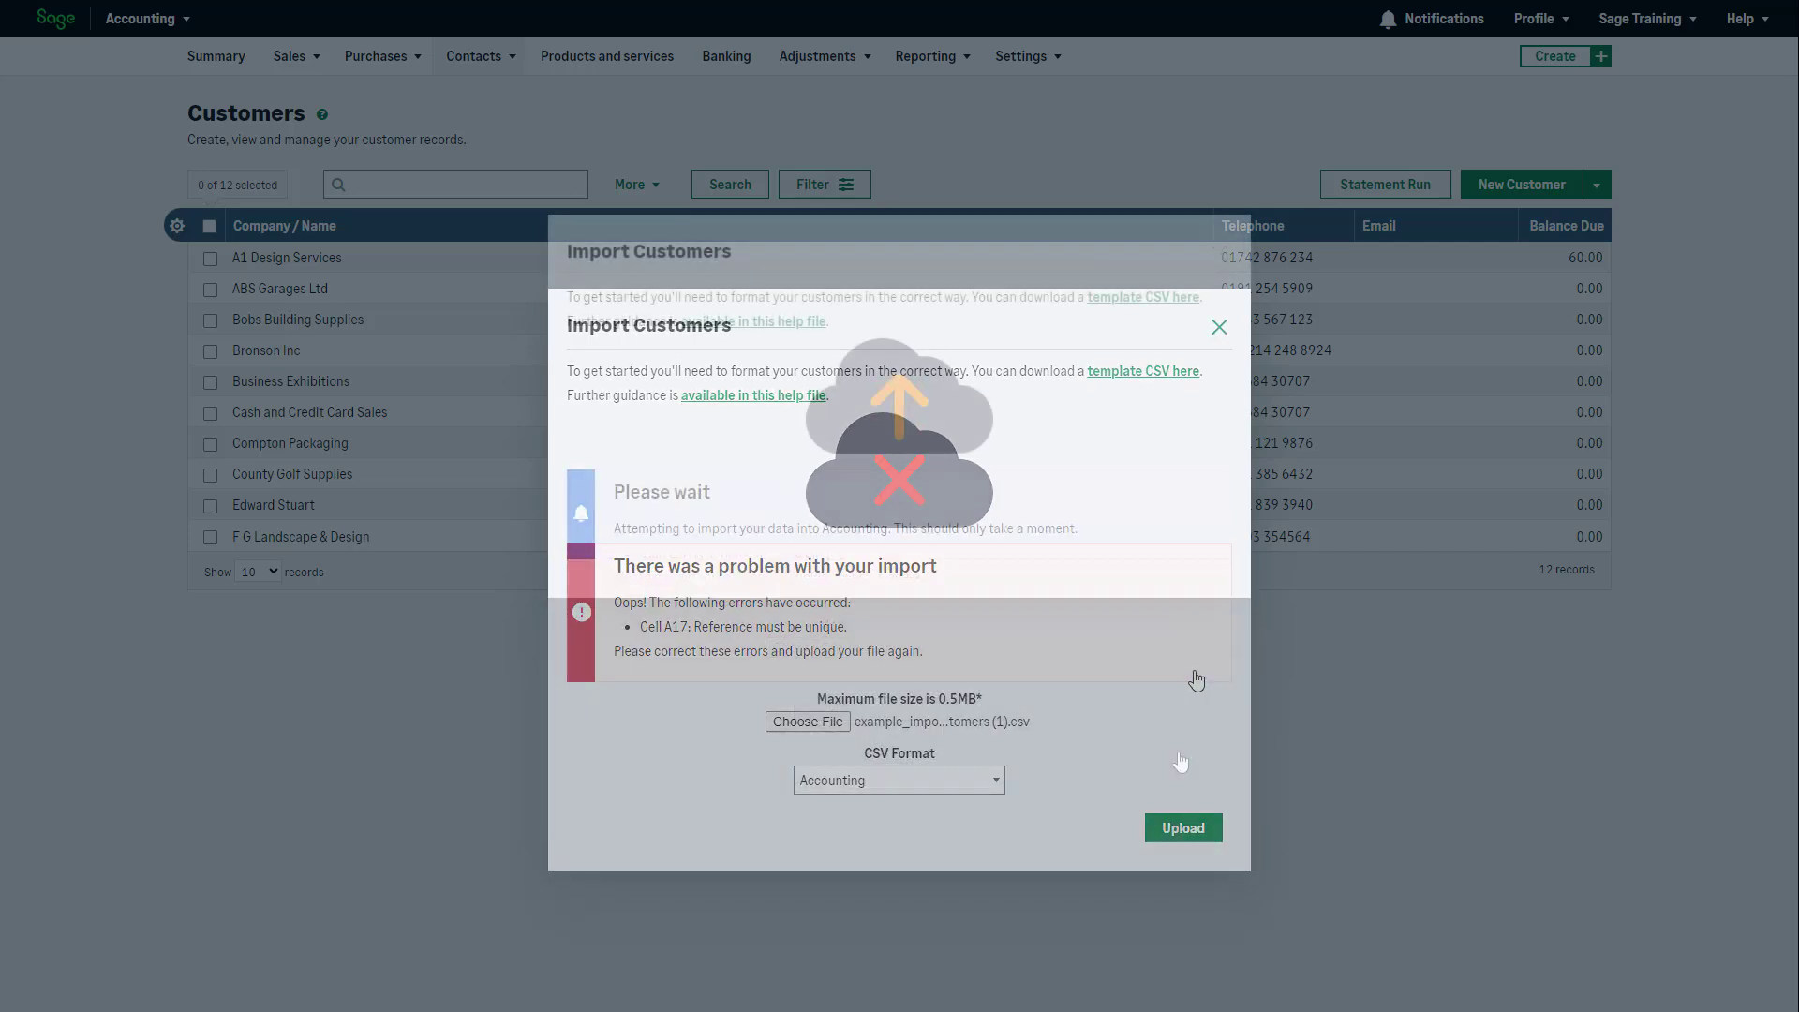
left_click(1182, 826)
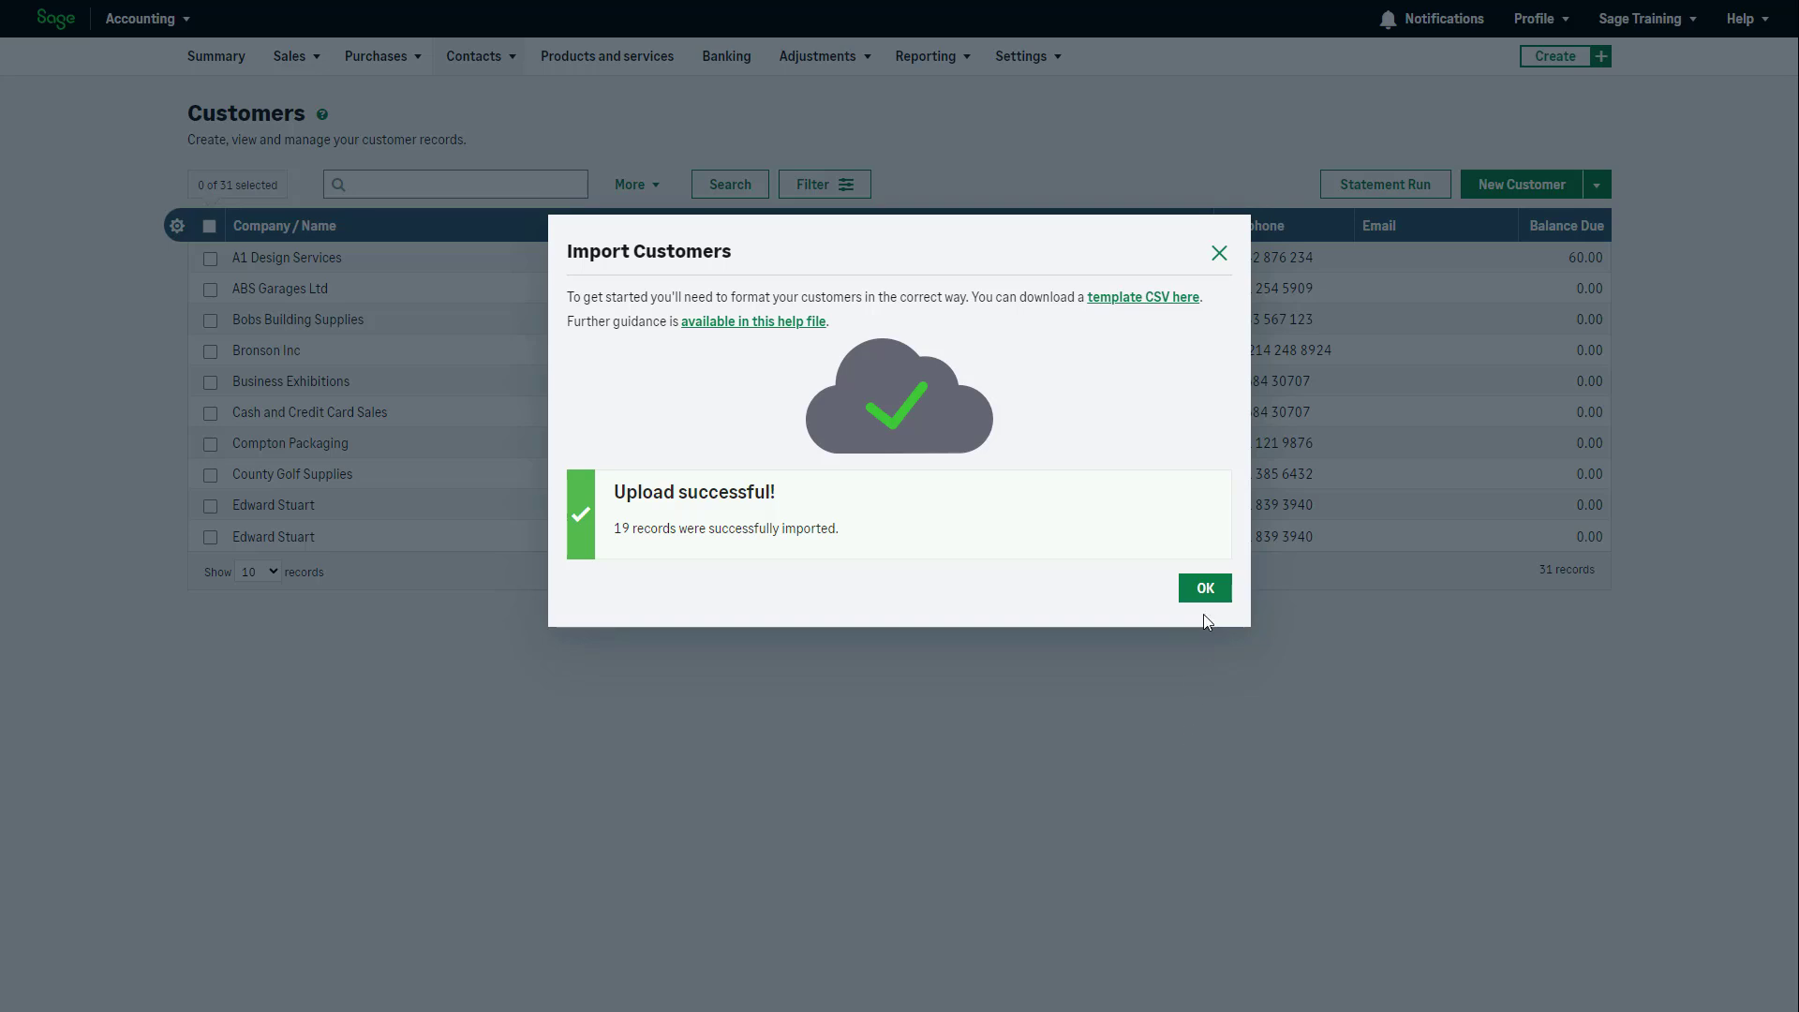
left_click(1205, 587)
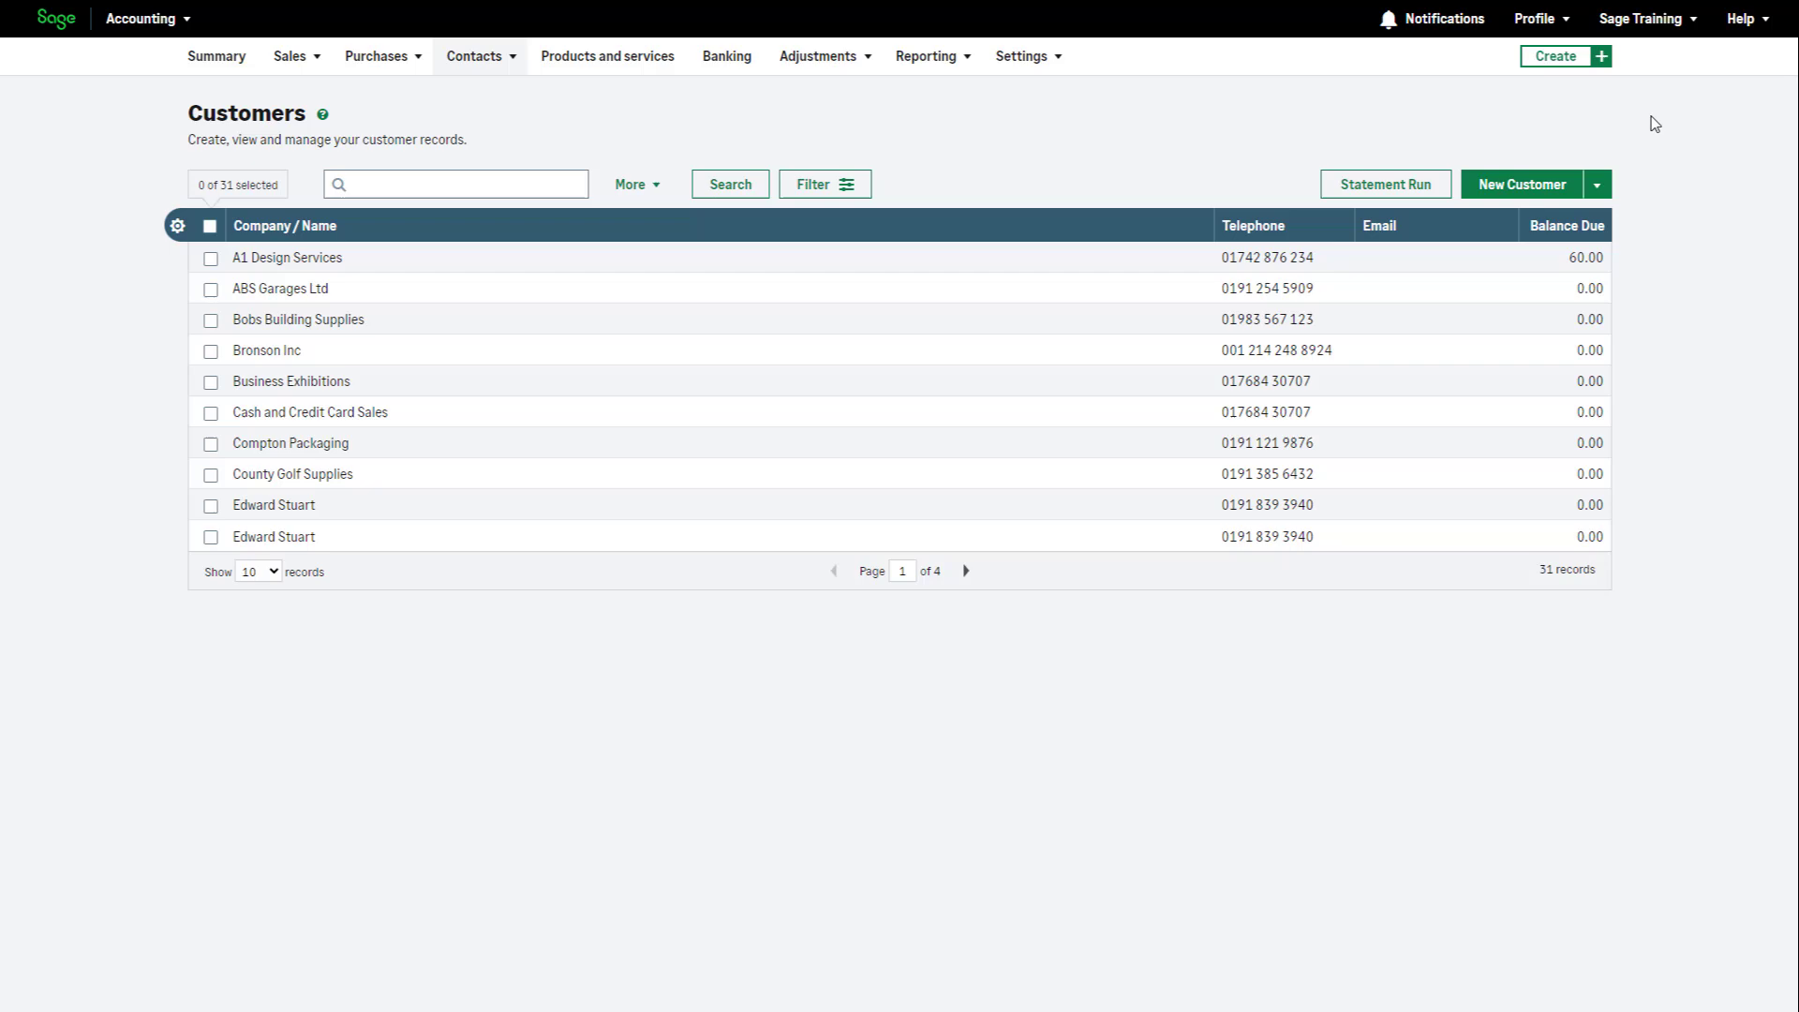
left_click(1596, 183)
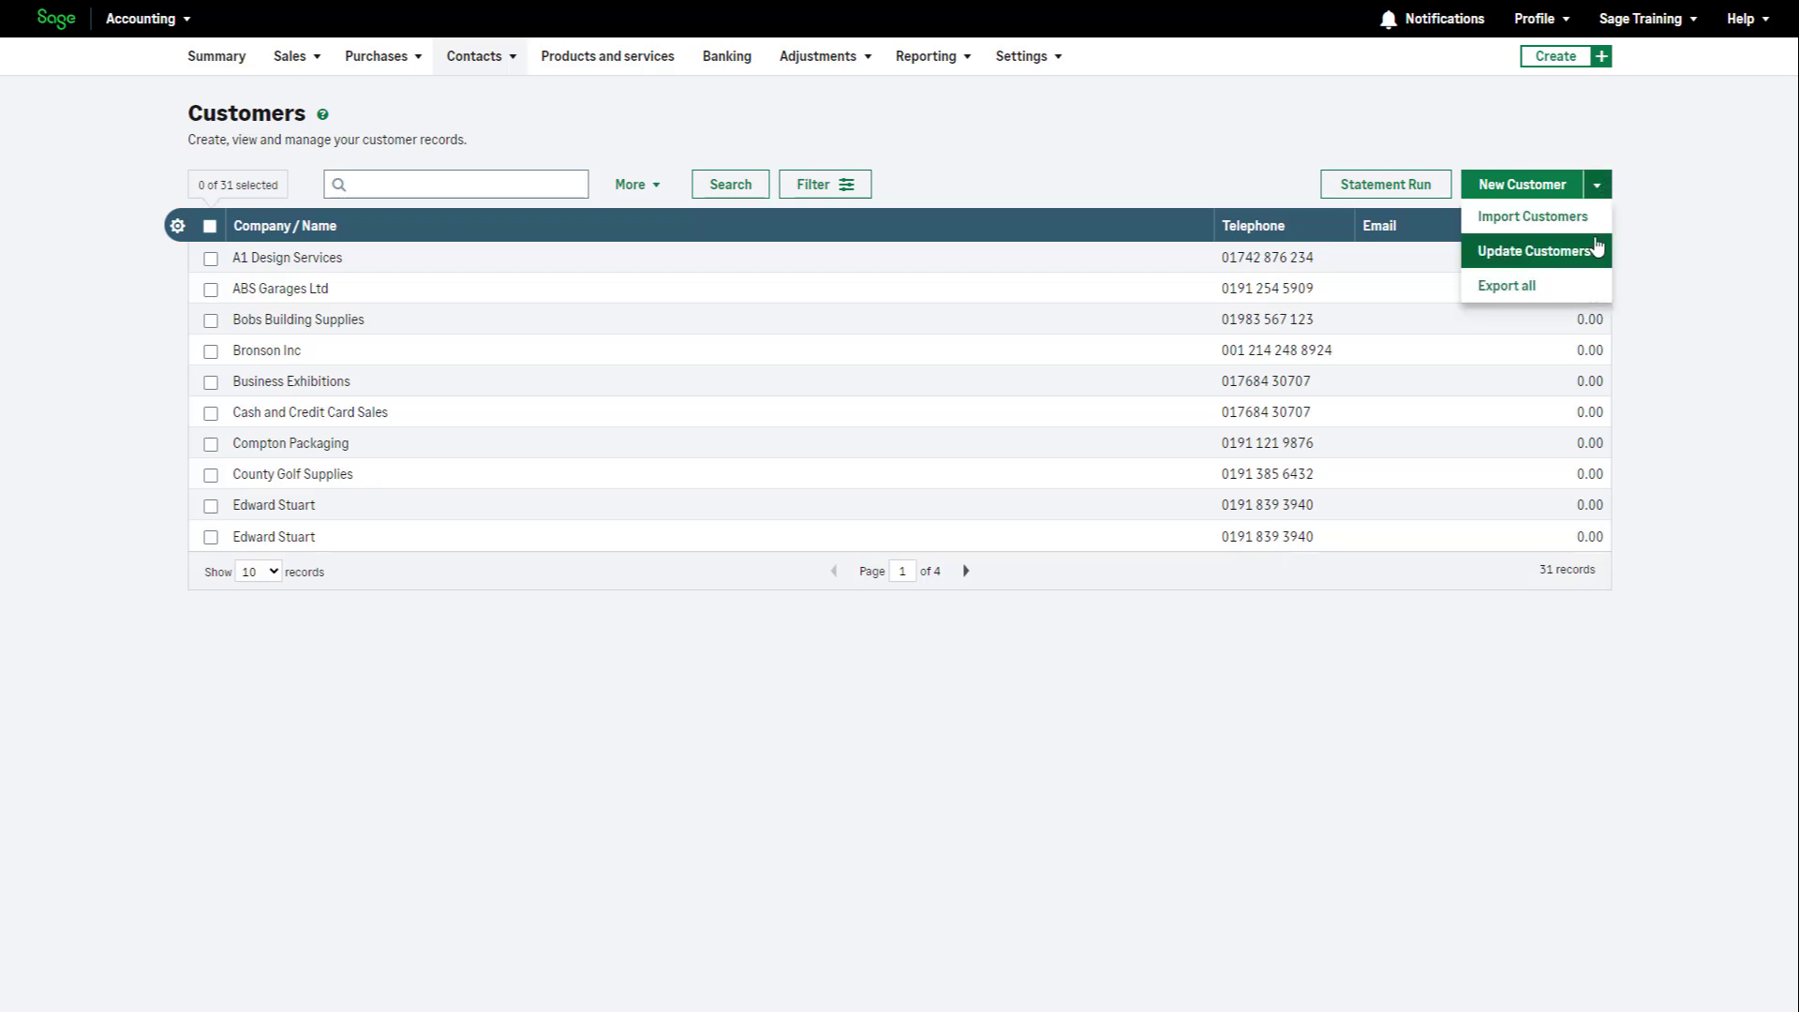
From Update Customers, export all customer records to CSV and check notifications for it.
left_click(1534, 249)
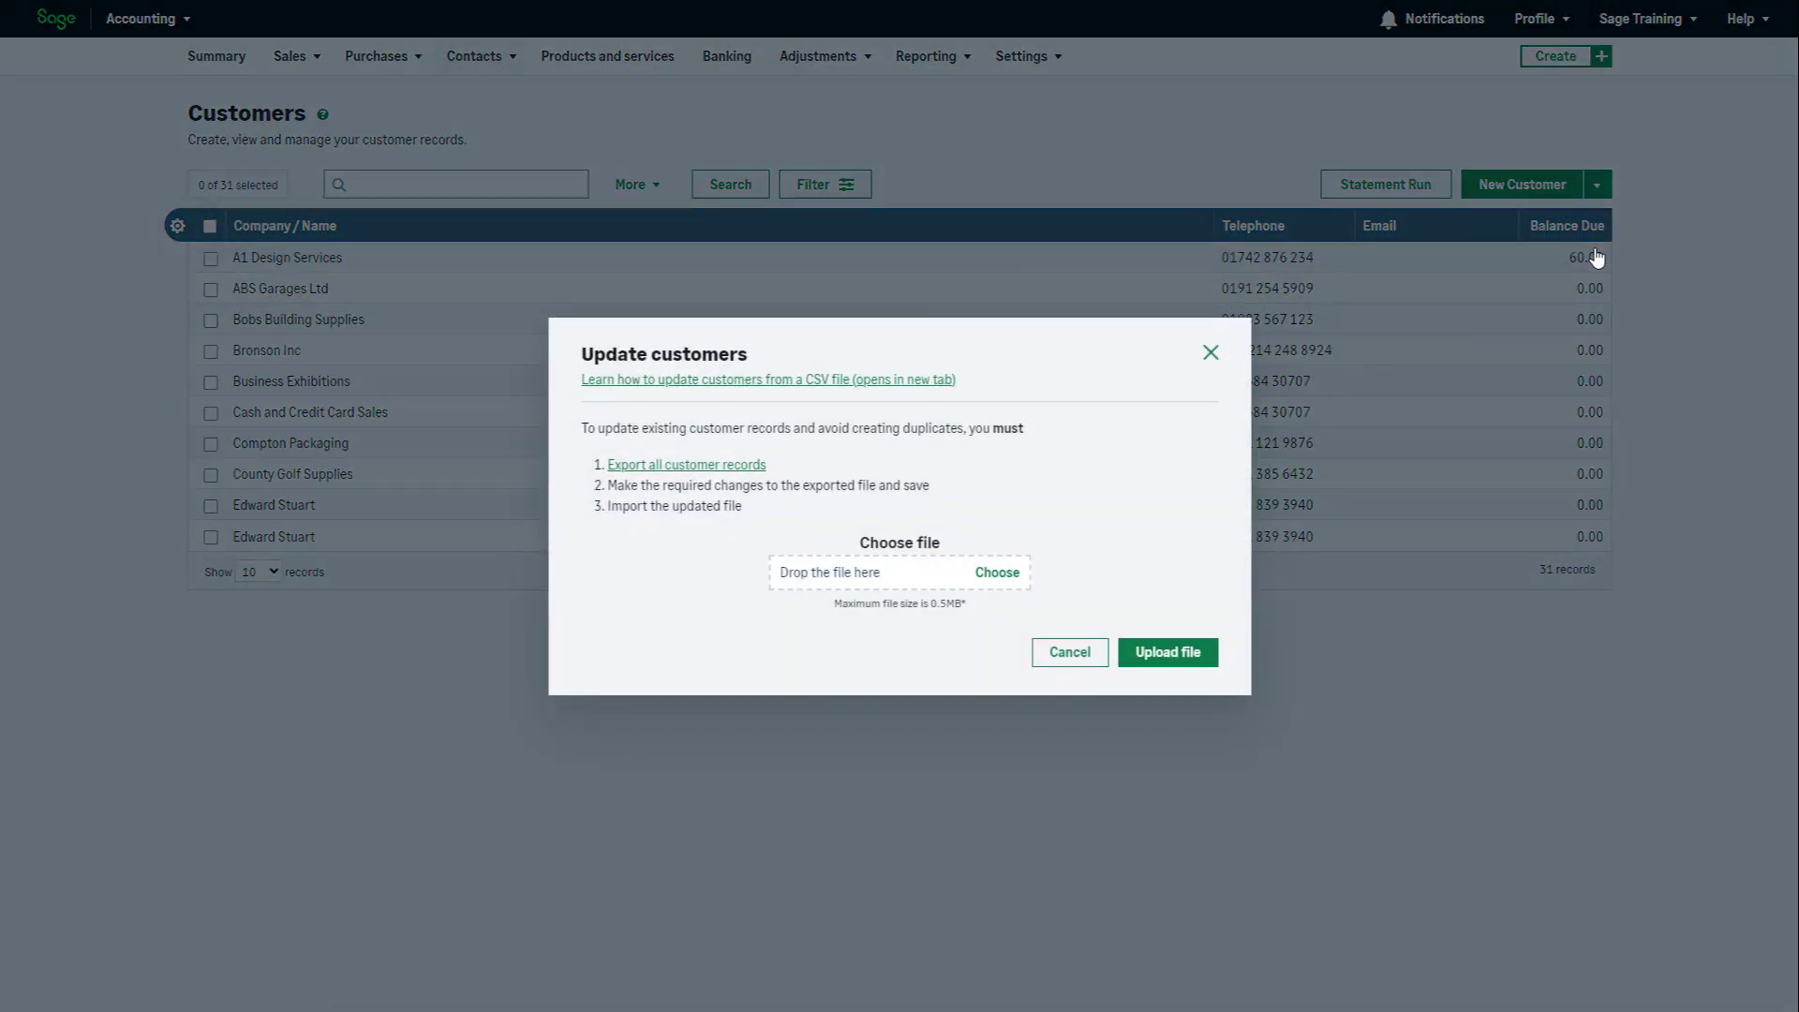
mouse_move(995, 412)
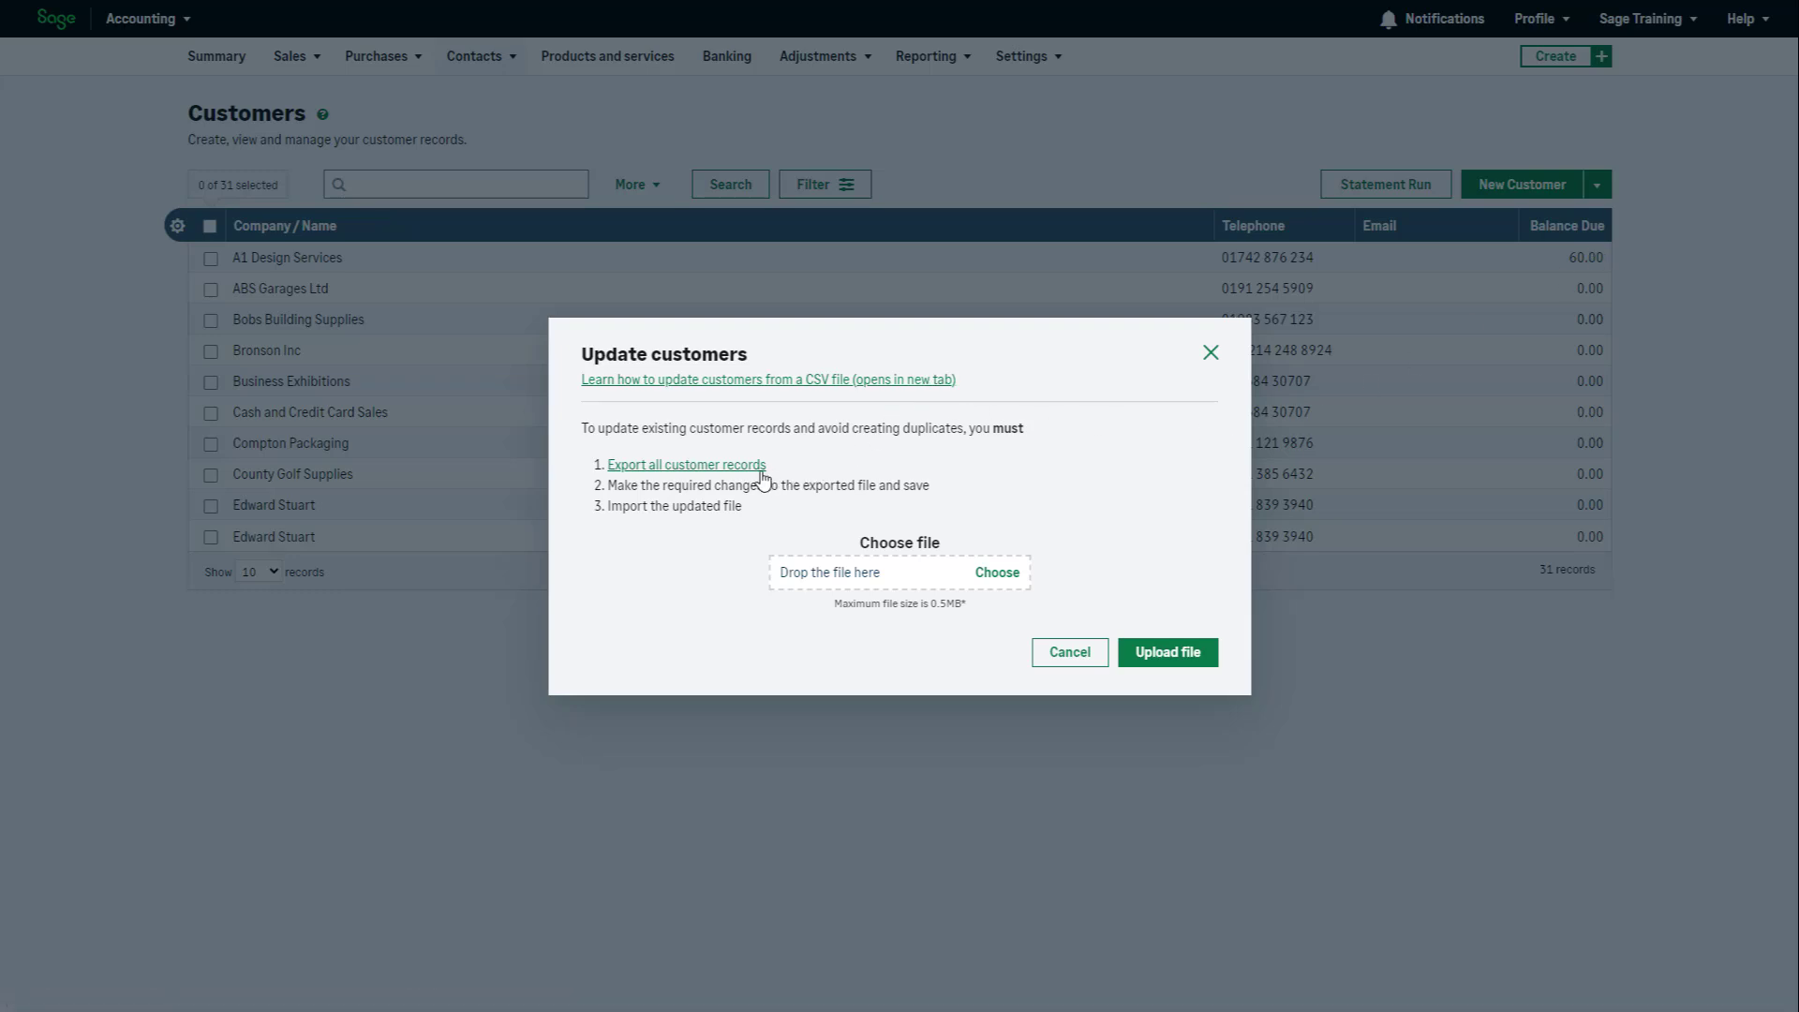
left_click(686, 464)
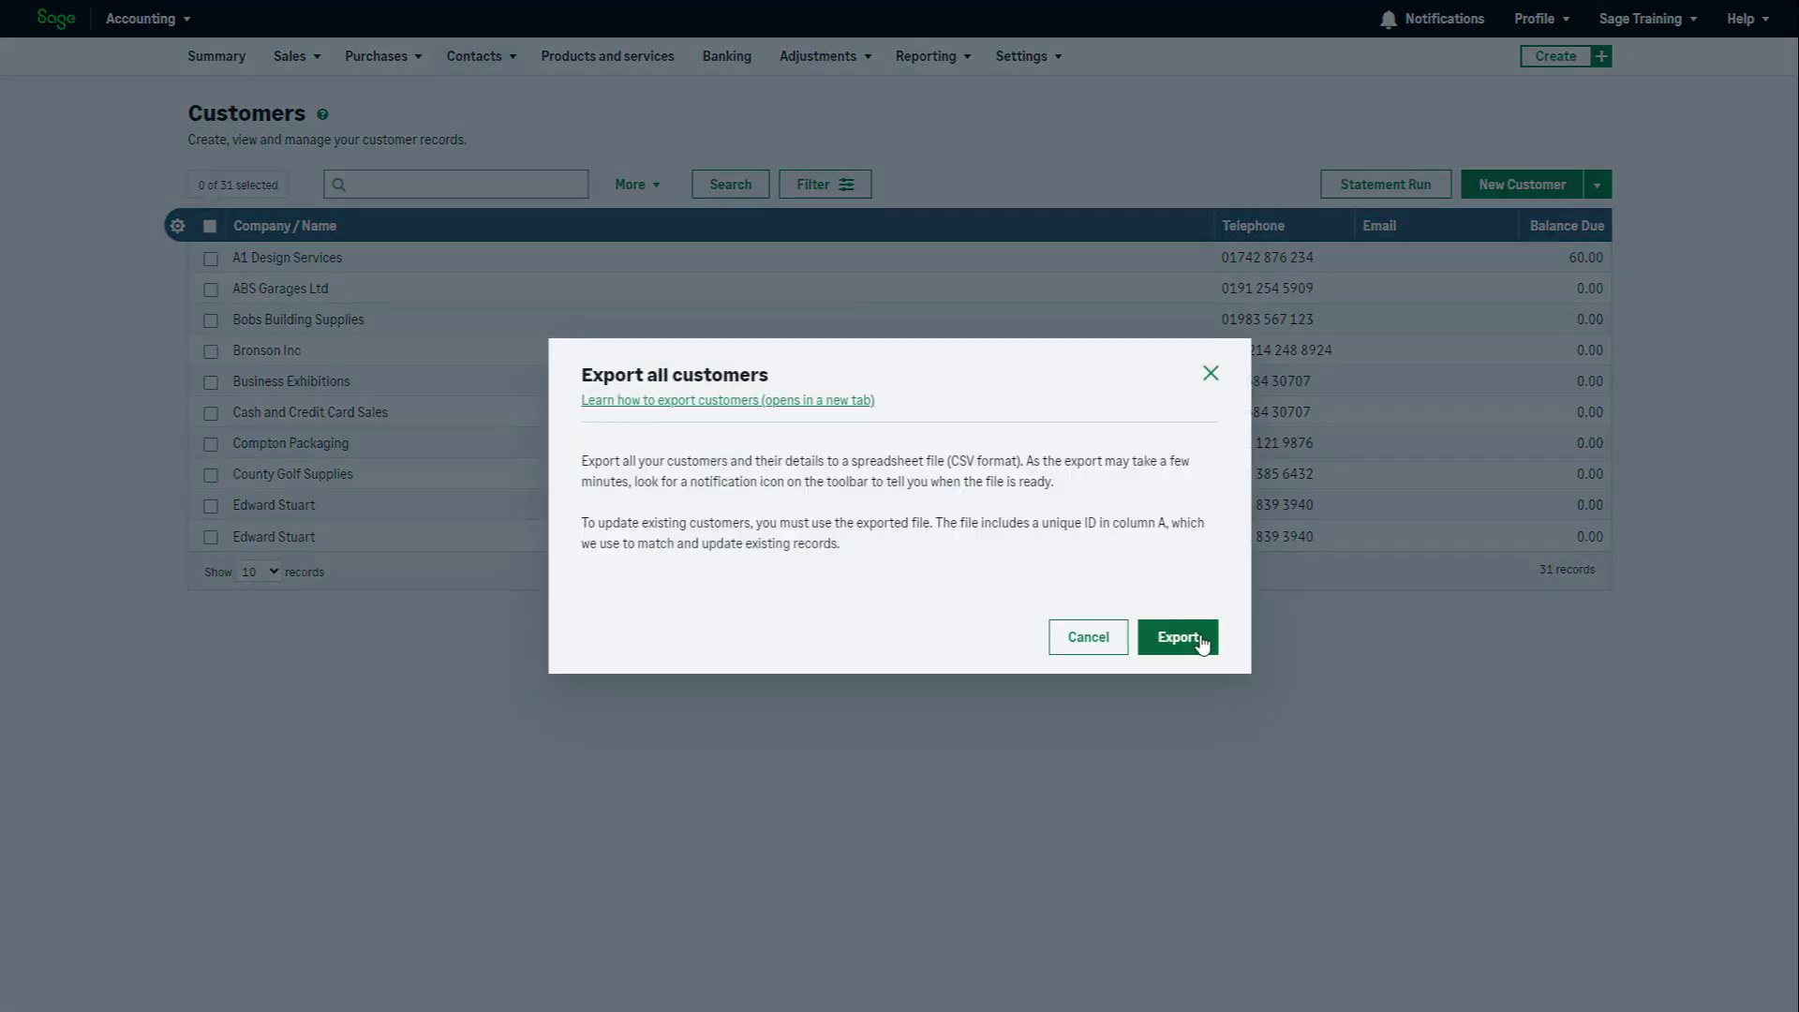
left_click(1176, 637)
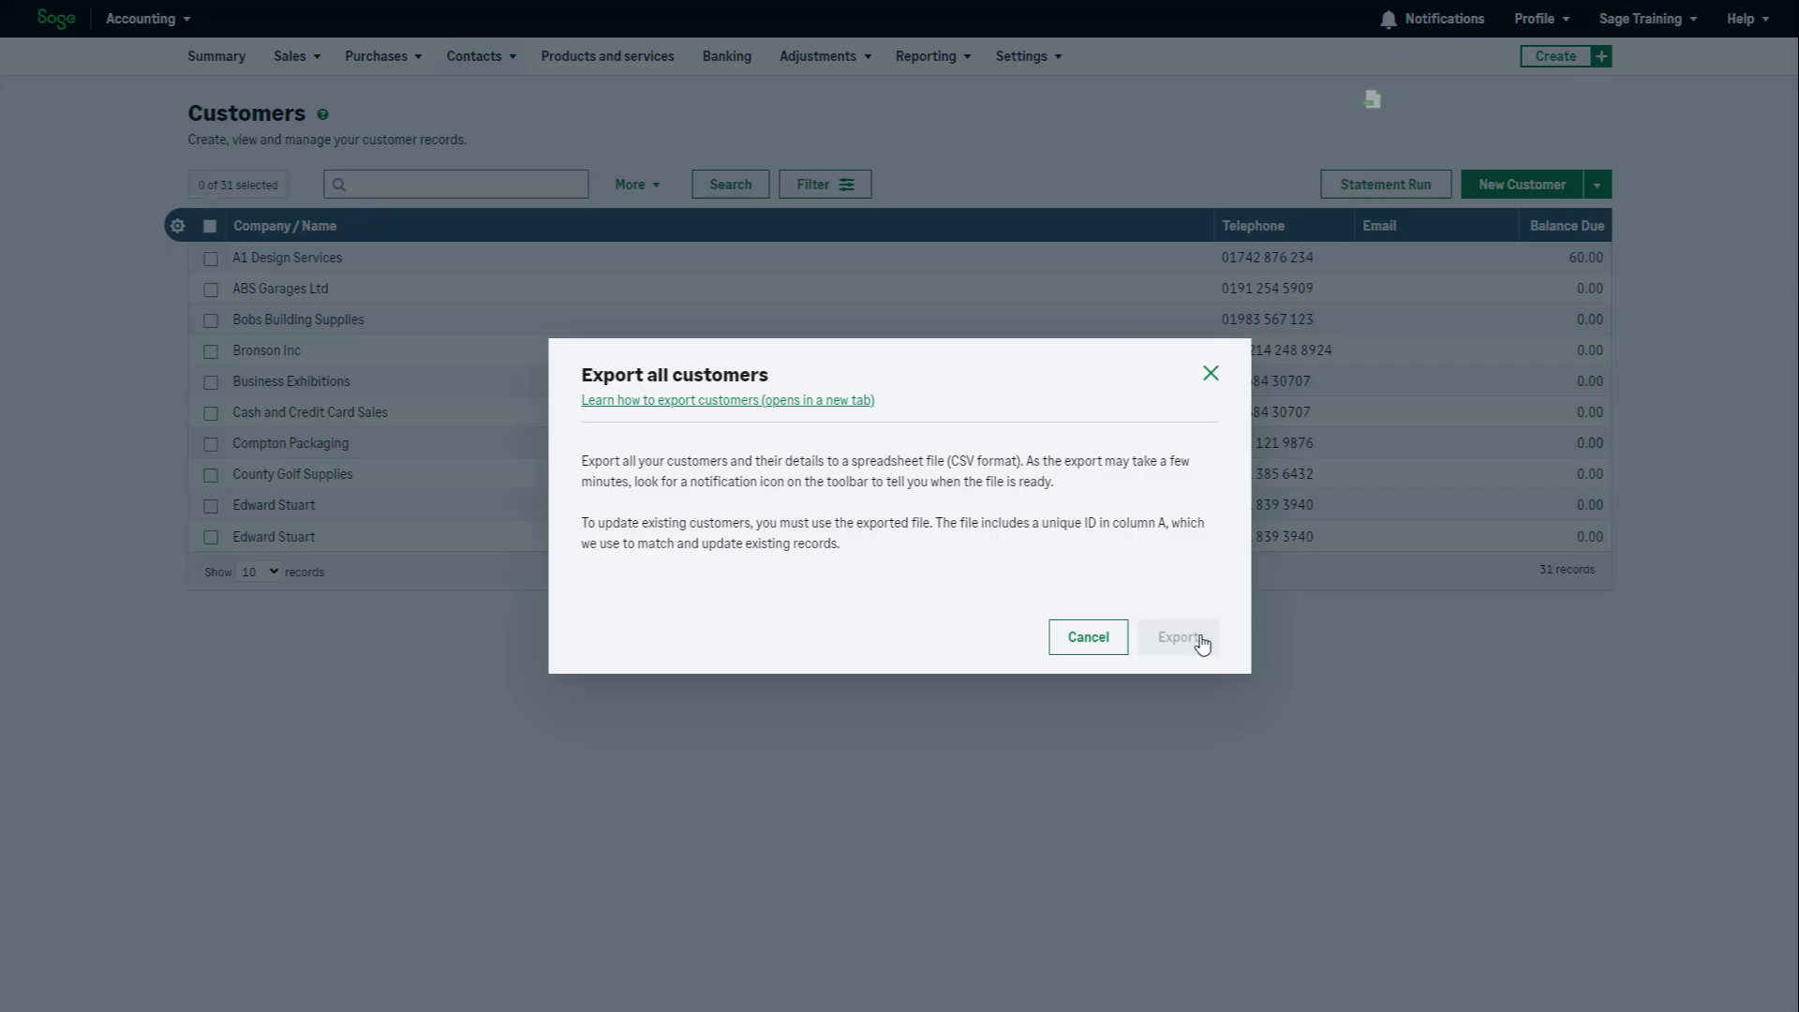
left_click(1177, 637)
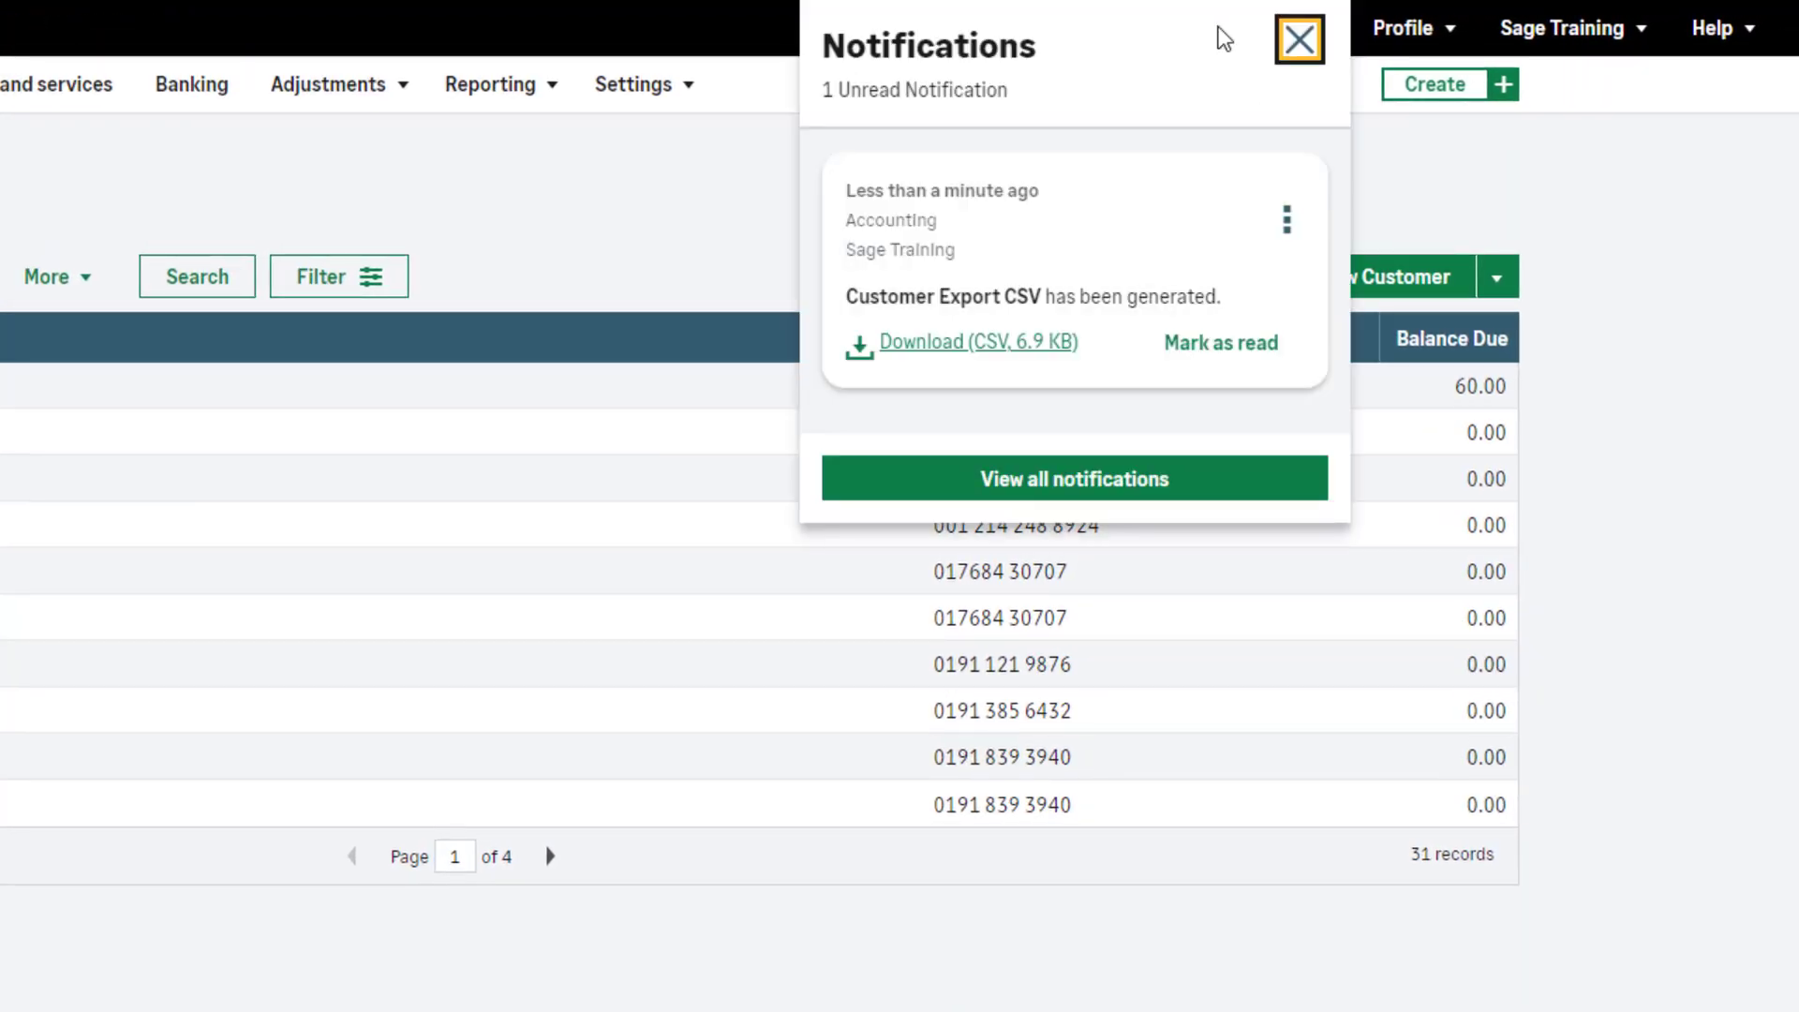
Download the generated customer_export.csv and open it in Excel.
left_click(974, 341)
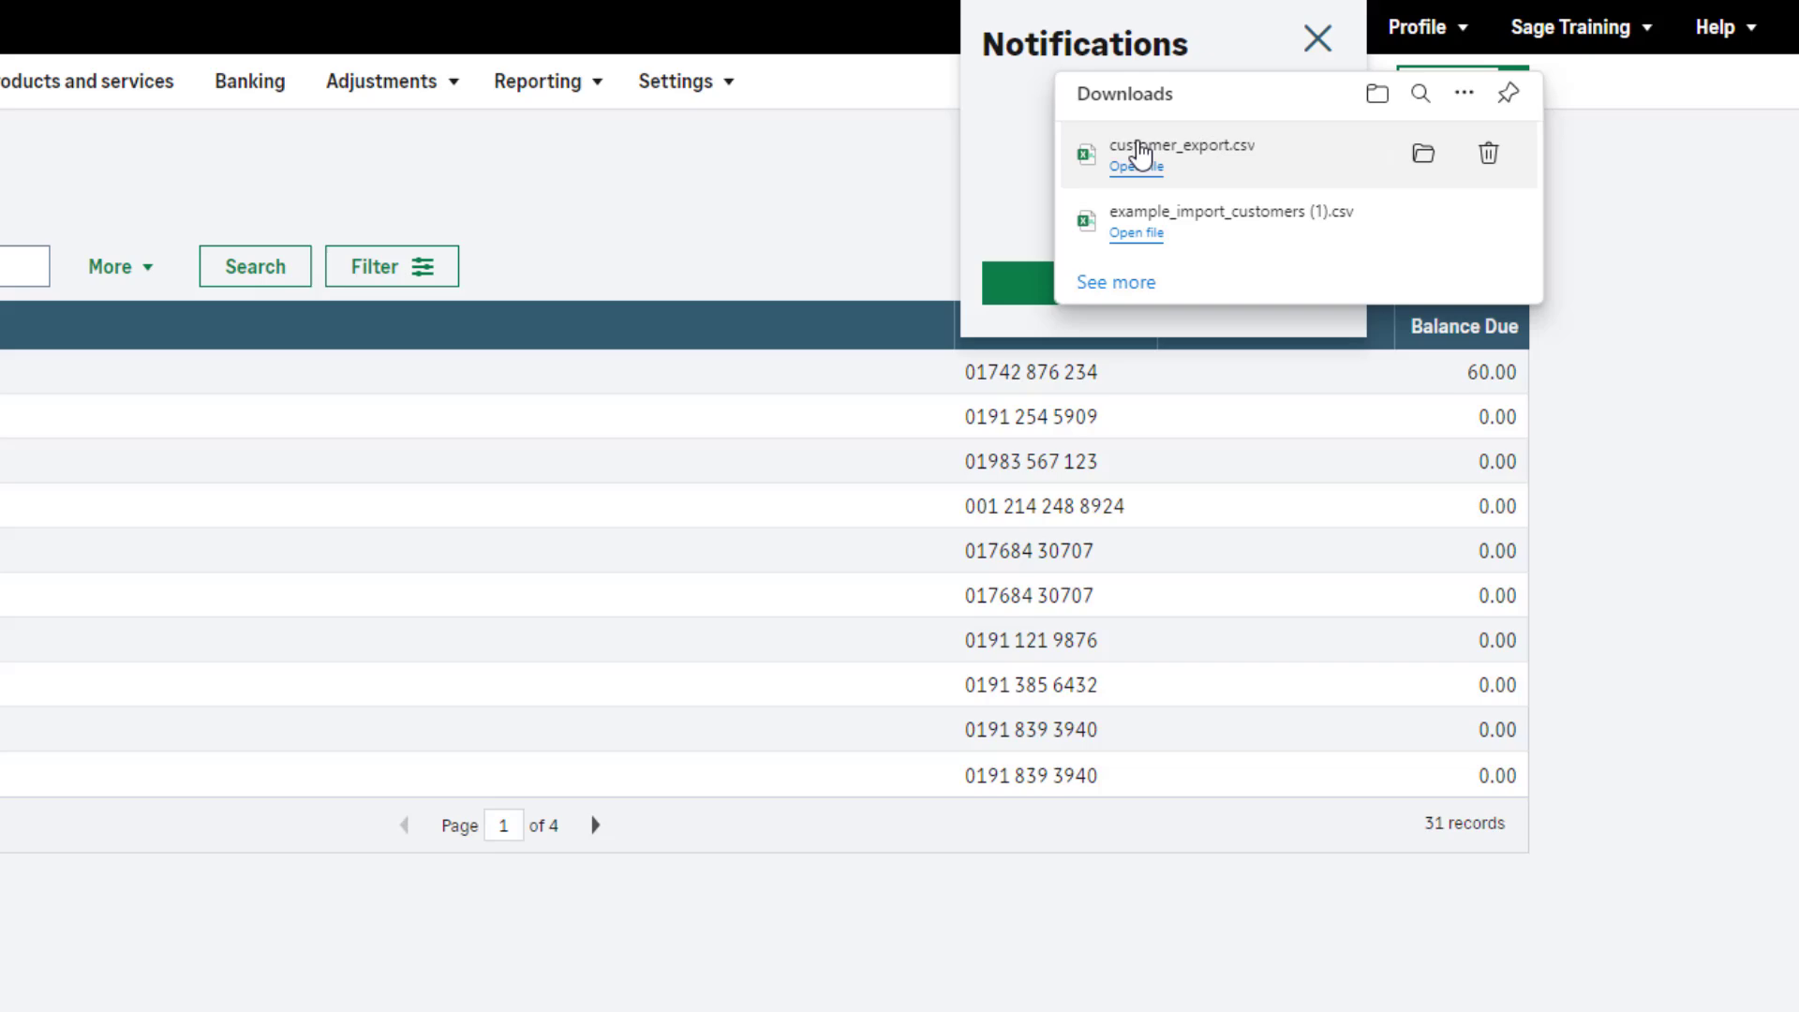
left_click(1135, 167)
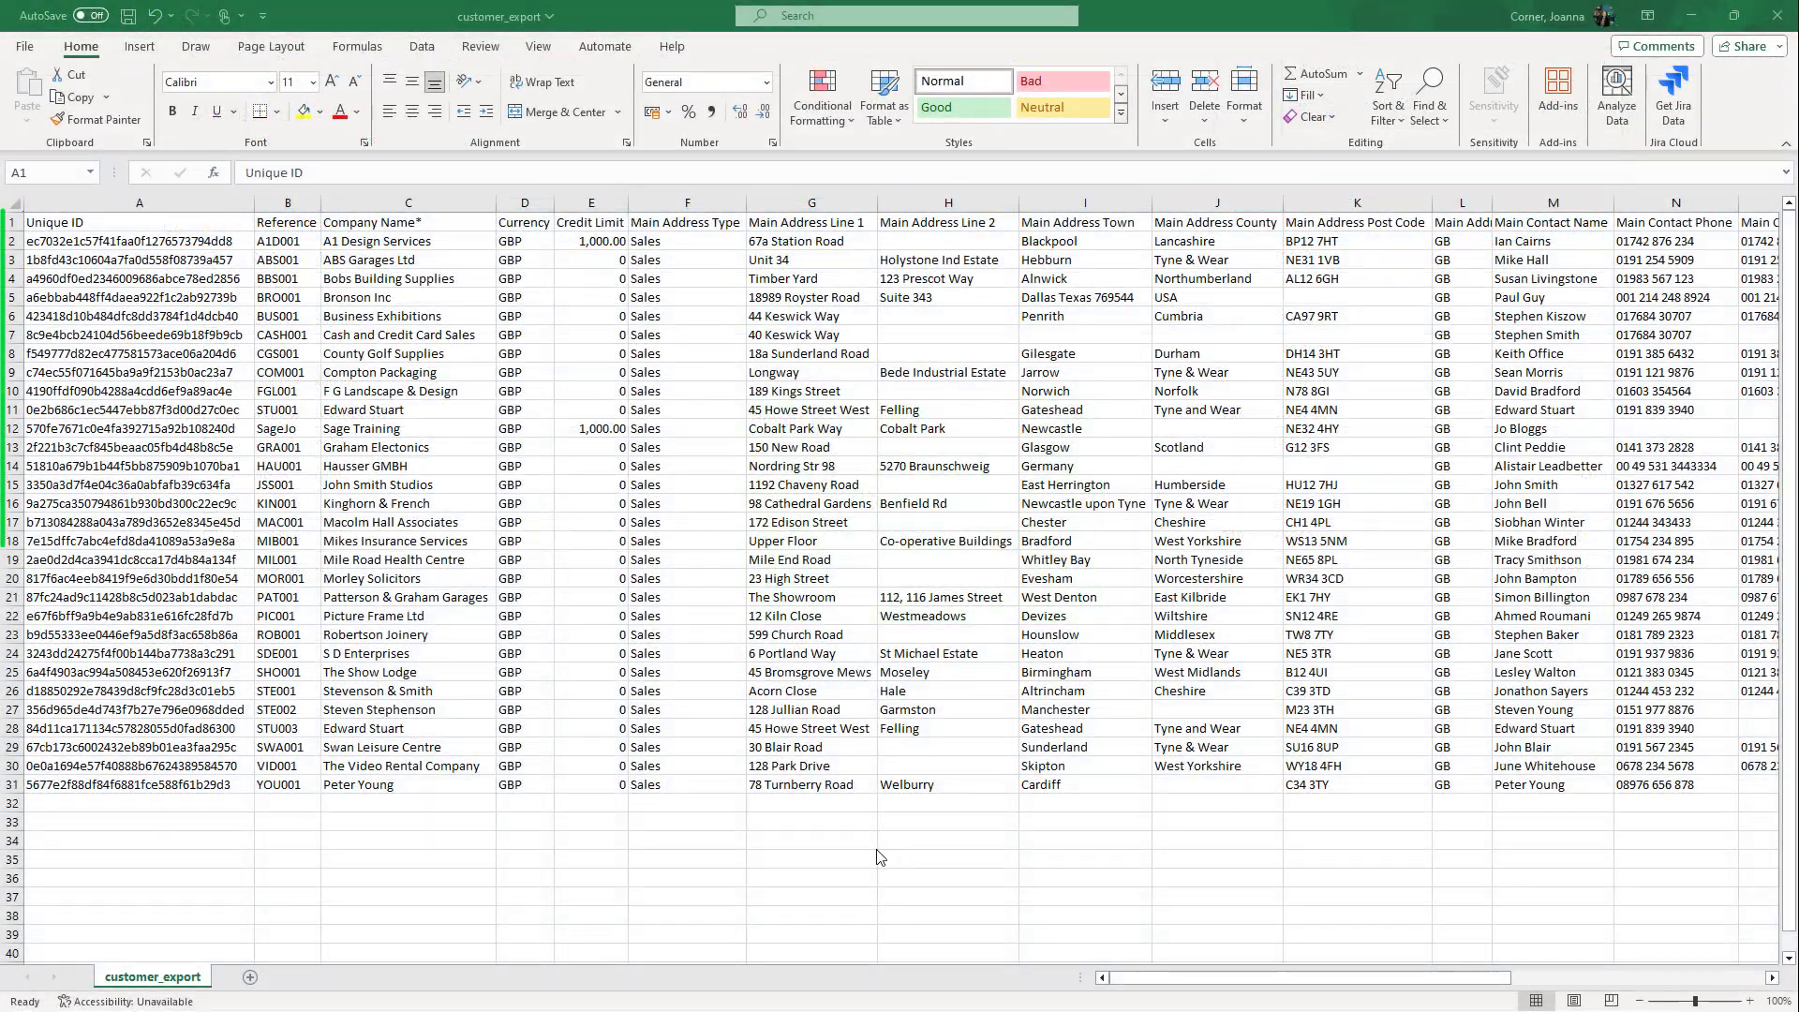
left_click(139, 223)
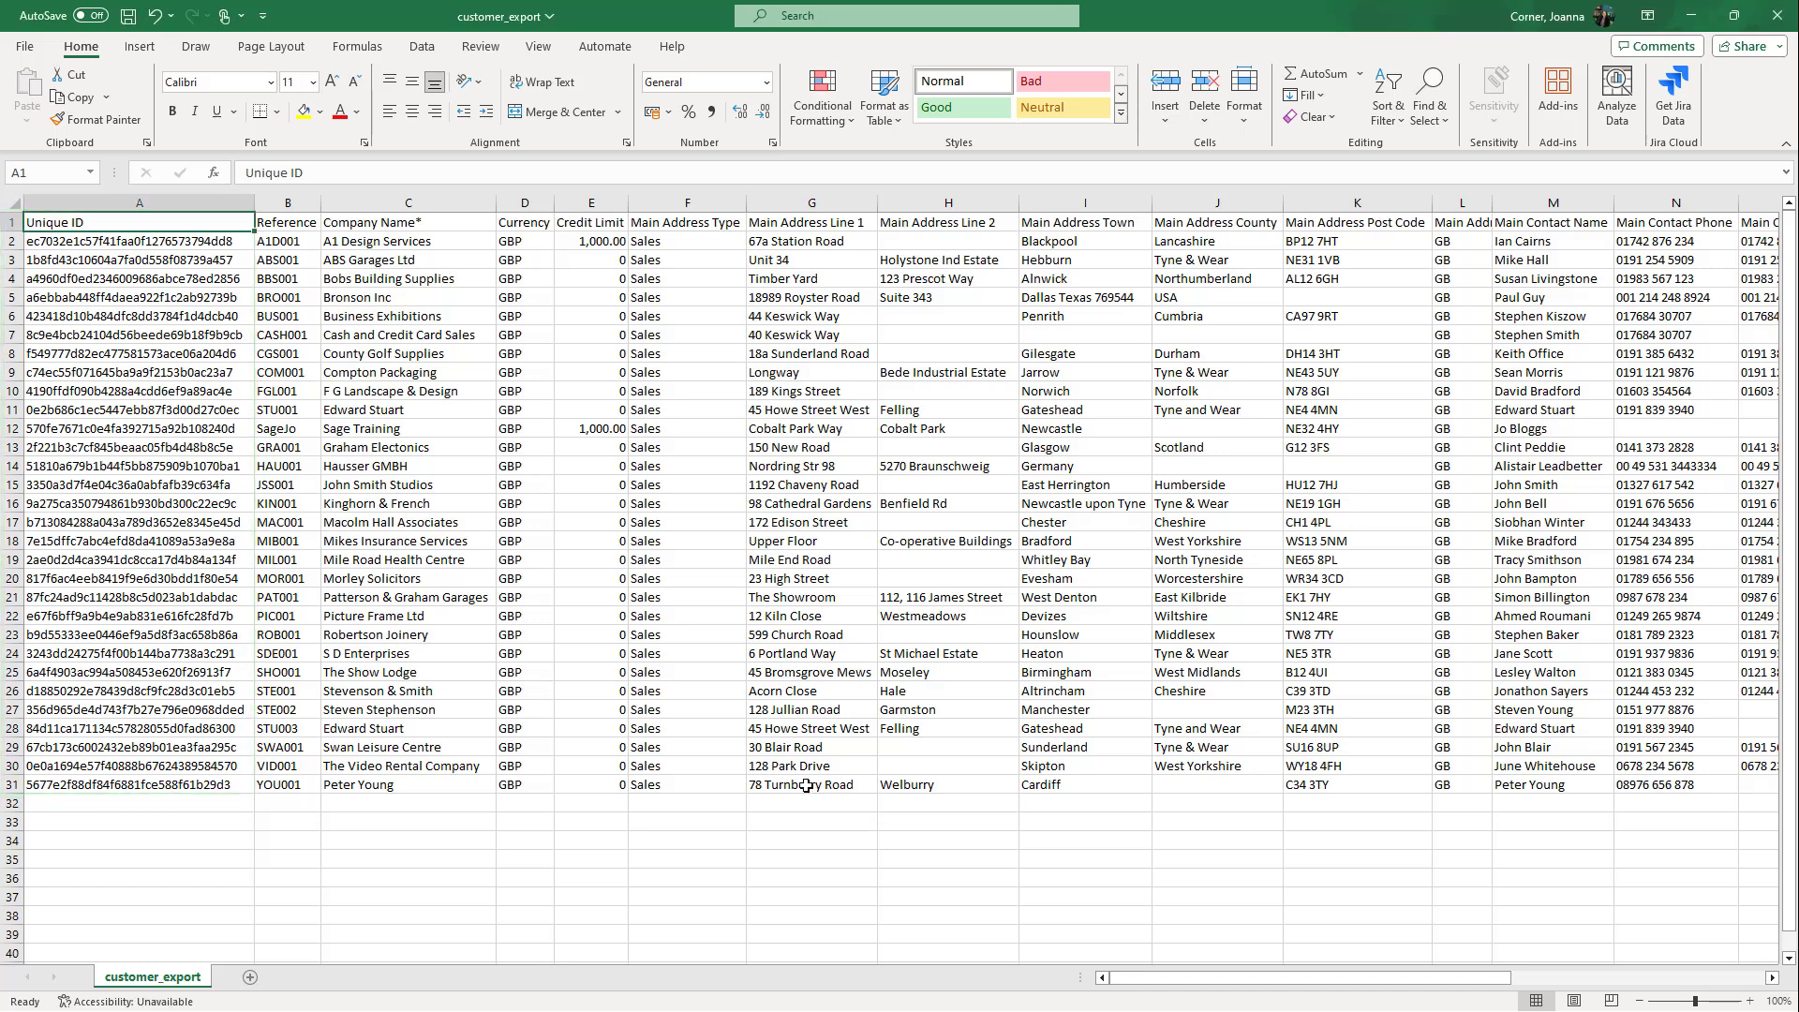
type("10")
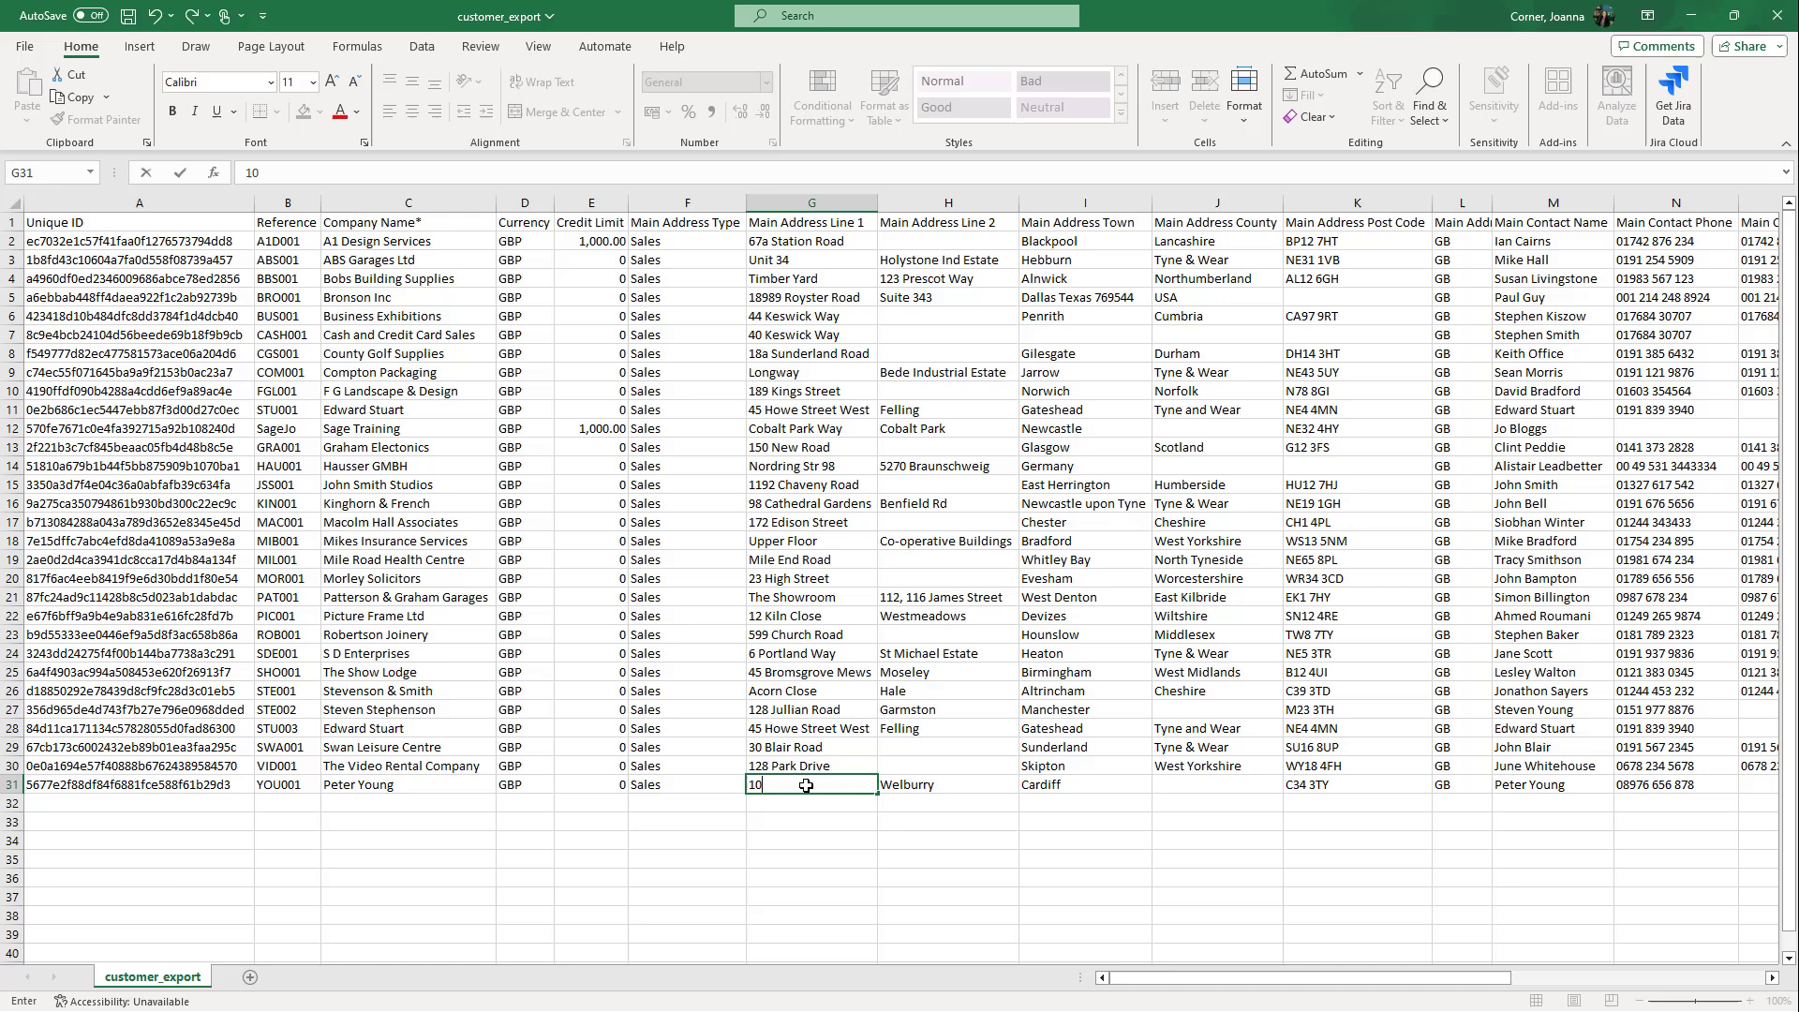
left_click(1354, 783)
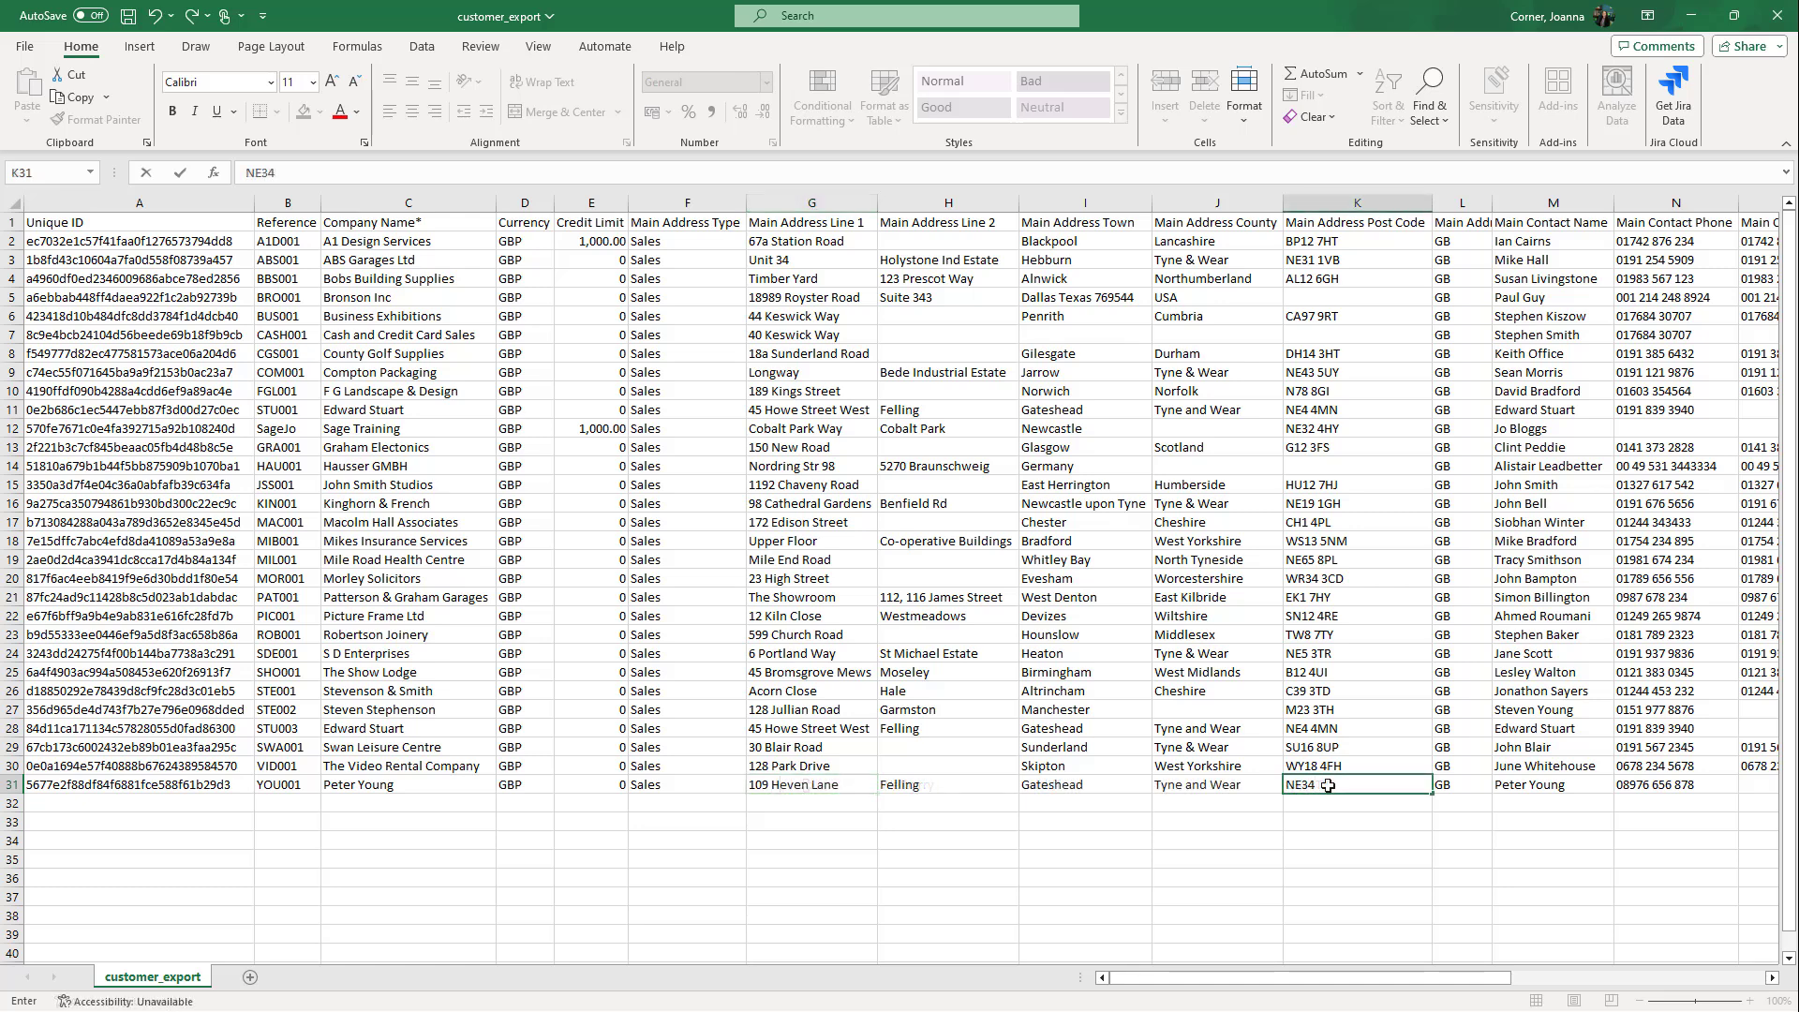
type("7HG")
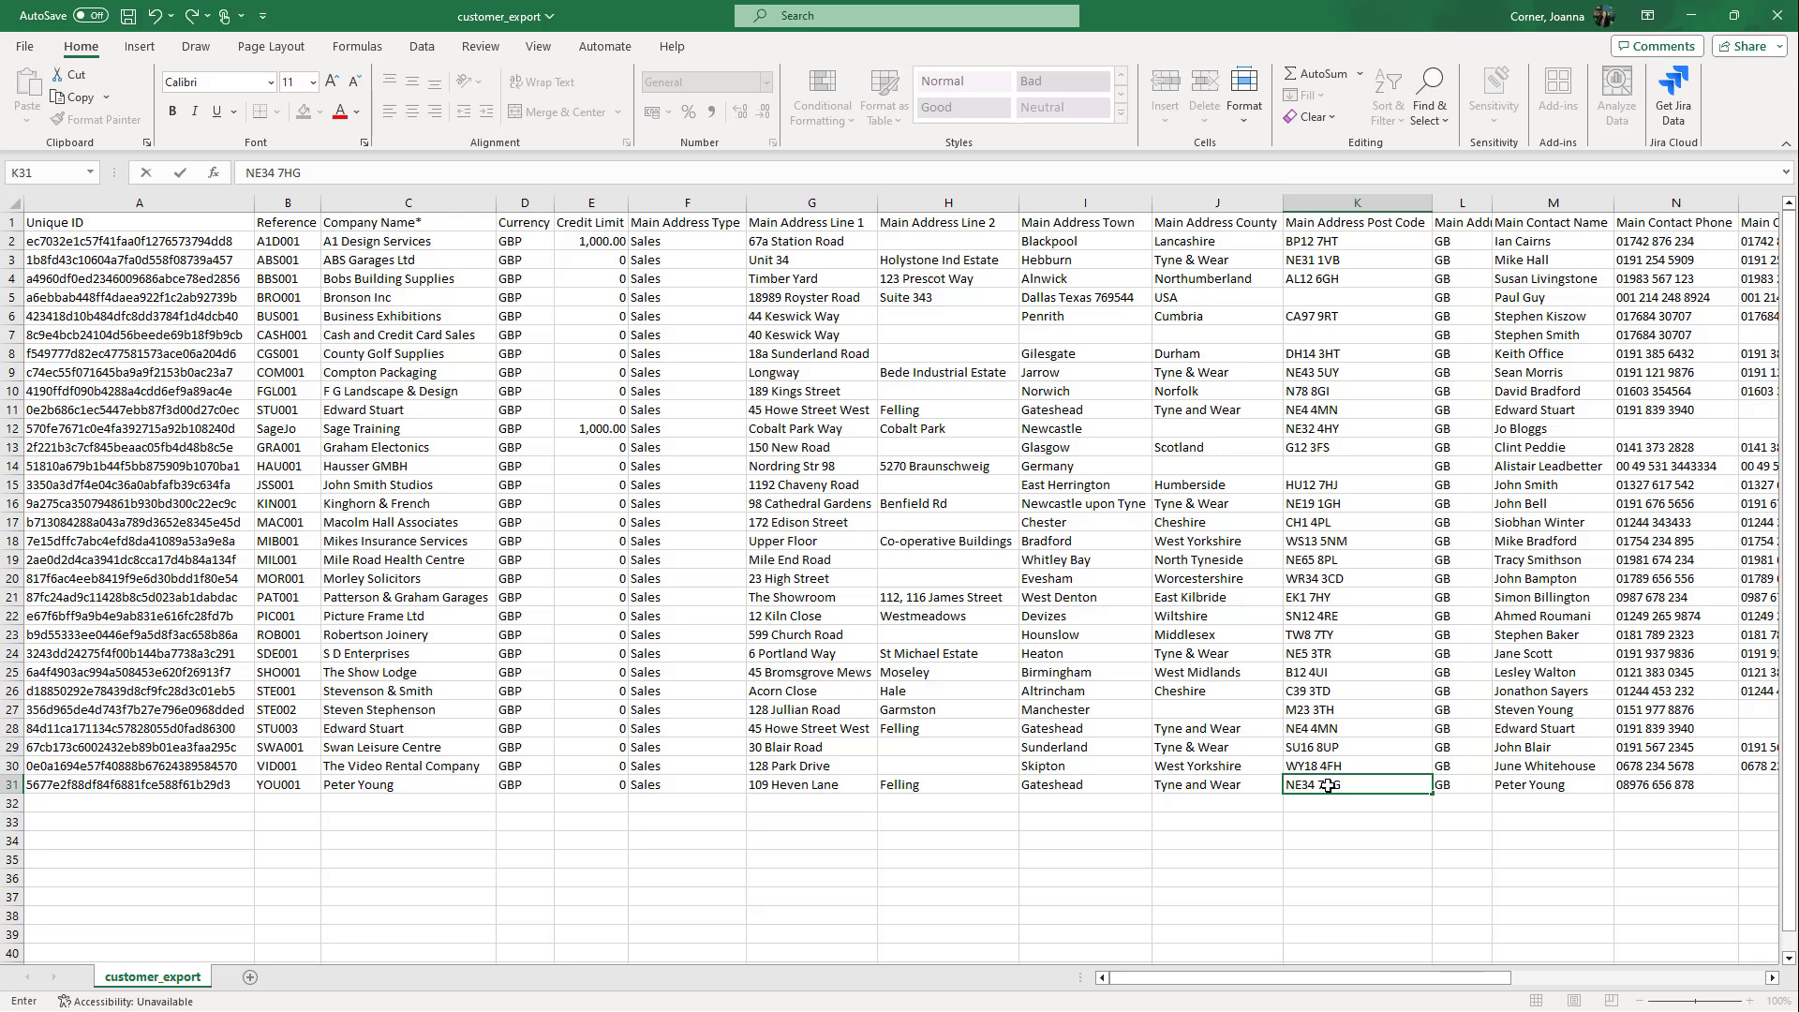
left_click(138, 802)
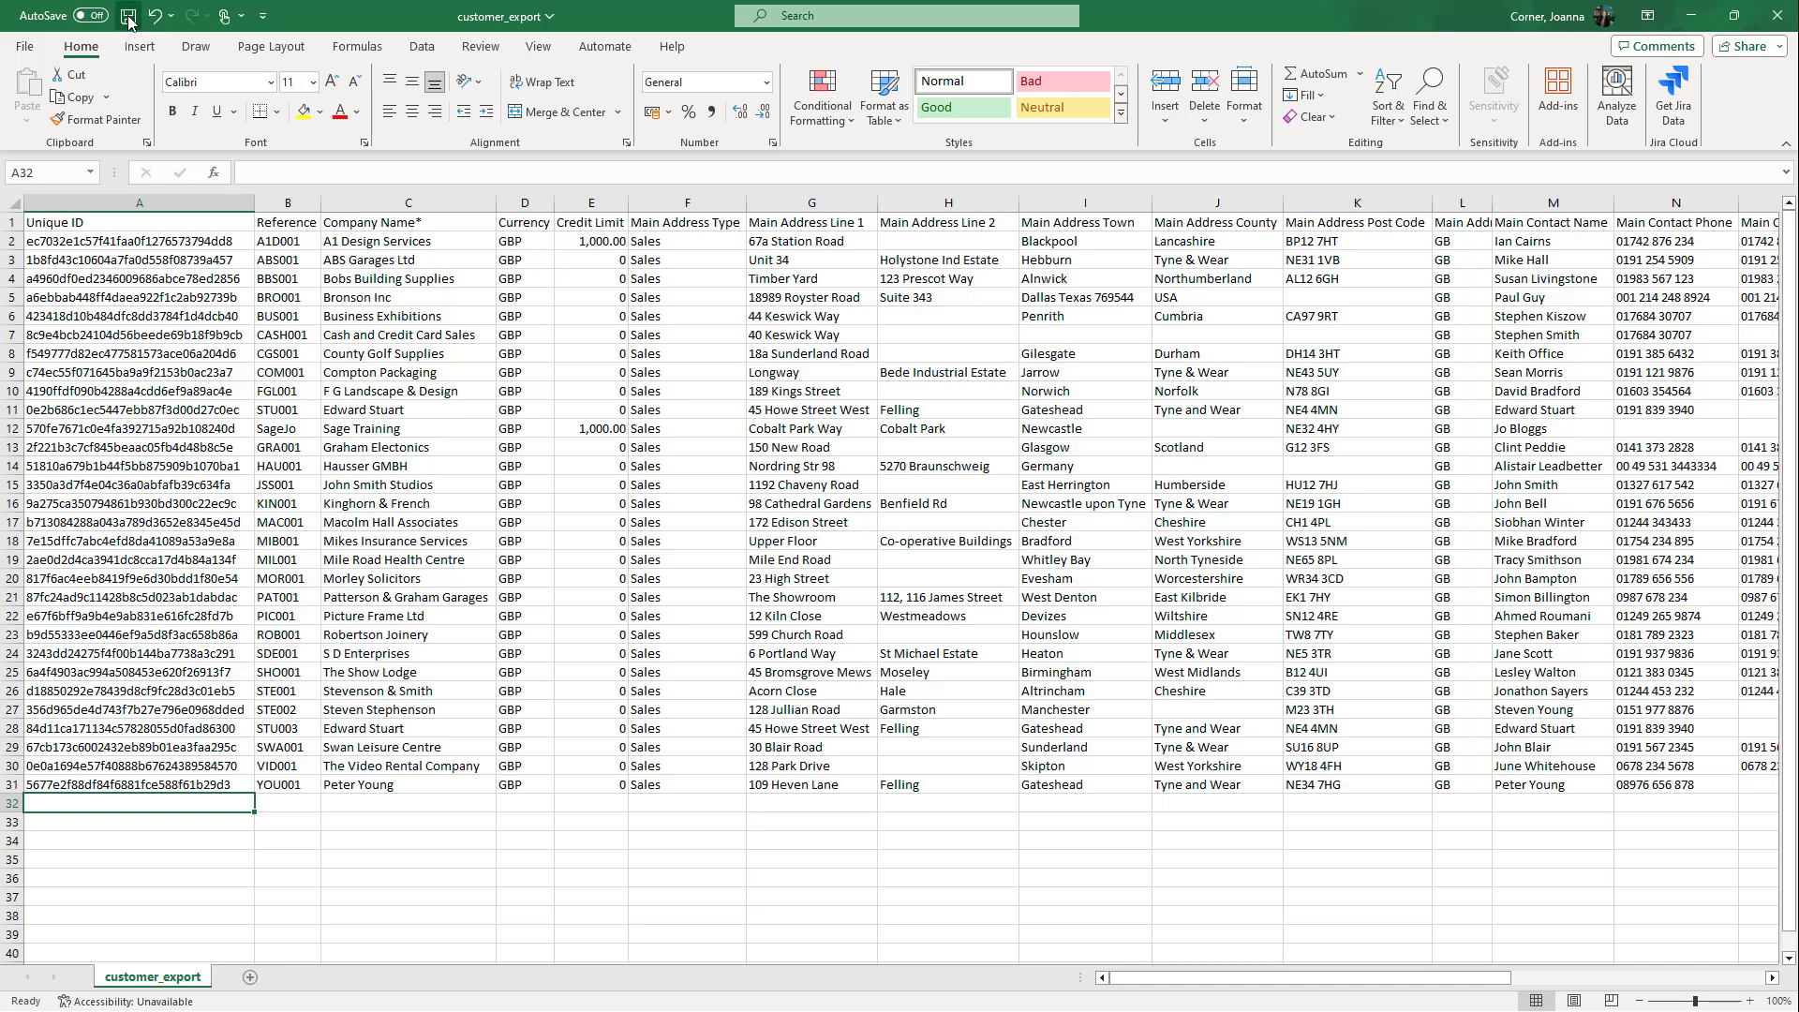
Save the edited export, then attach customer_export.csv to Update customers and upload it.
left_click(129, 15)
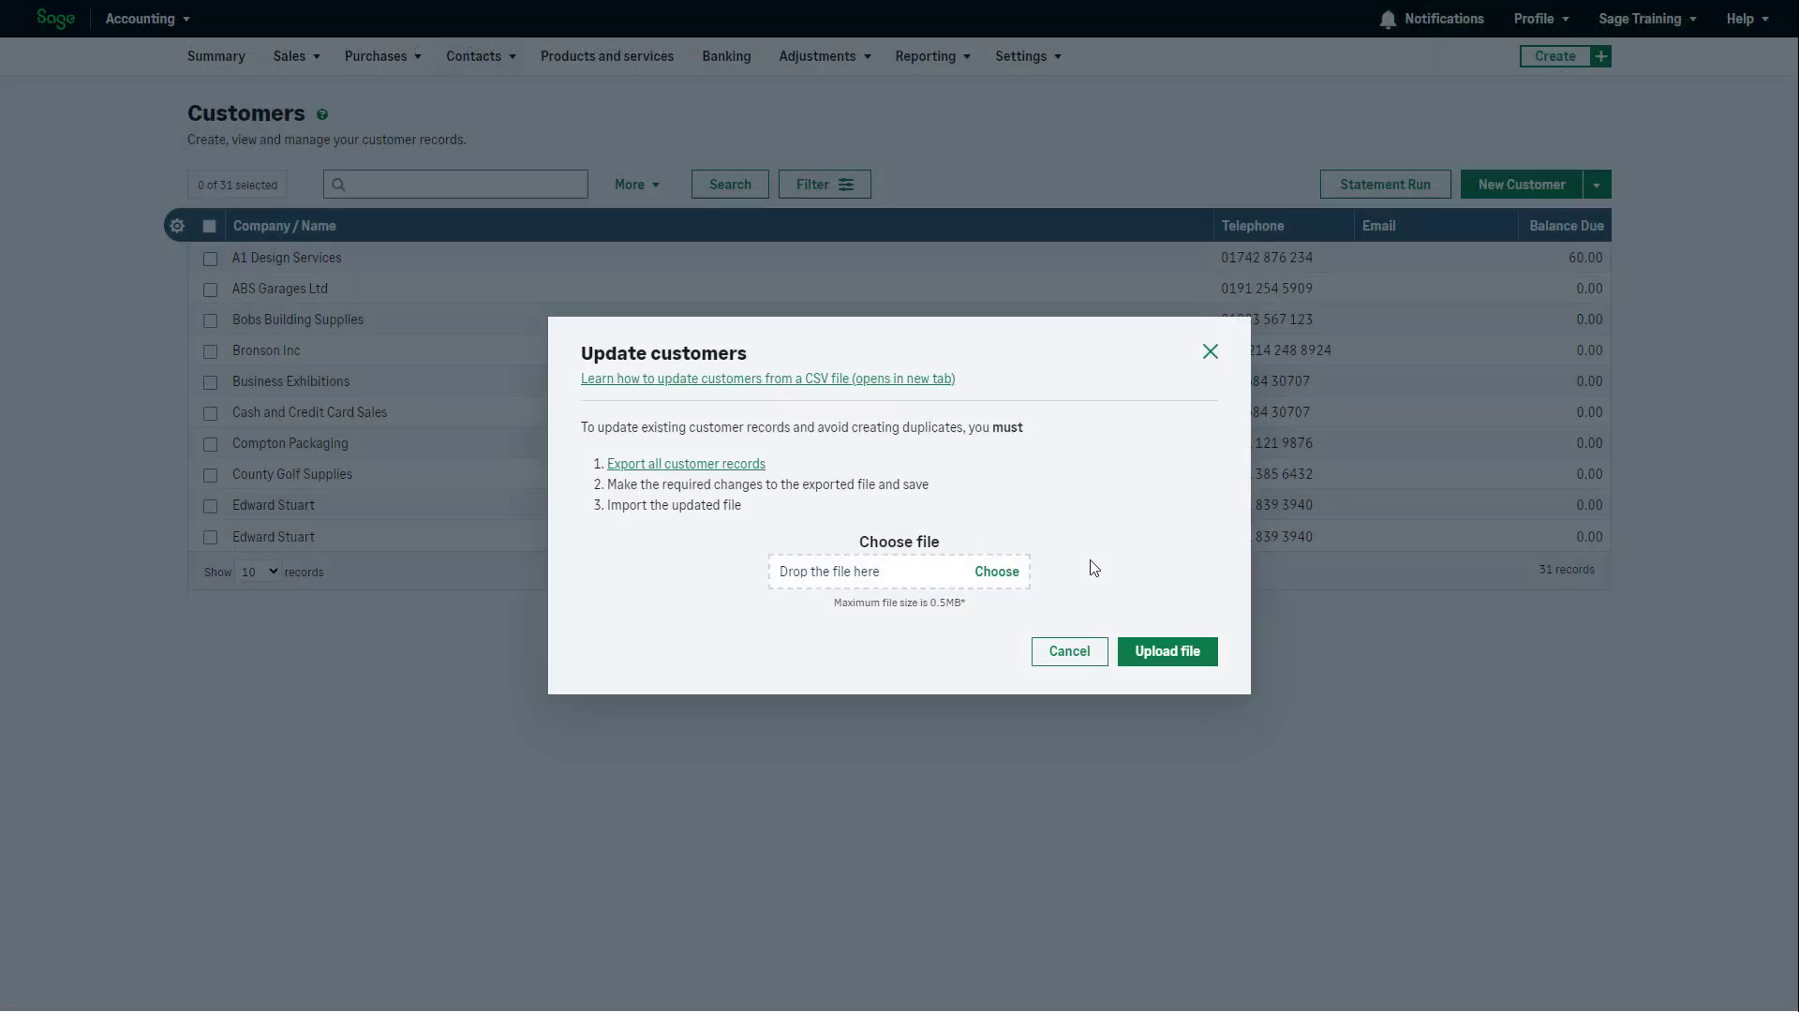
mouse_move(996, 571)
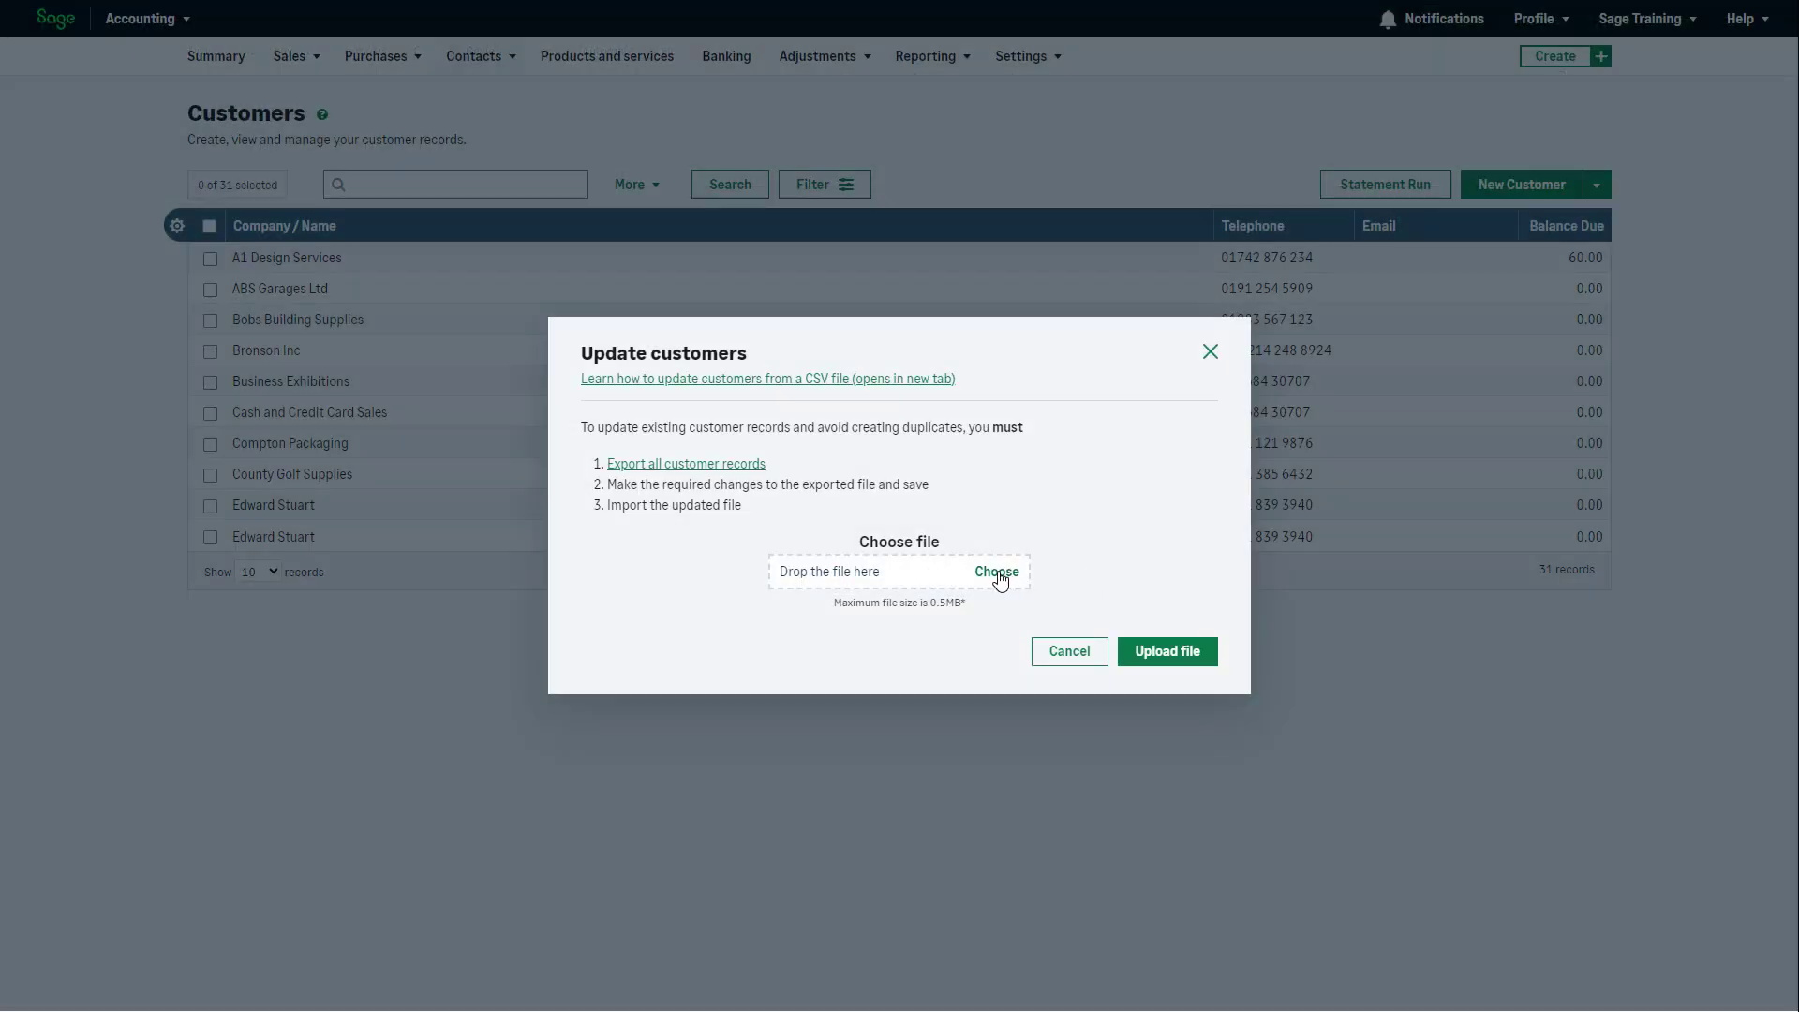
left_click(995, 572)
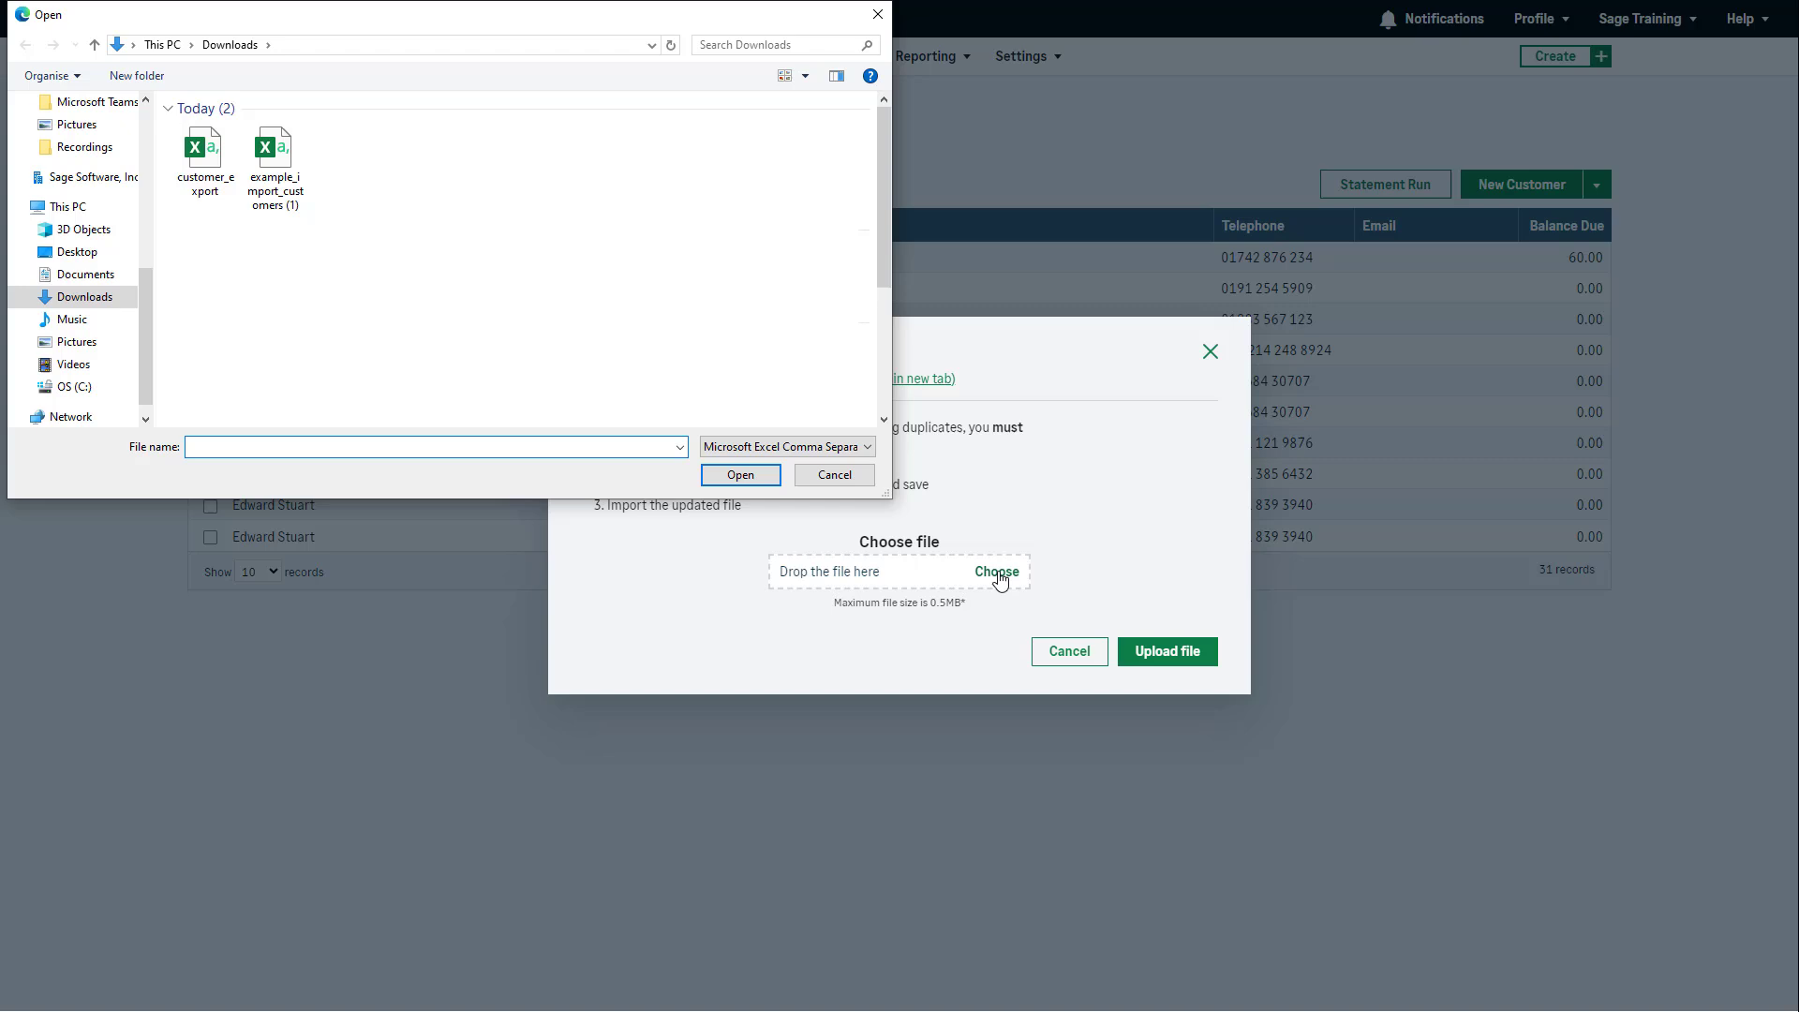
left_click(204, 161)
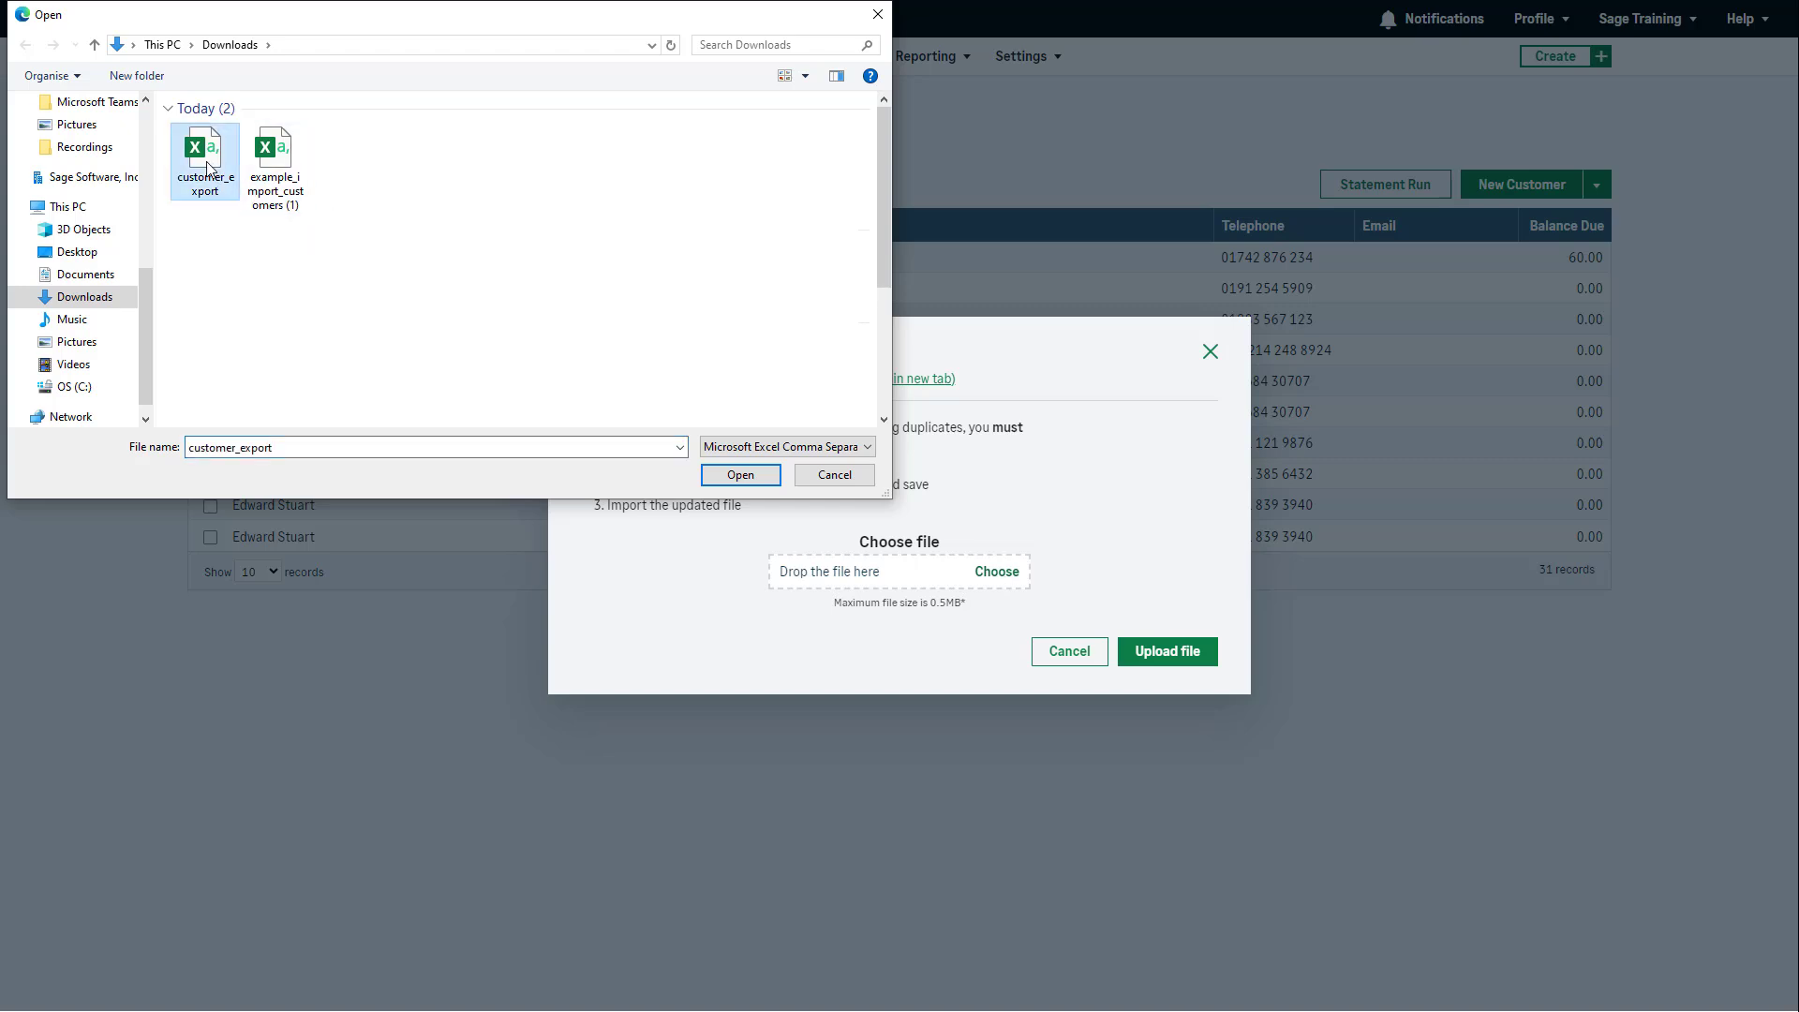
left_click(740, 474)
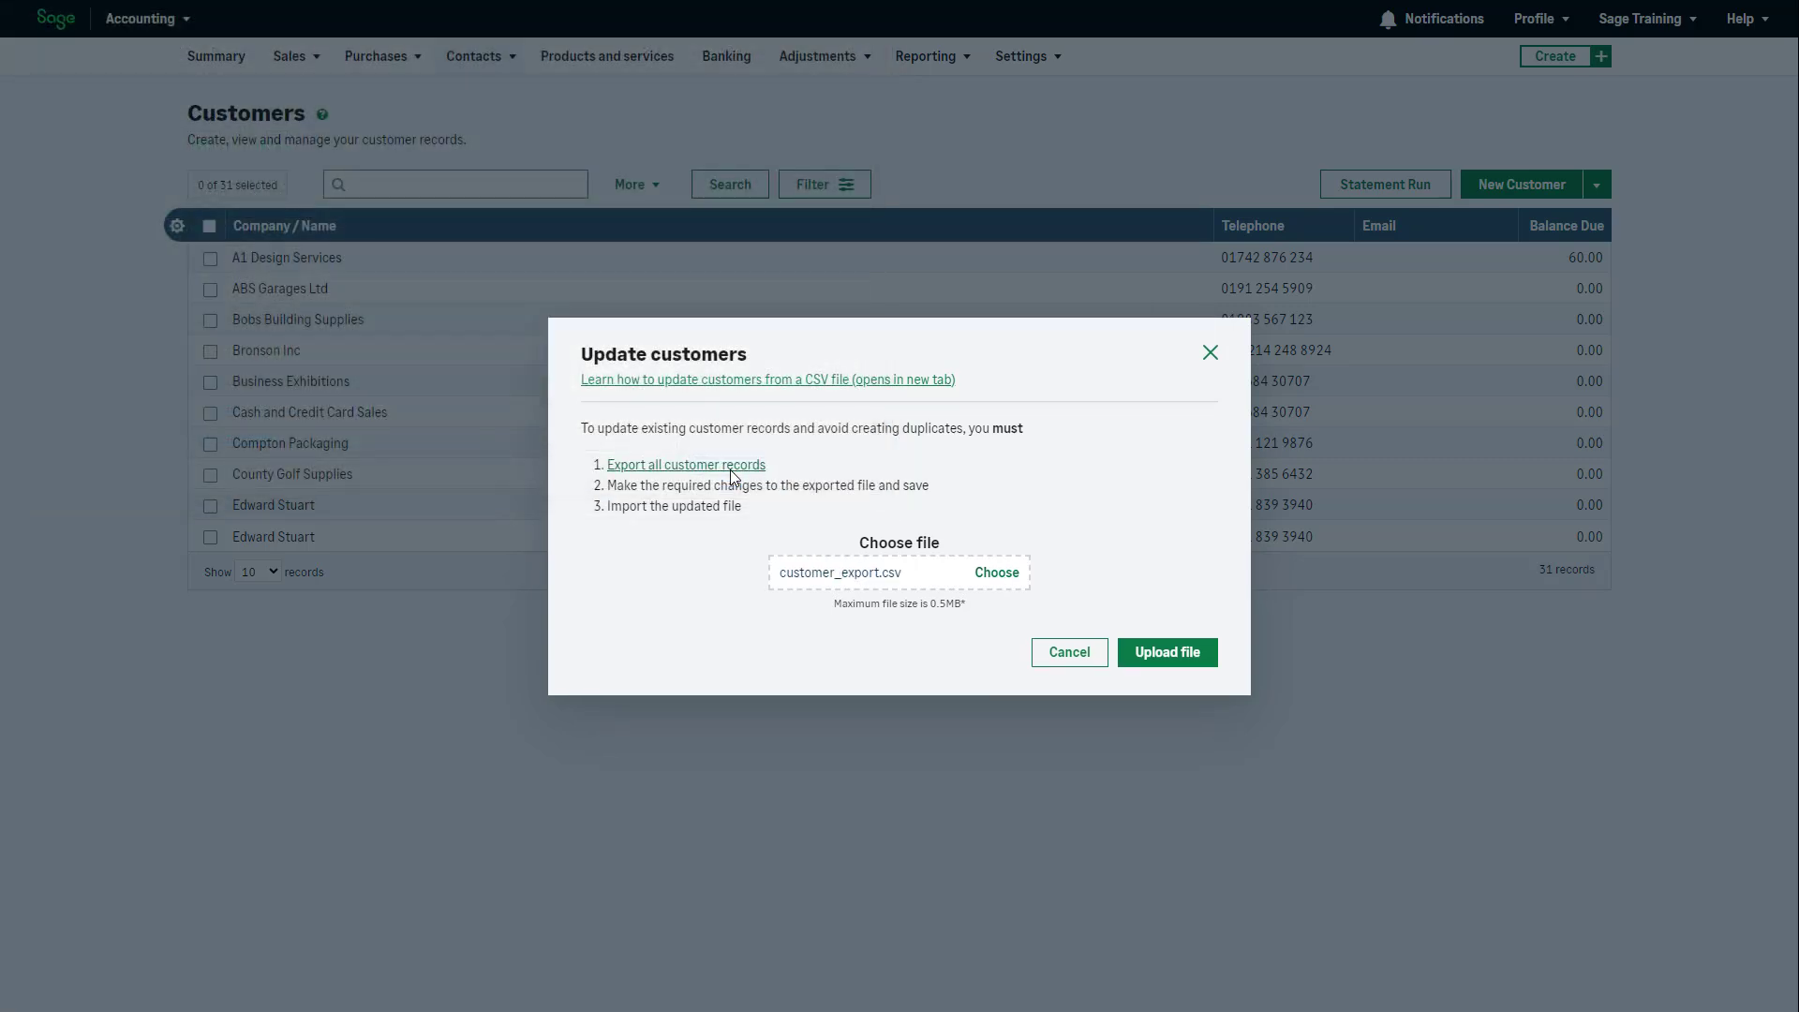
left_click(1166, 652)
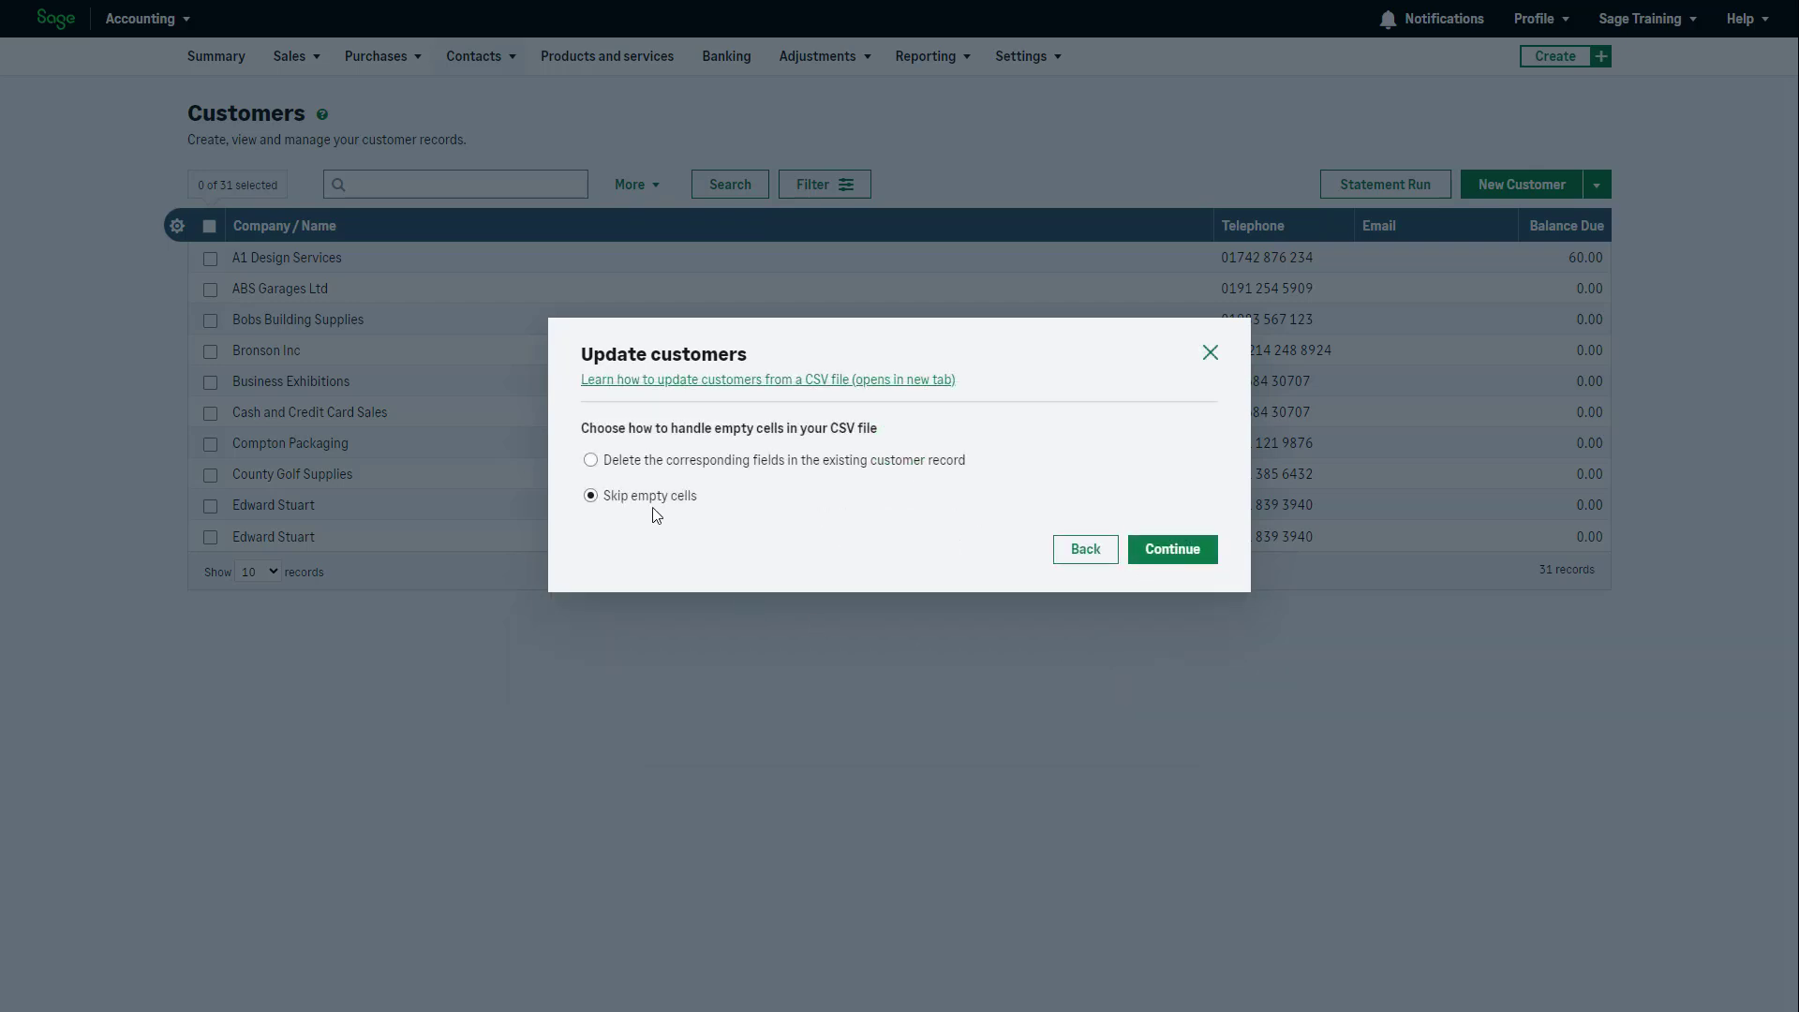
mouse_move(901, 579)
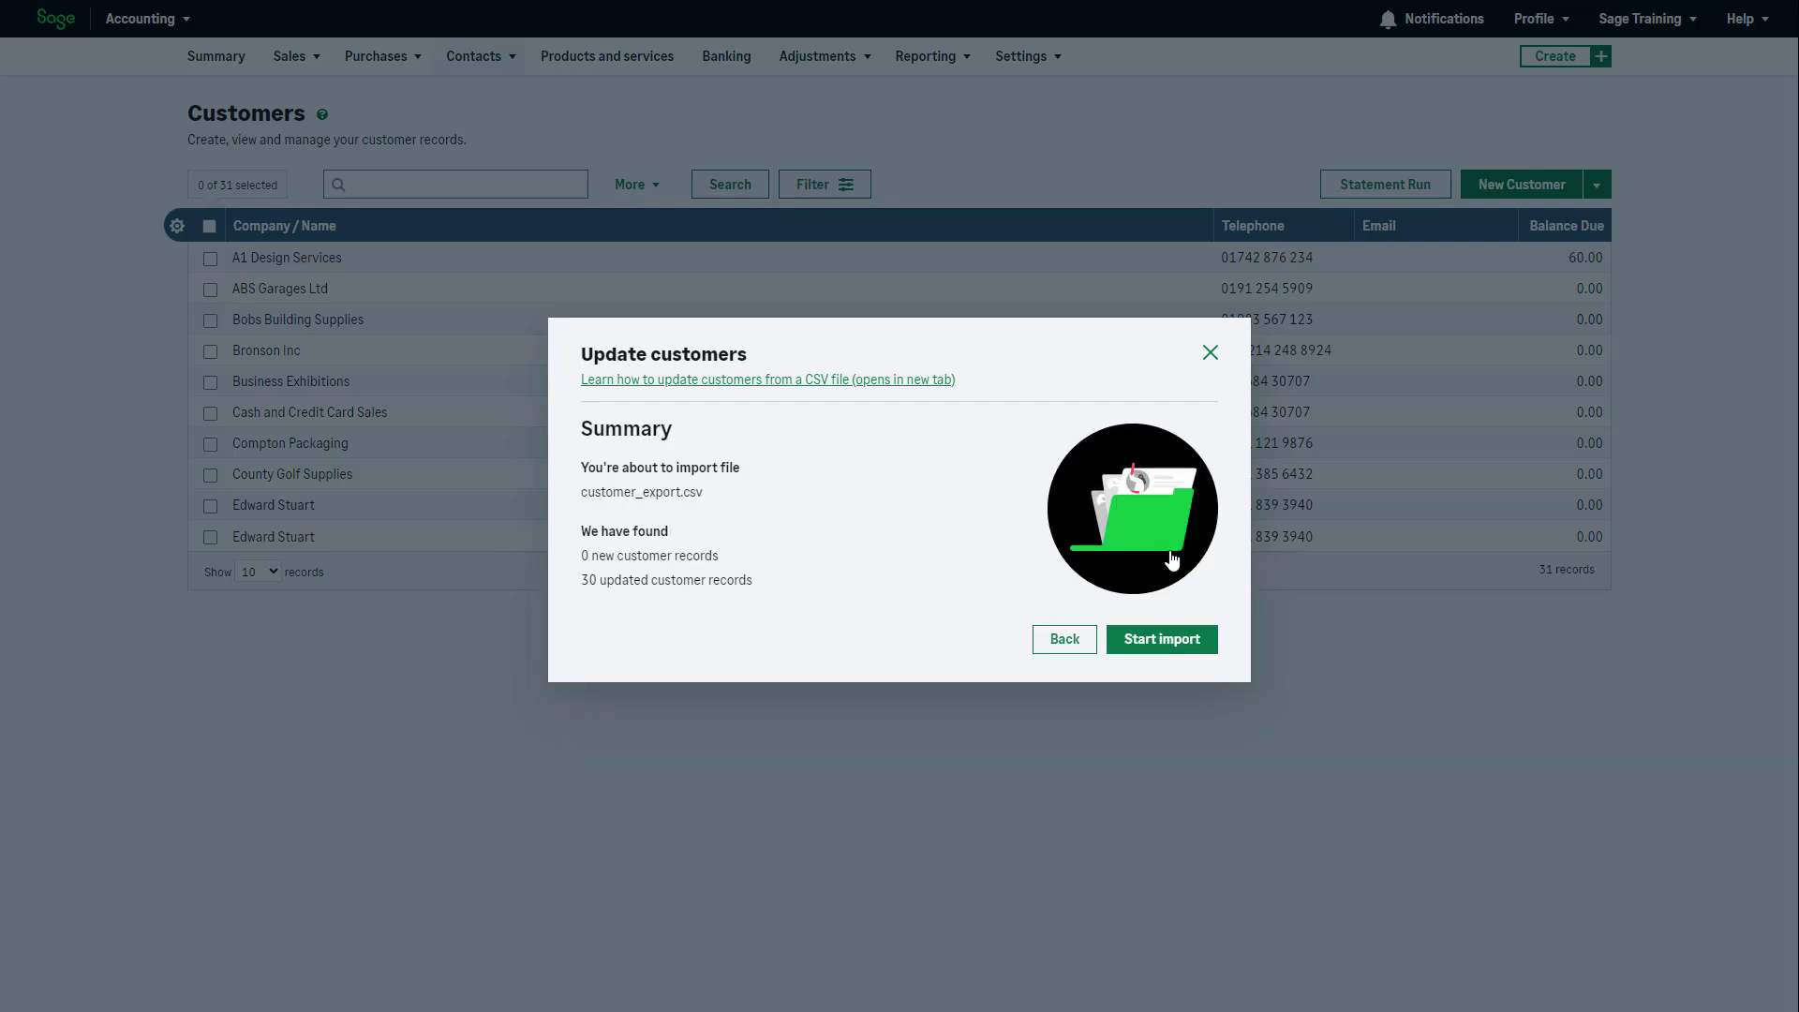
mouse_move(1175, 580)
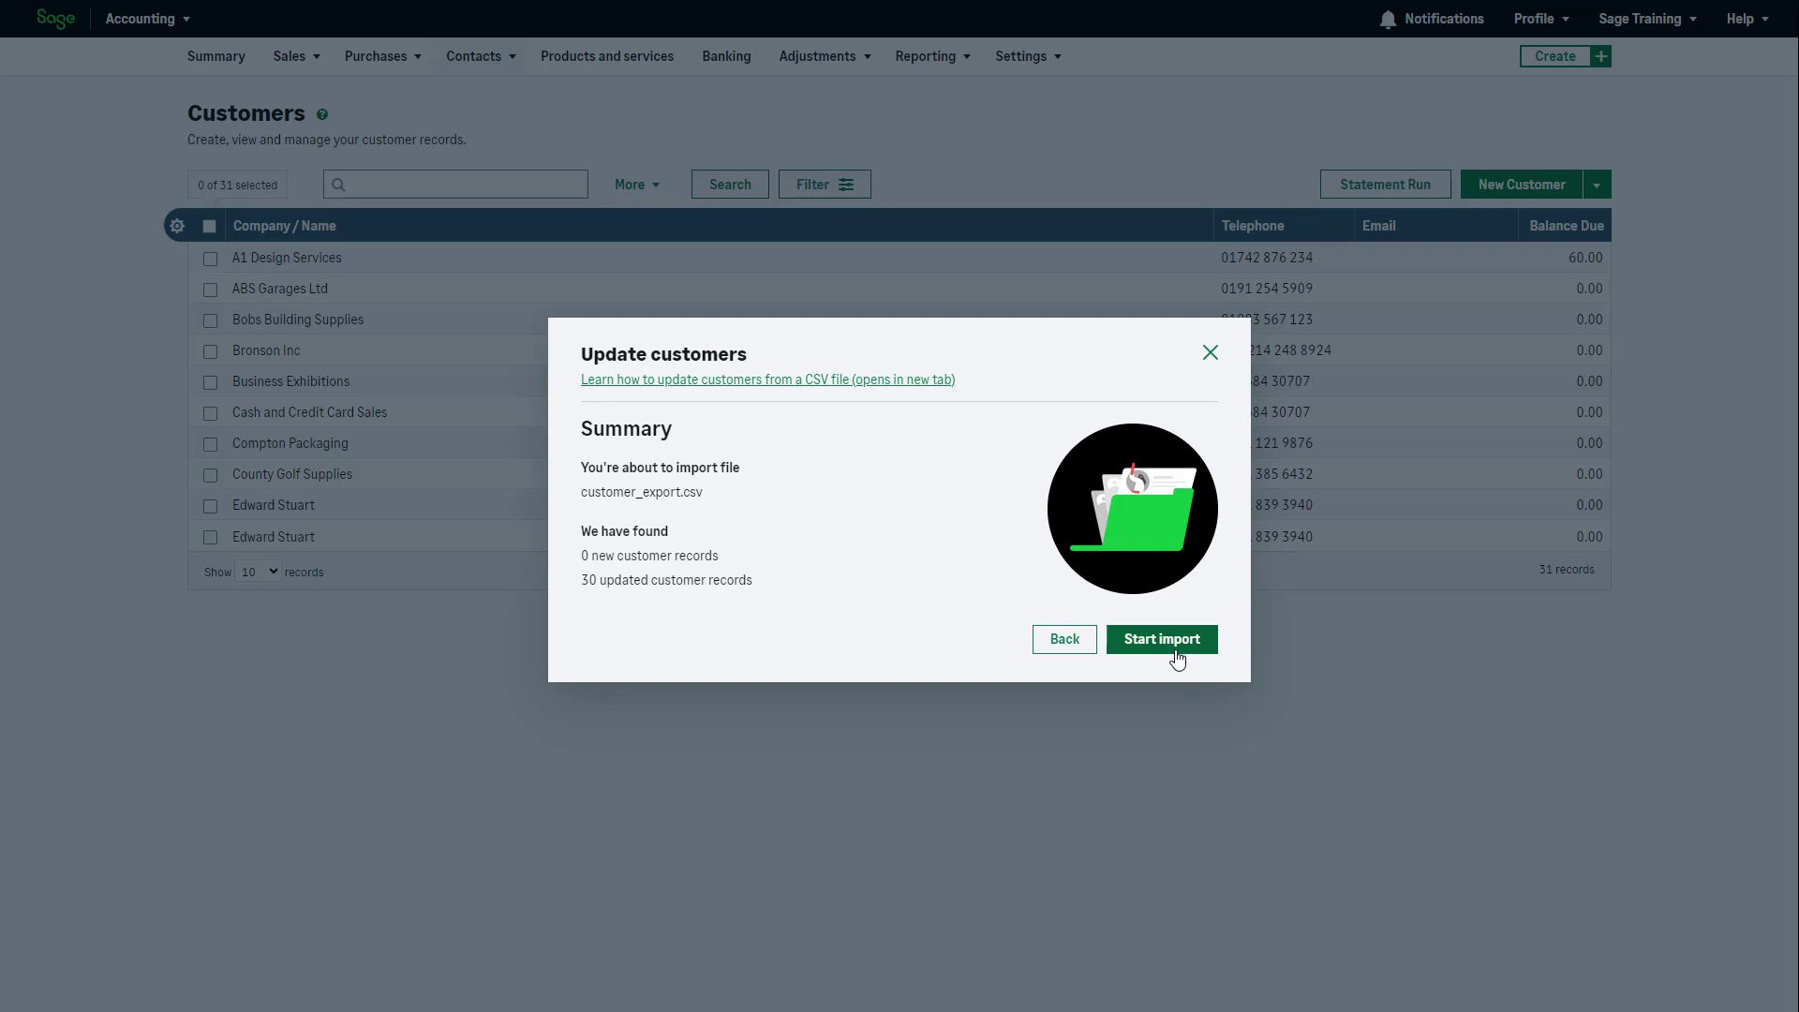
Start the import skipping empty cells so one record updates, then close the success message.
left_click(1160, 639)
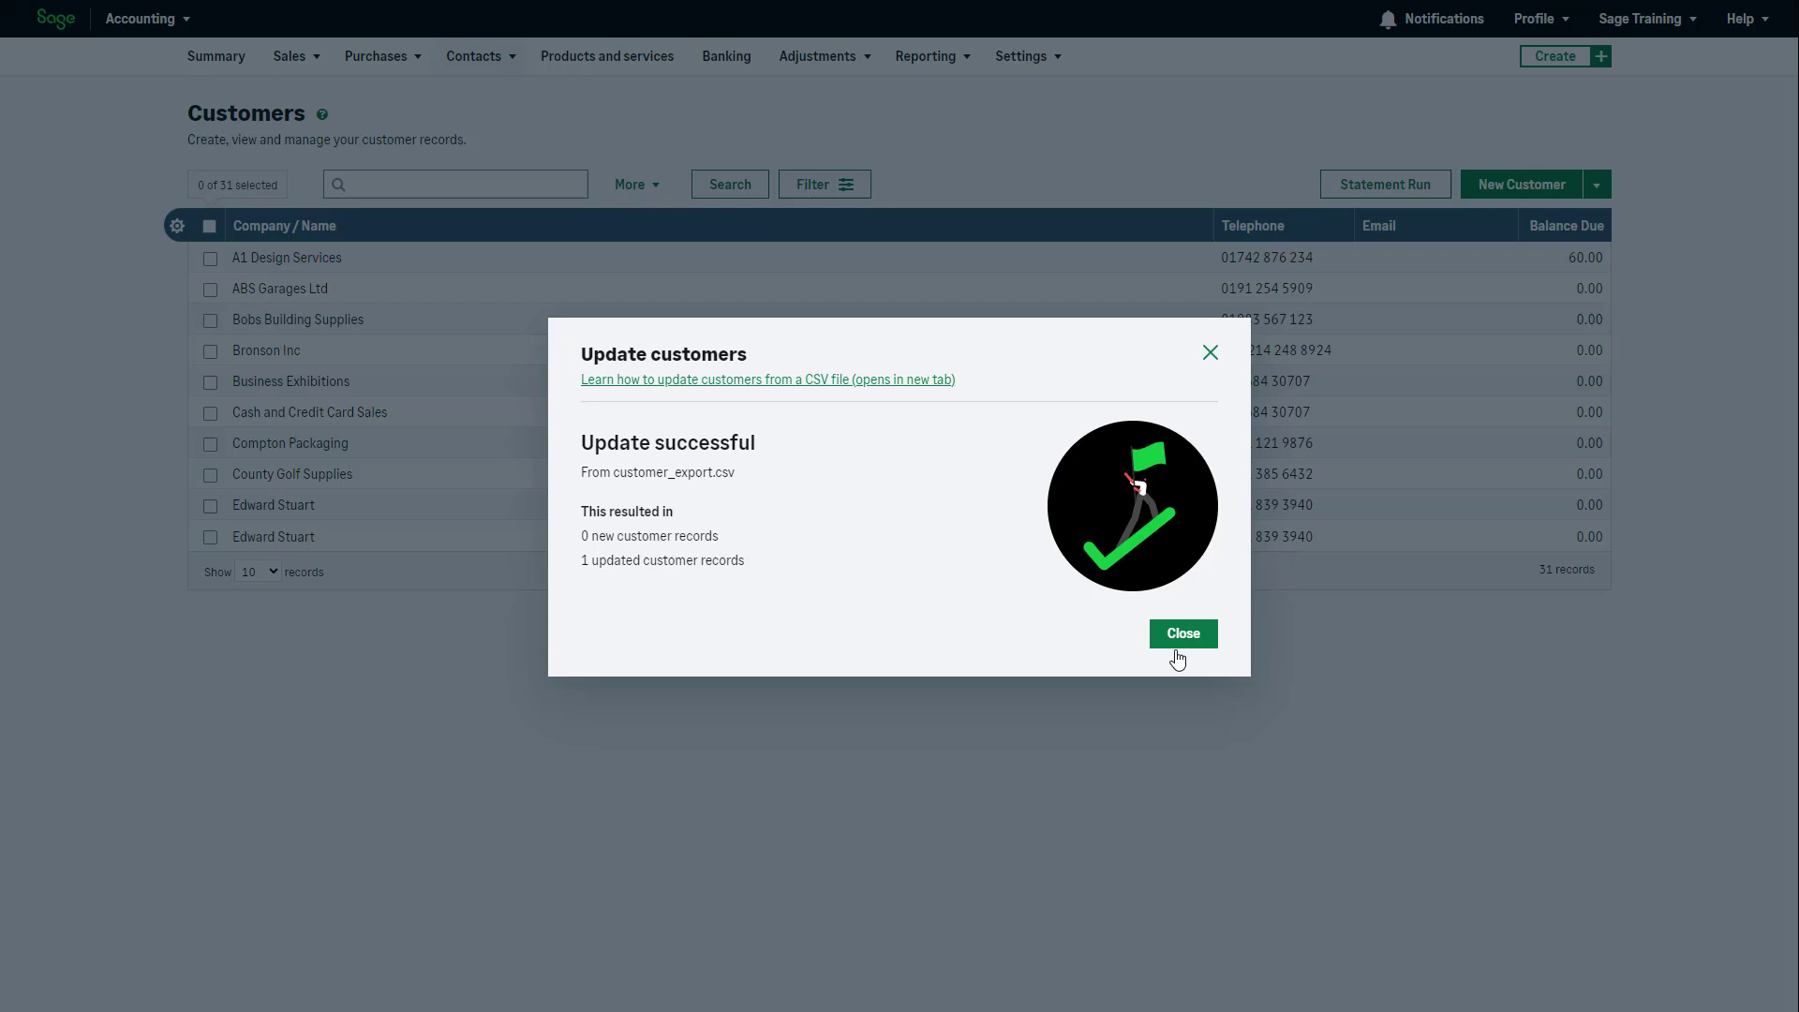
mouse_move(1182, 633)
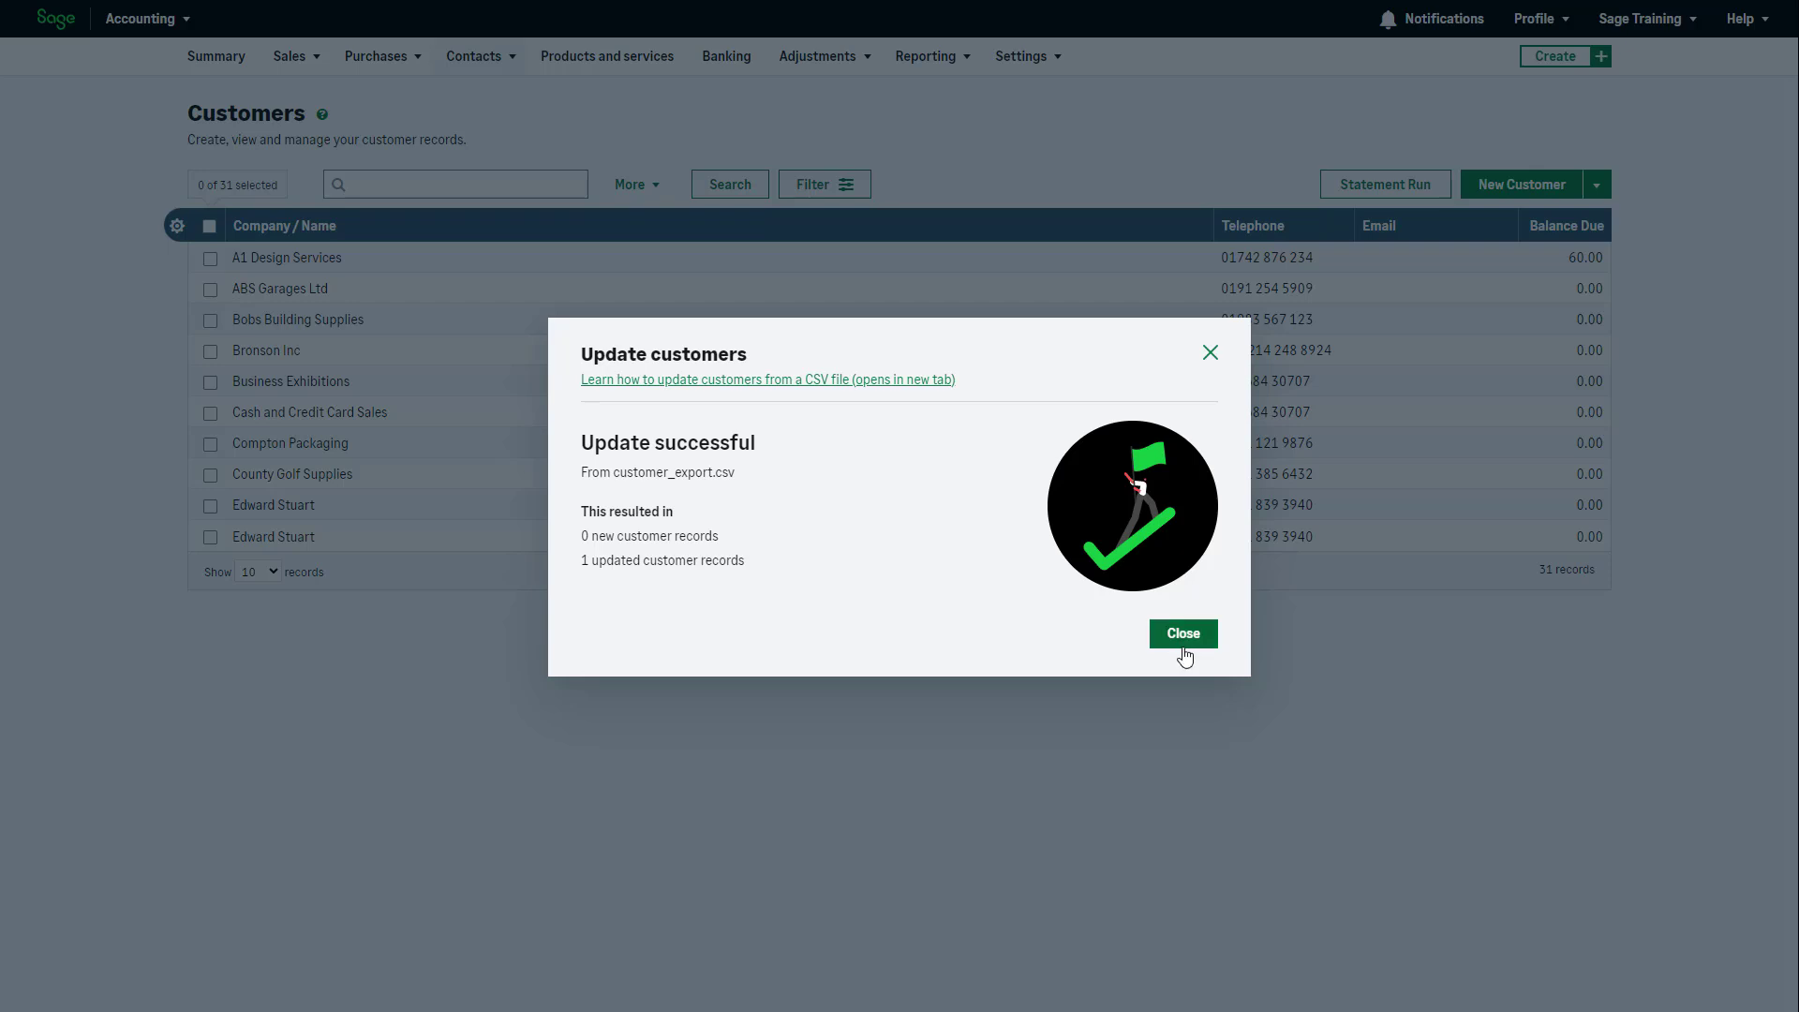
left_click(1182, 633)
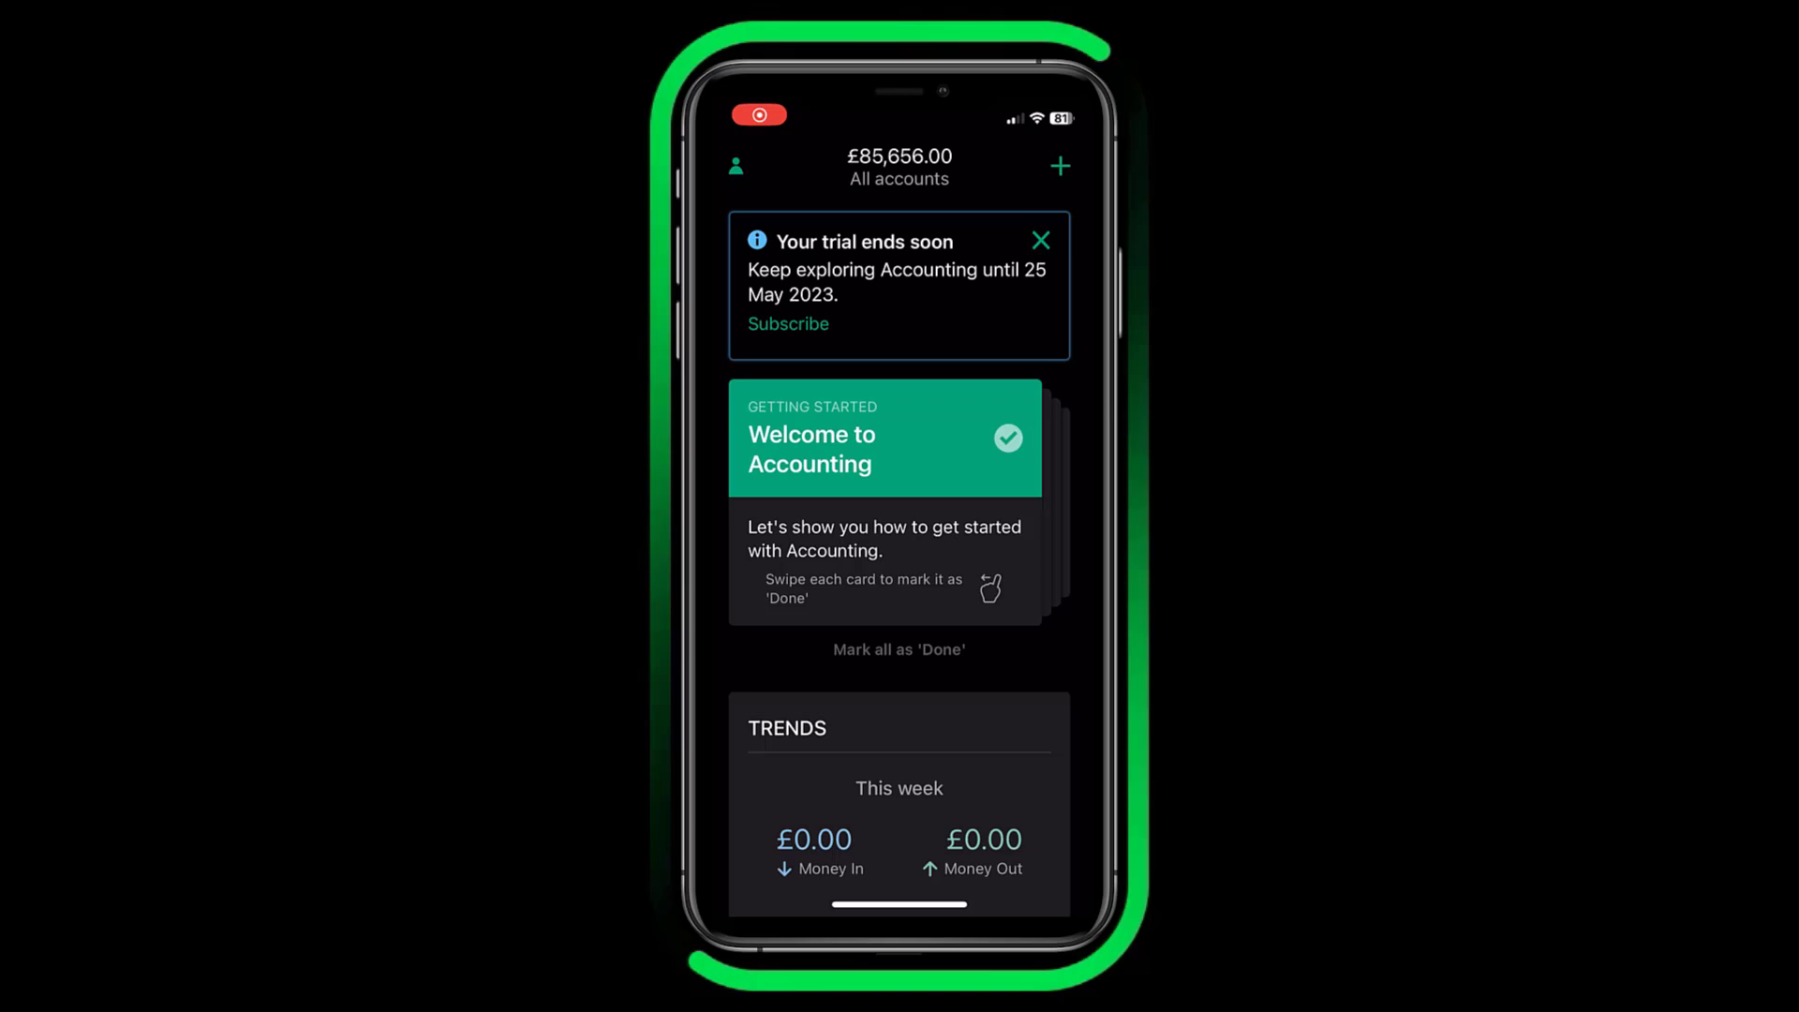
Reach the Contacts tile on the mobile dashboard and view the full customer contacts list.
scroll("down", 3)
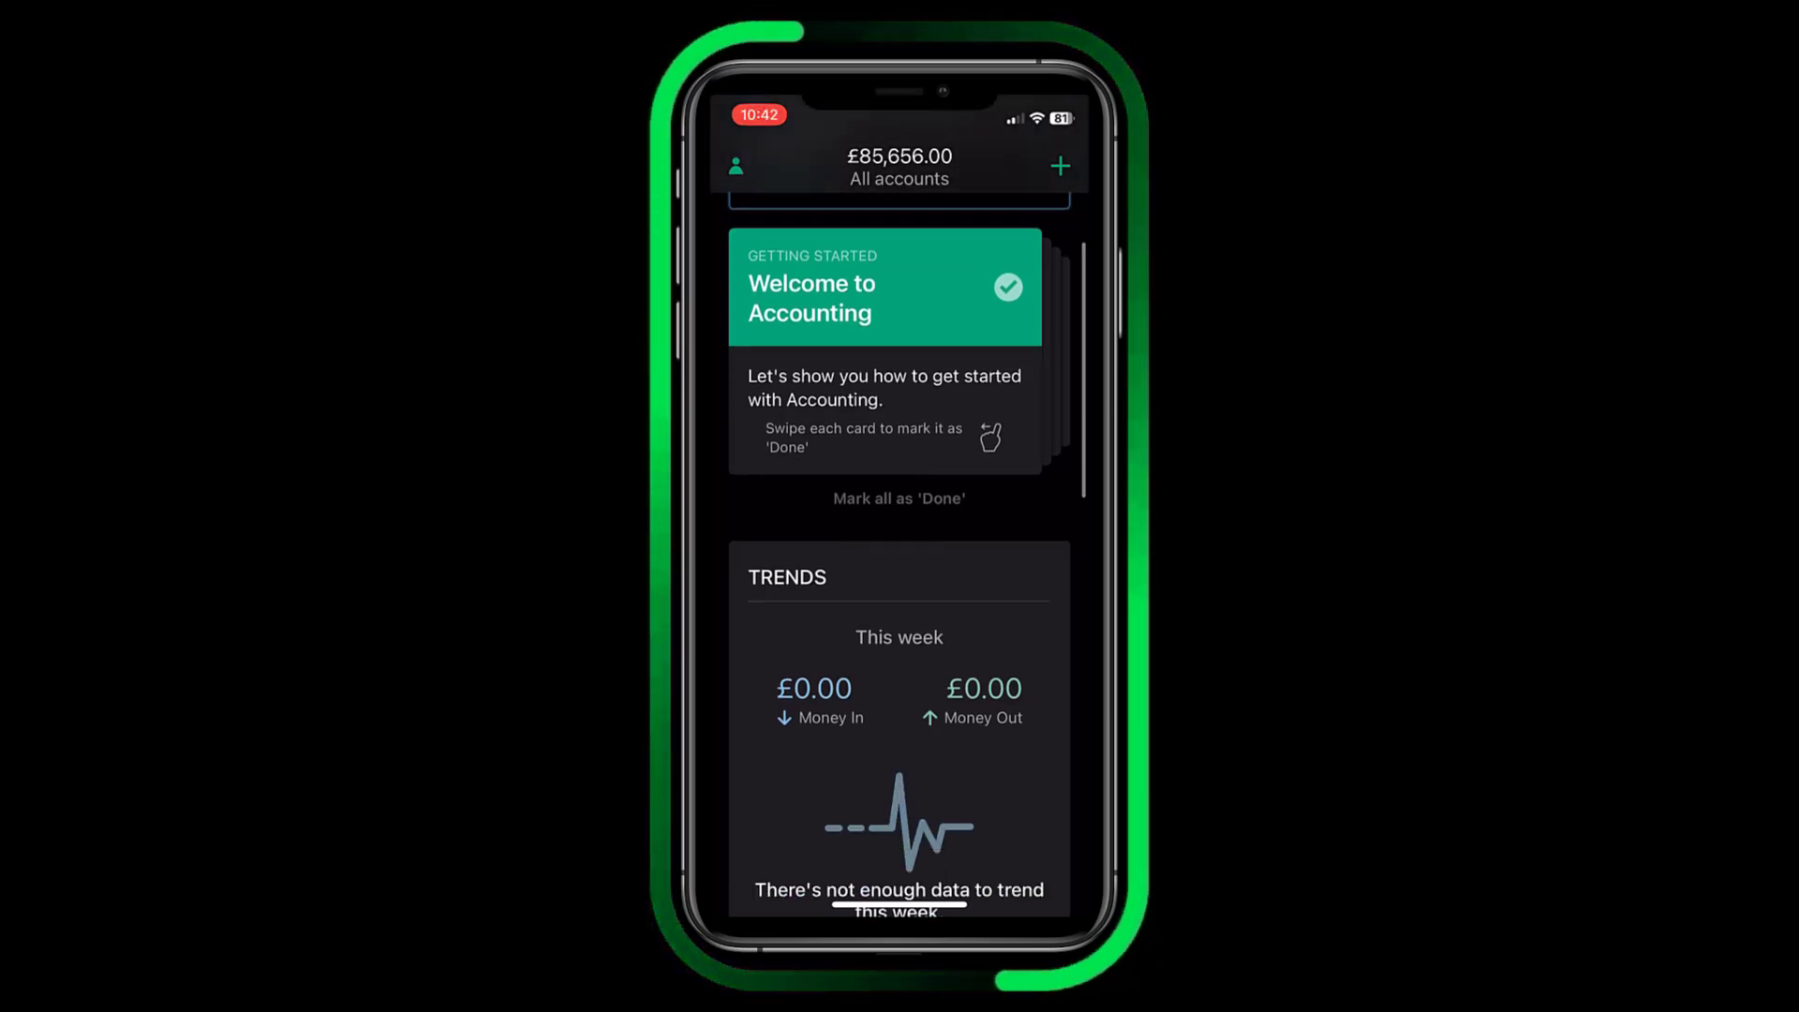
scroll("down", 3)
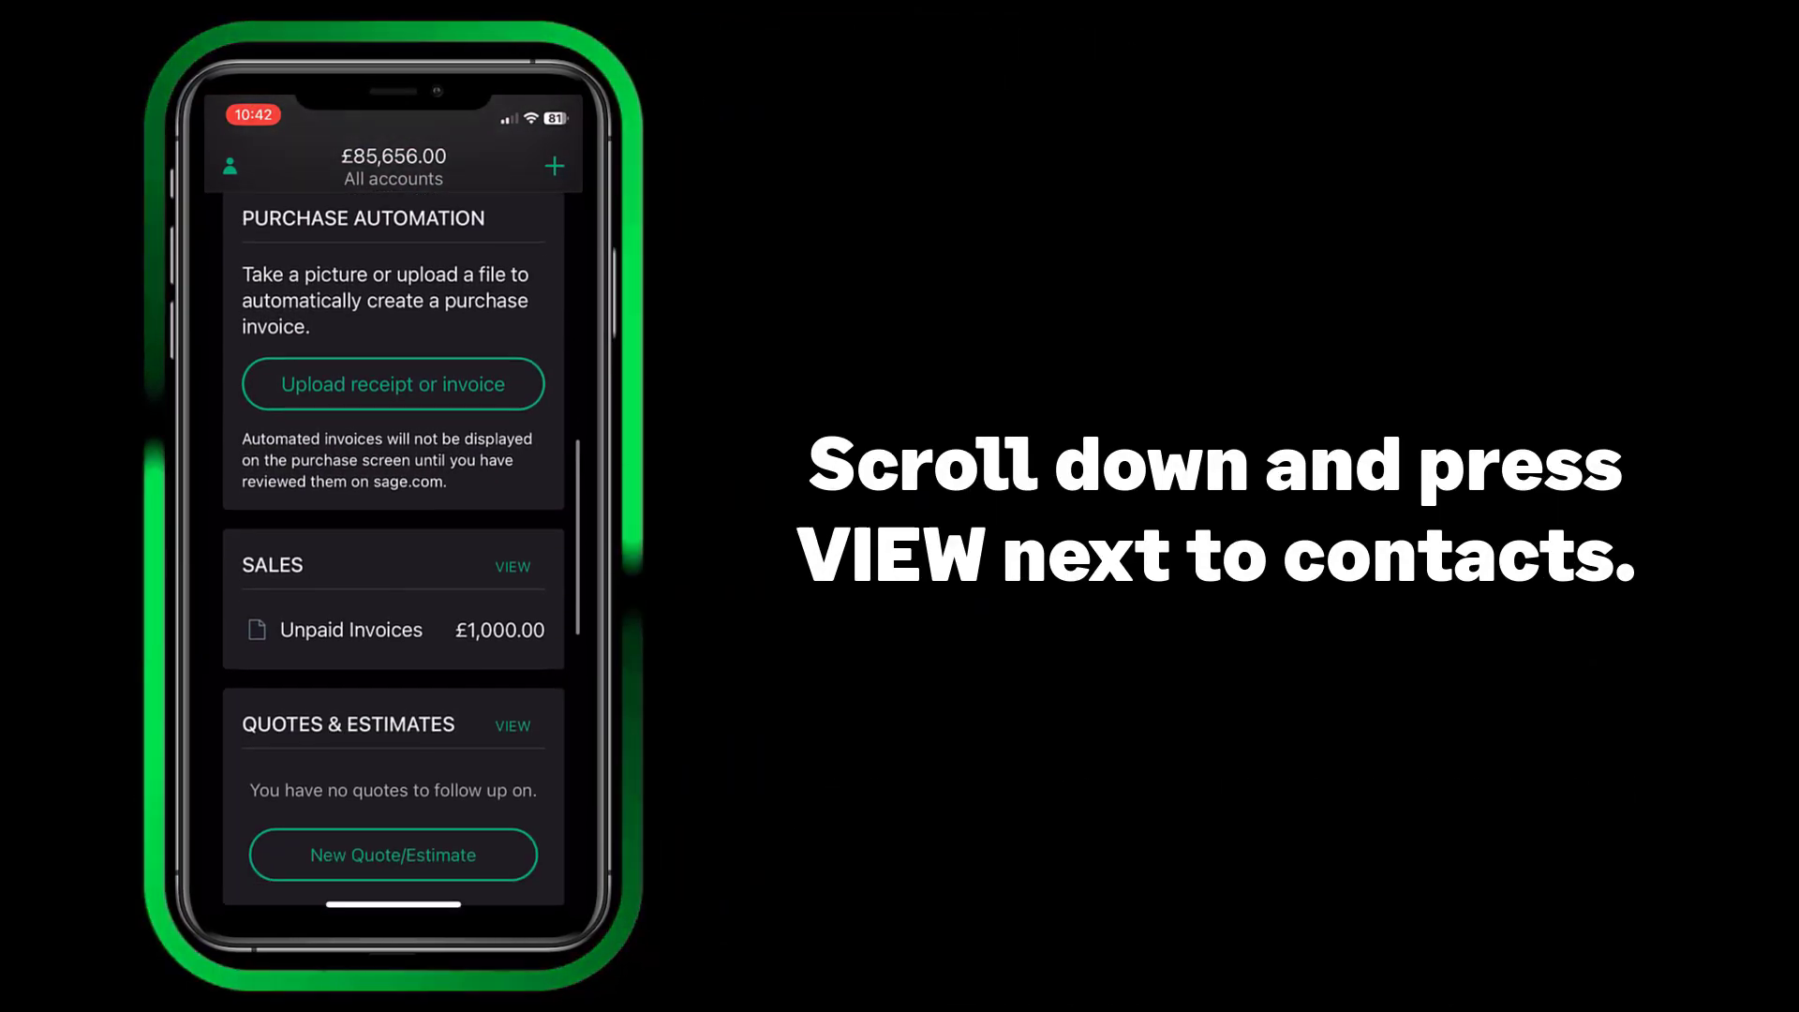
scroll("down", 3)
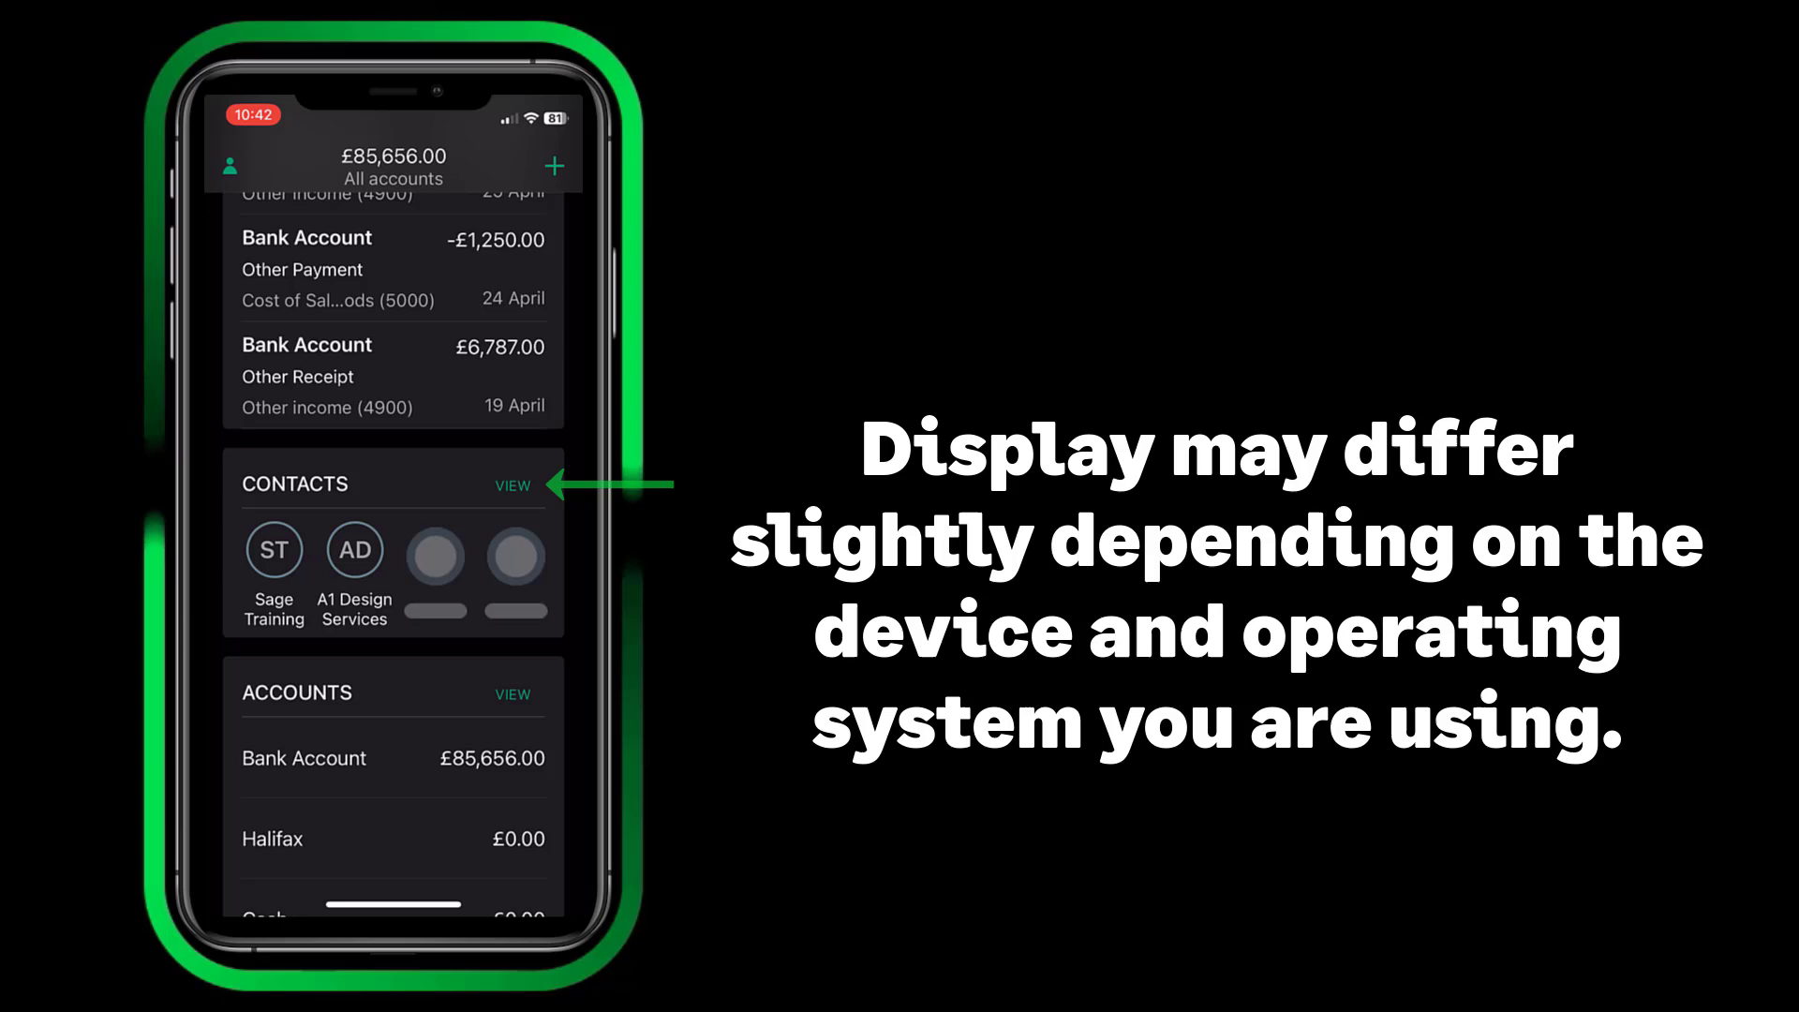
left_click(514, 484)
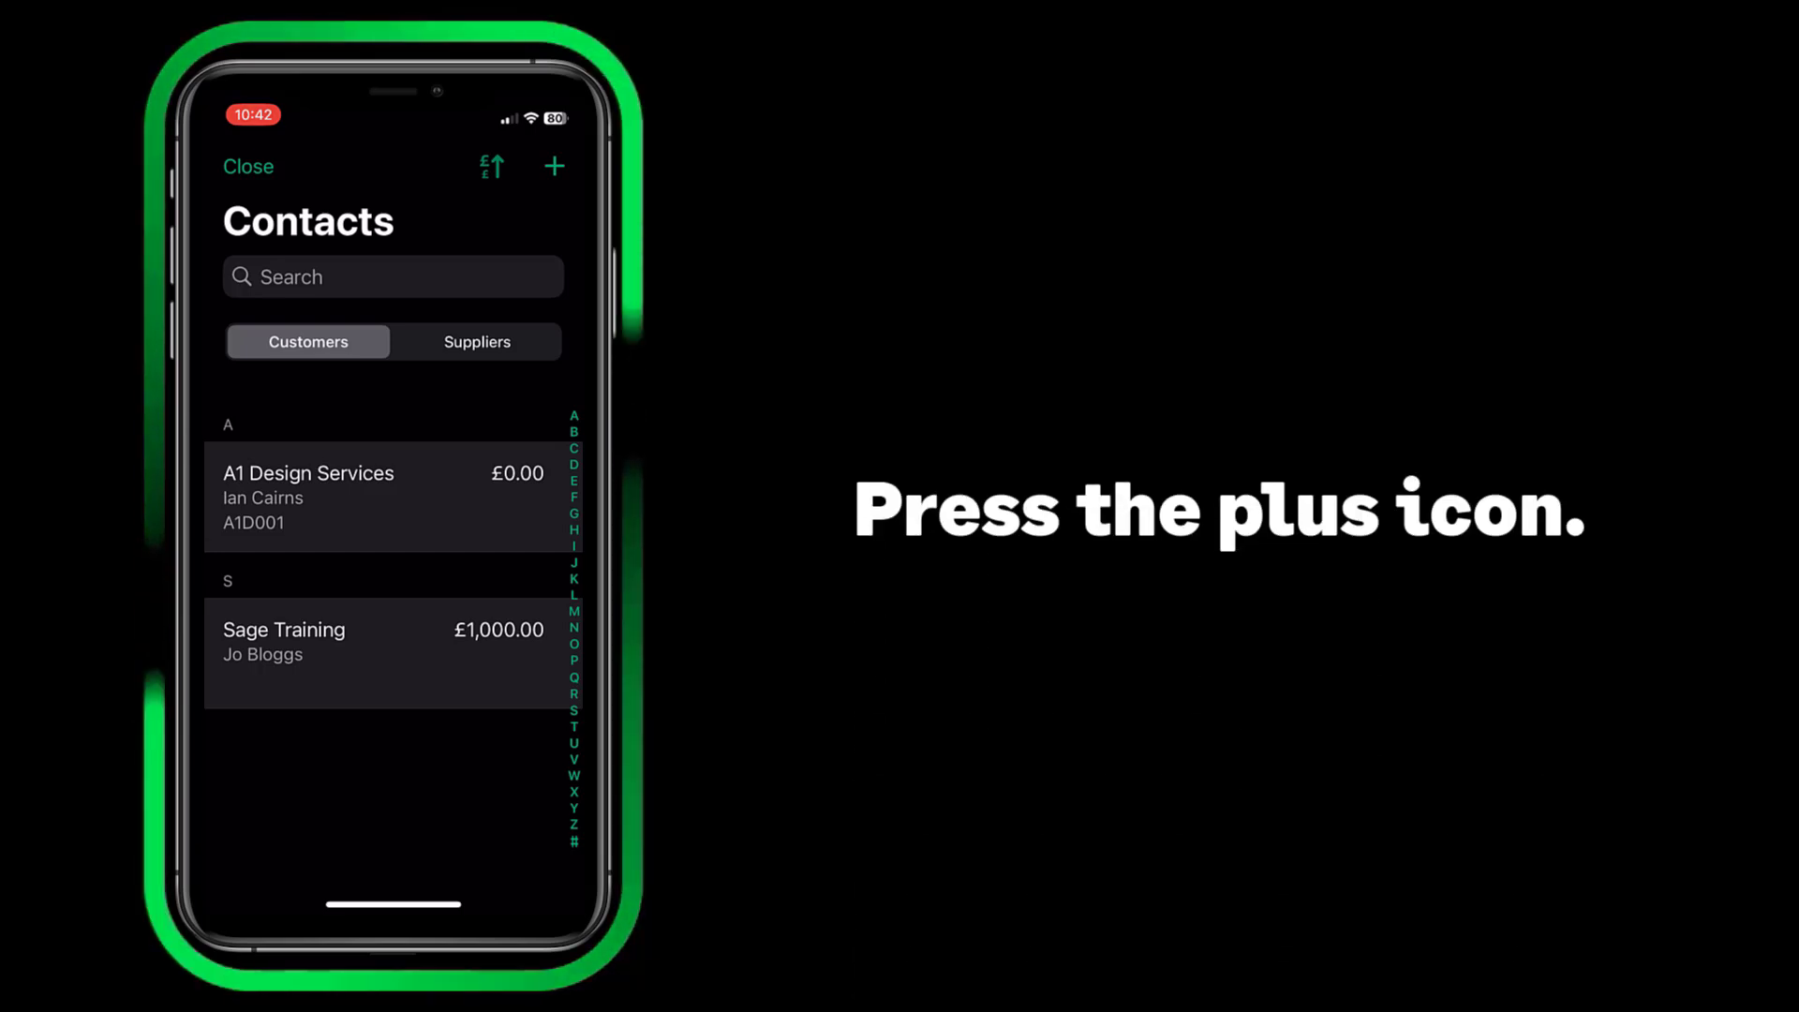
Start adding customers by choosing Import from your iPhone from the add-contact options.
left_click(554, 167)
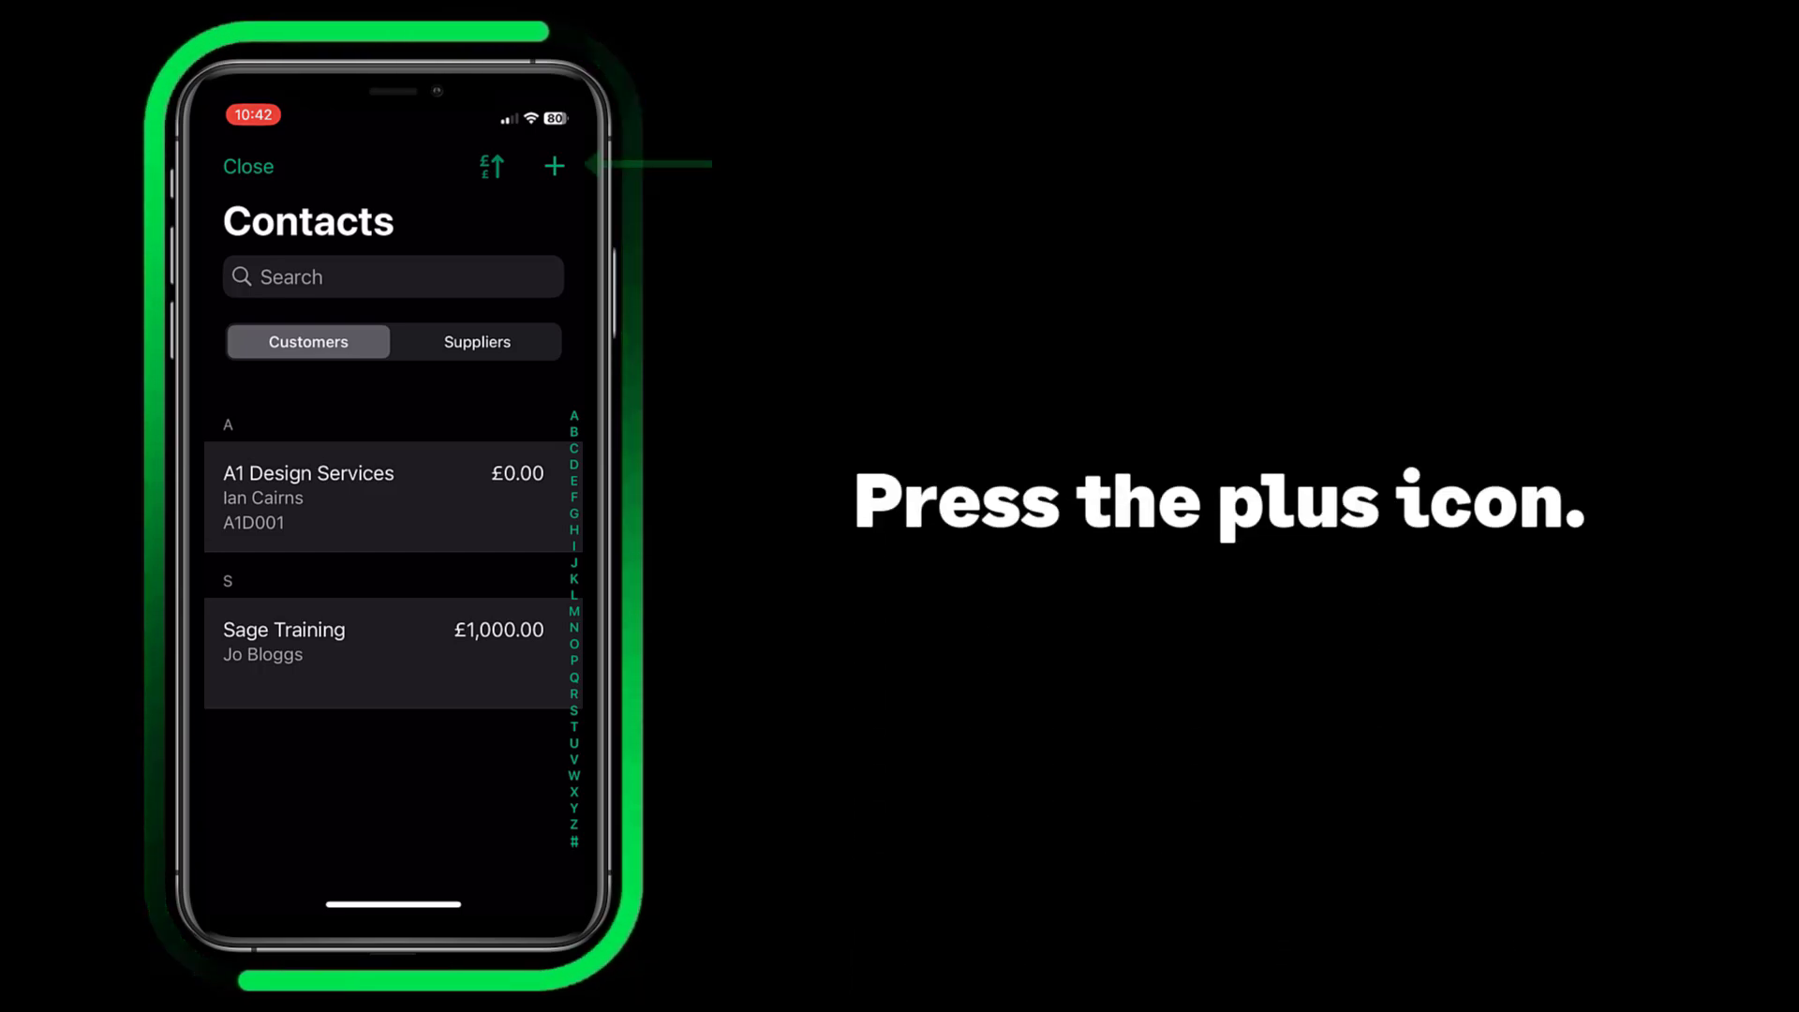
left_click(553, 165)
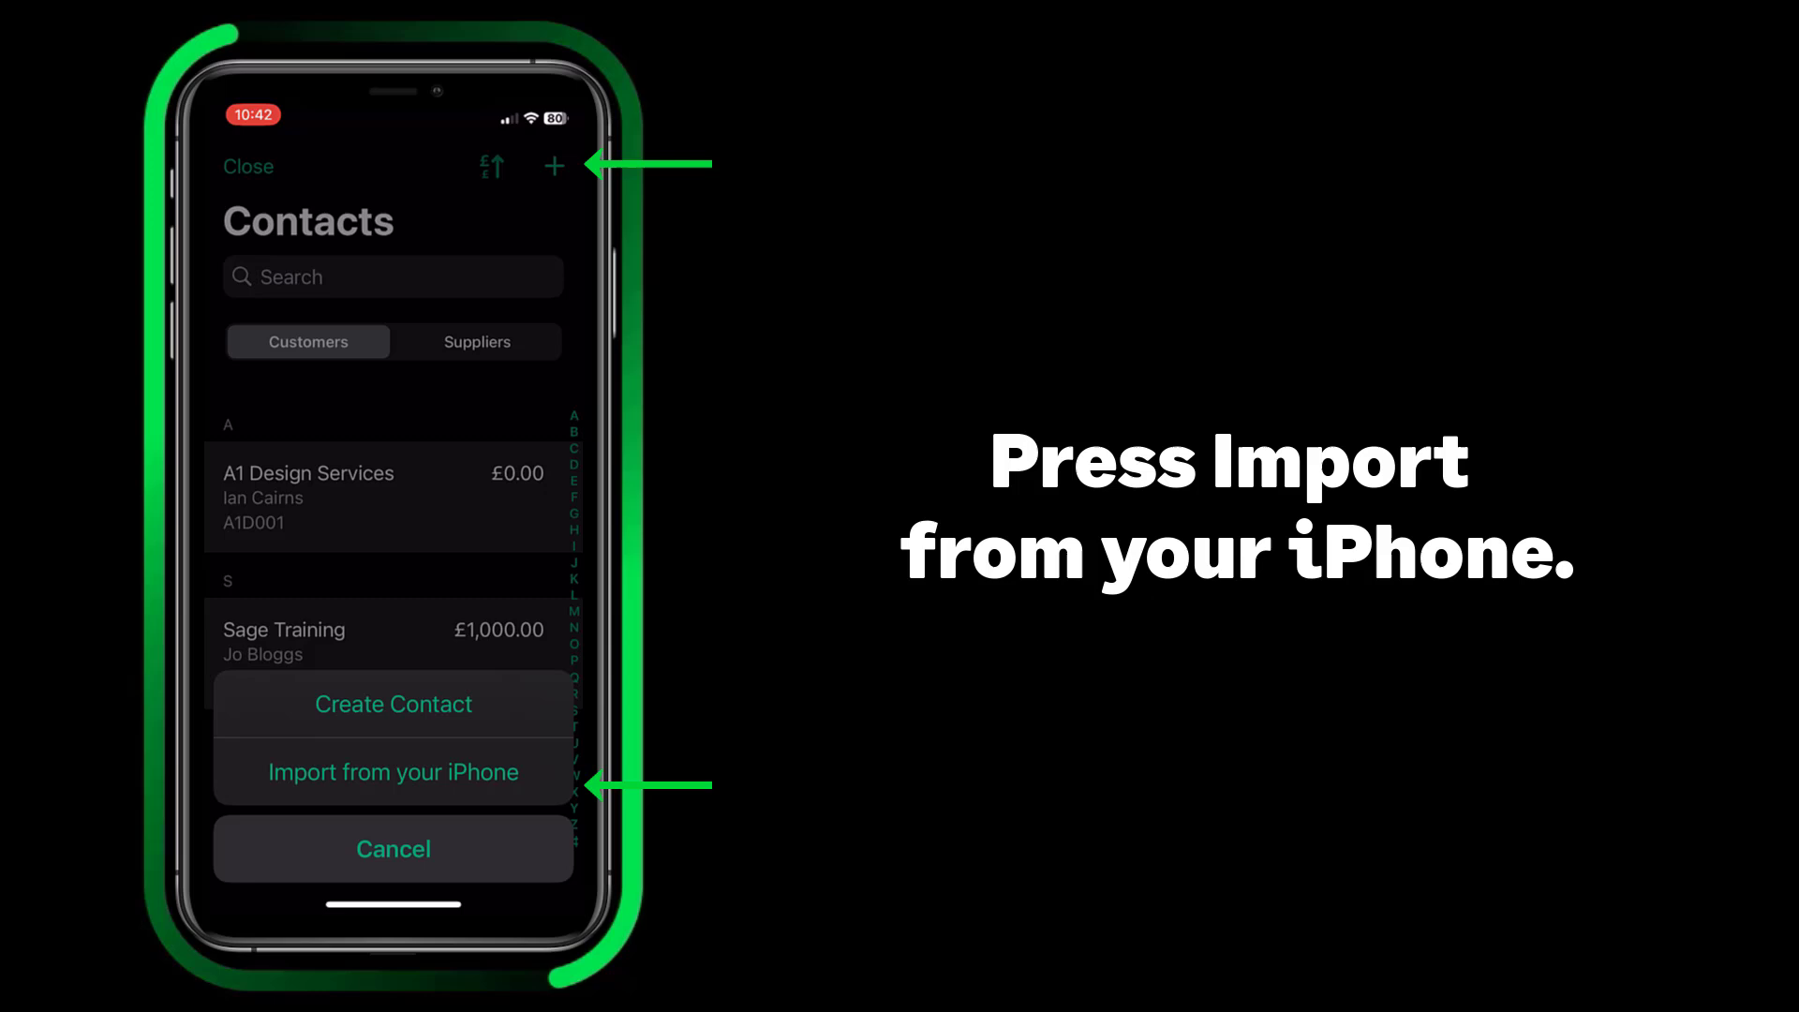
left_click(391, 770)
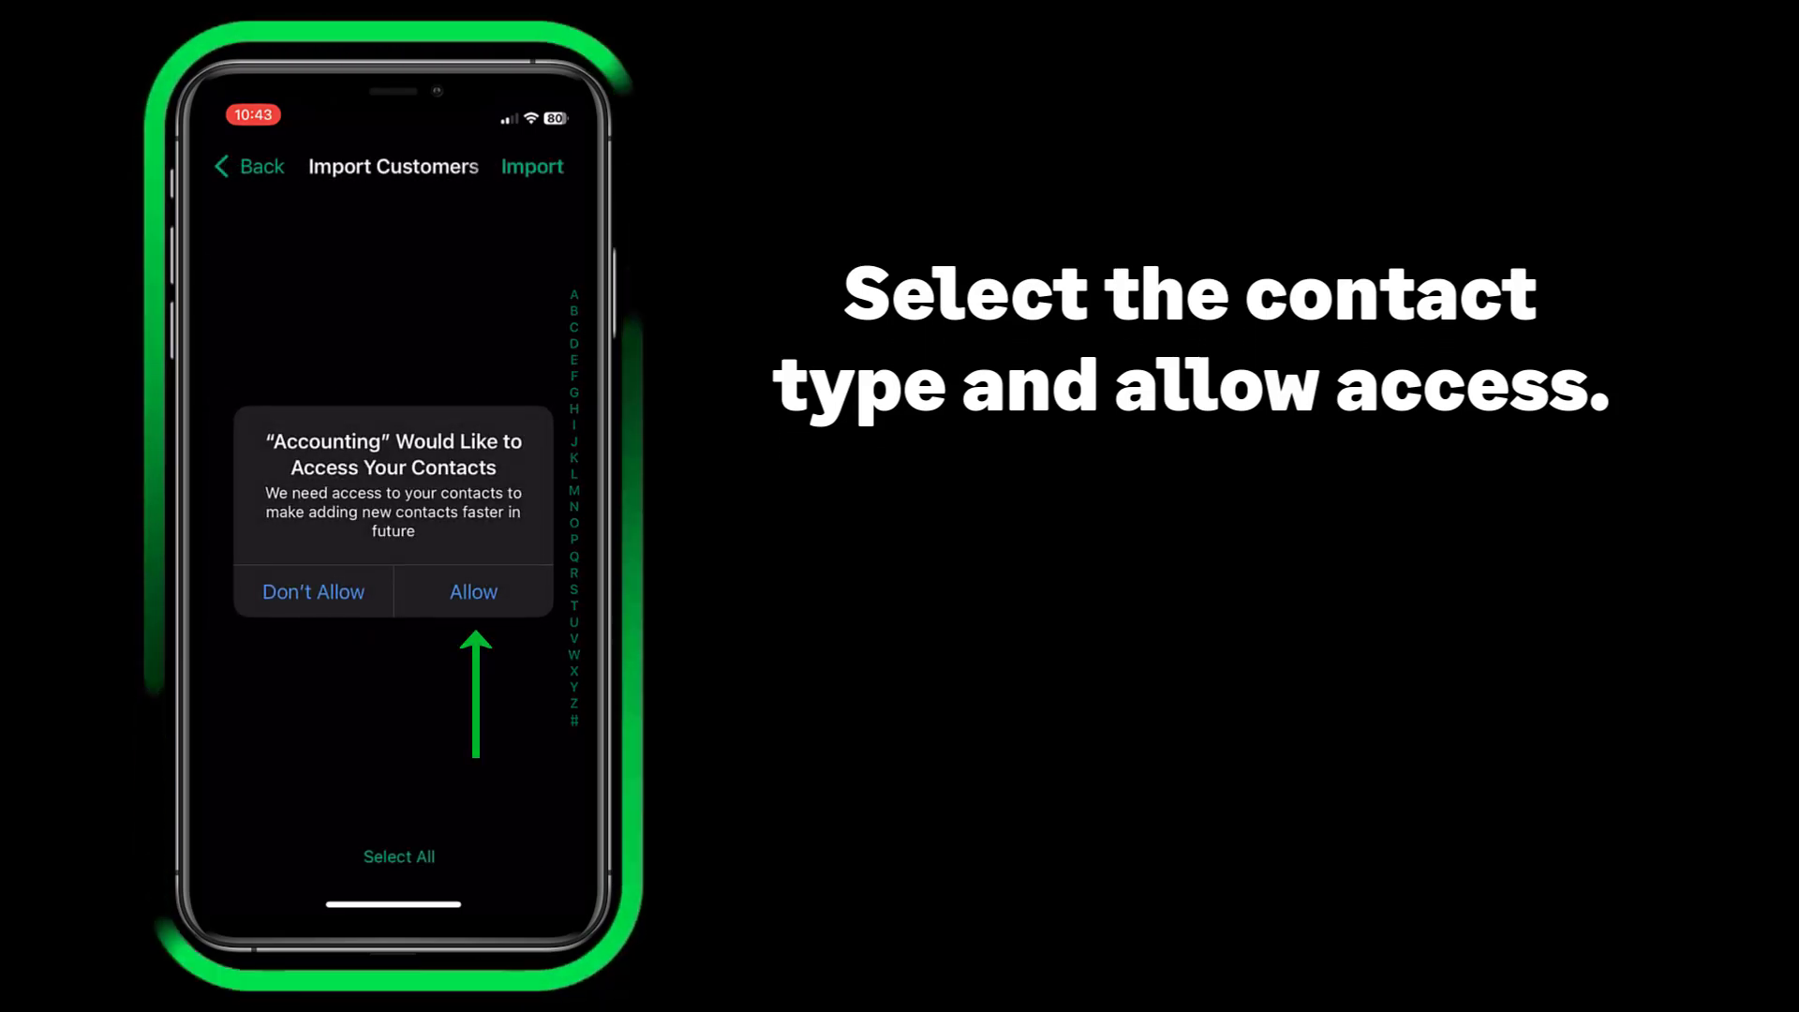
Allow contacts access, tick one phone contact and import it as a new customer.
left_click(472, 592)
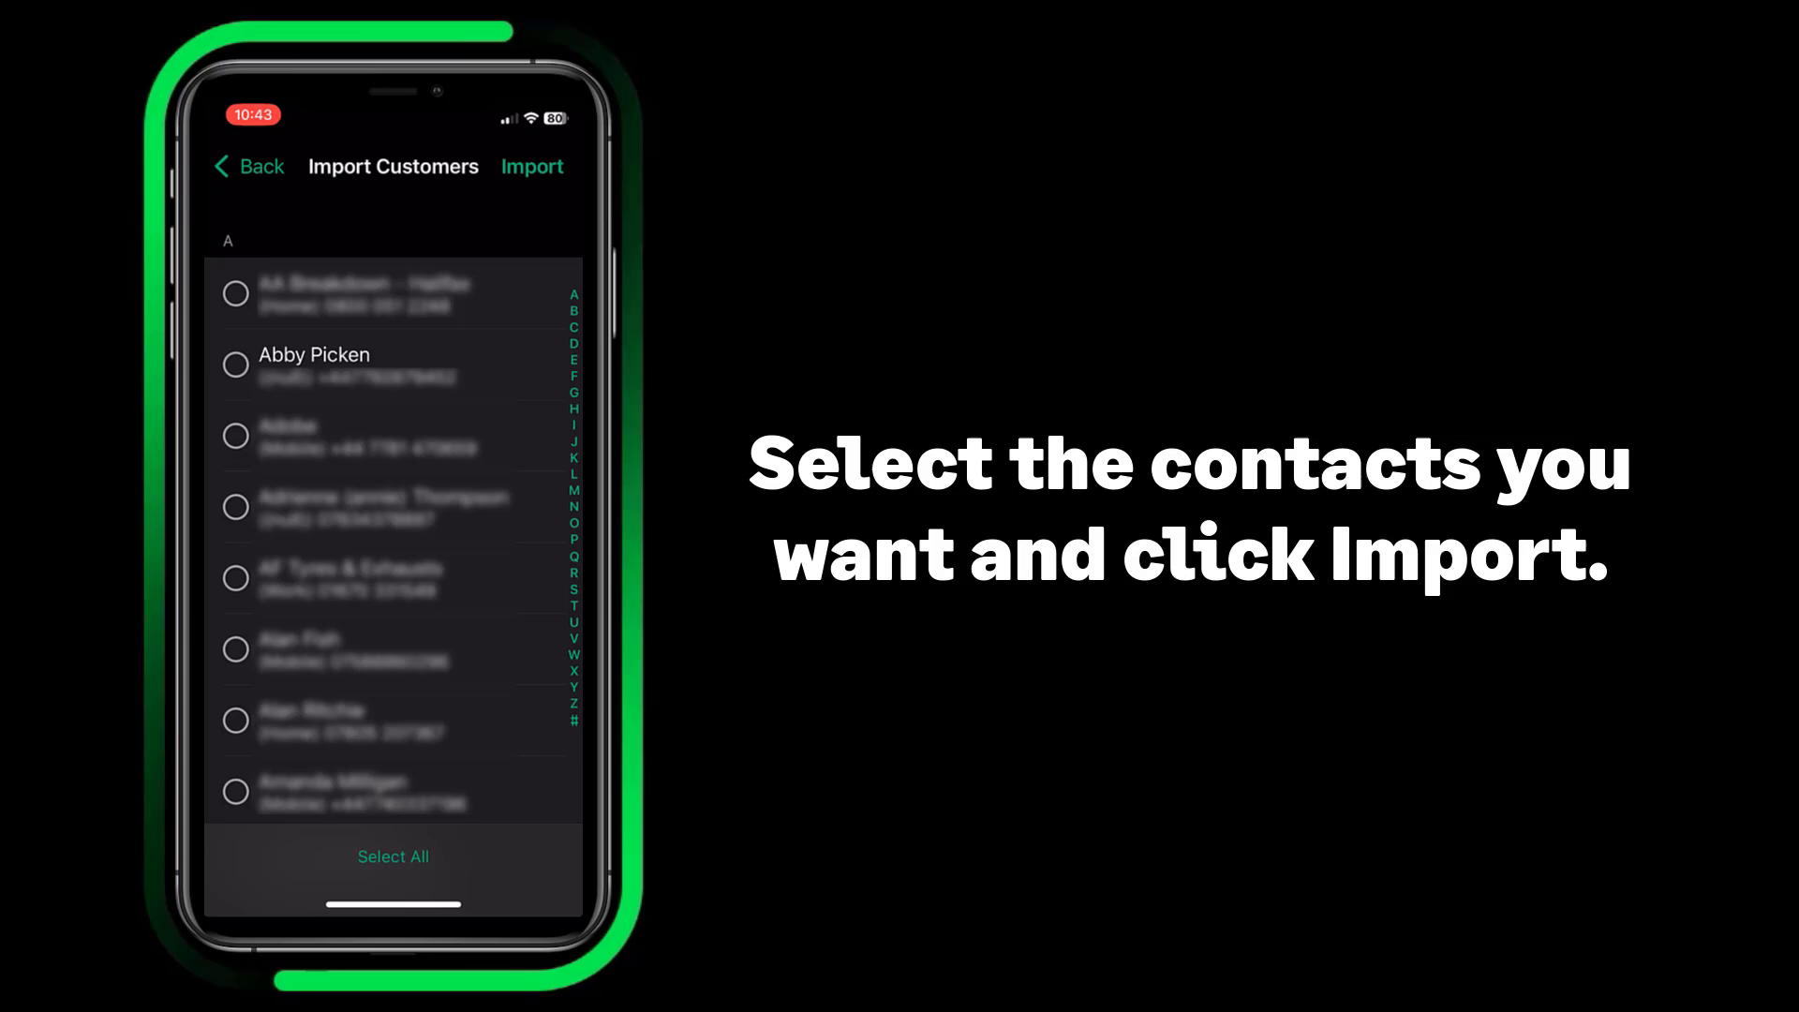
left_click(236, 366)
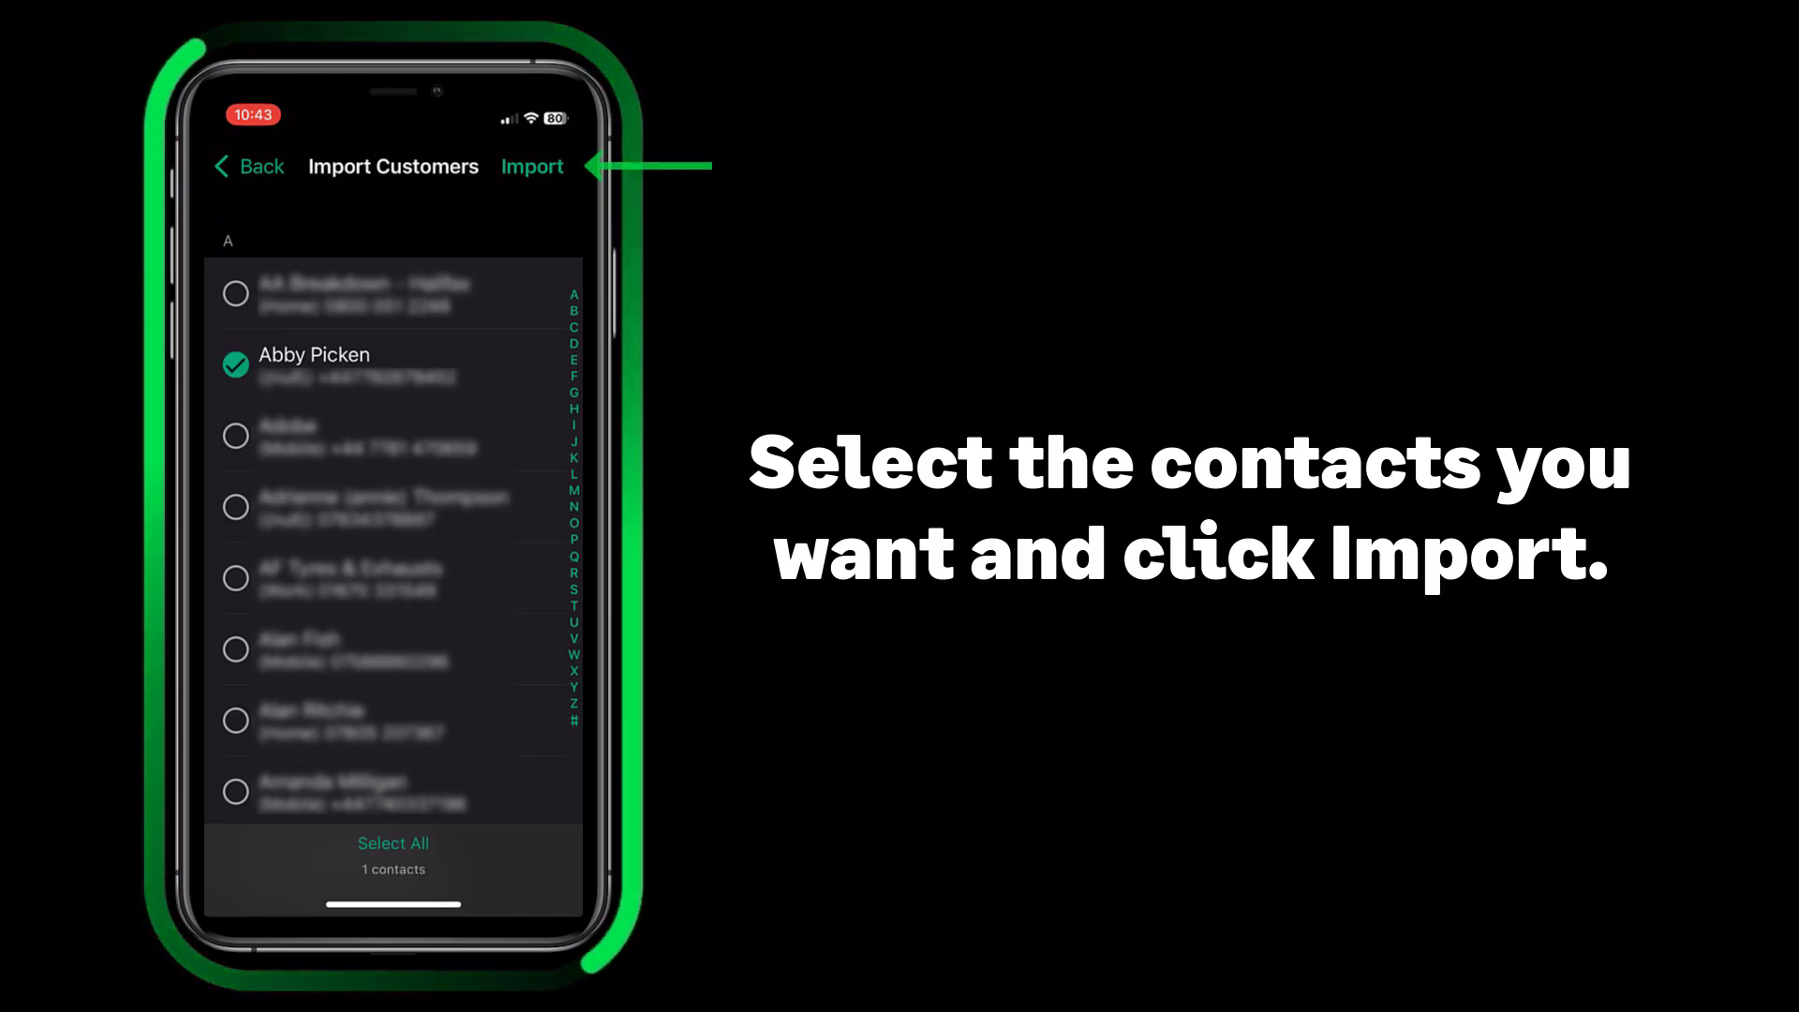
left_click(530, 166)
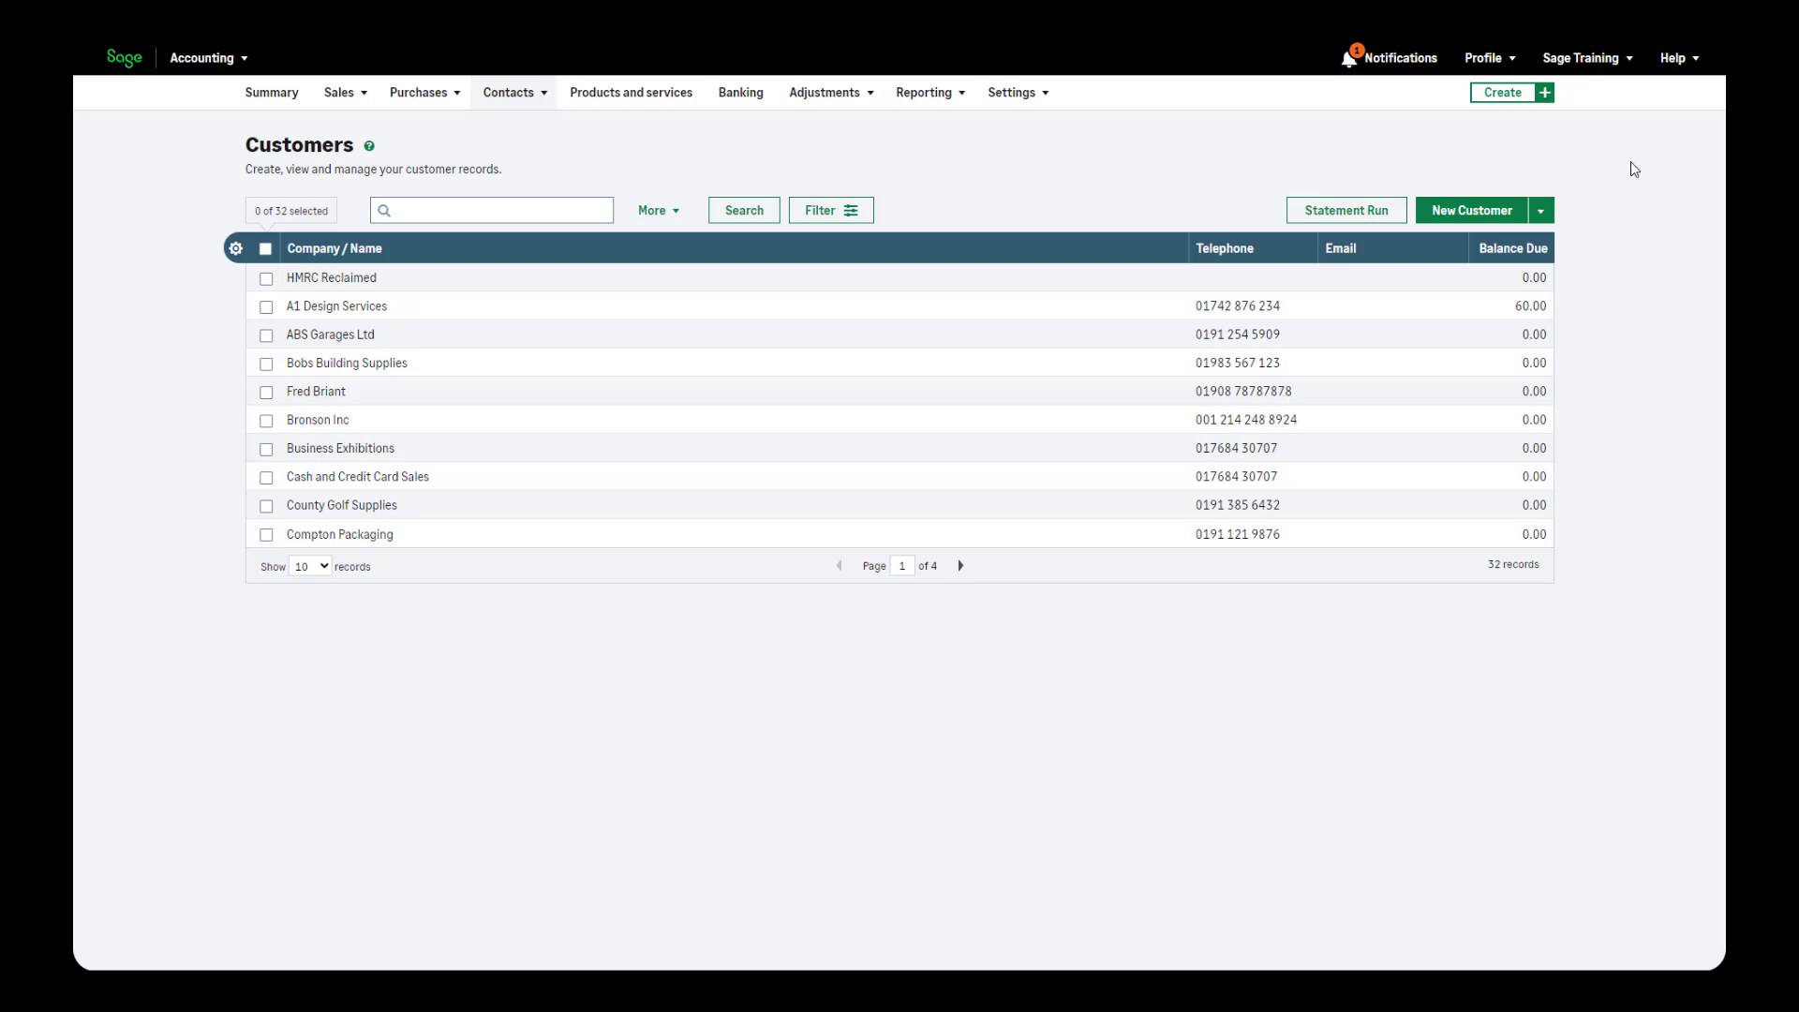
Show the Help menu options over the Customers list of 32 records.
left_click(1743, 18)
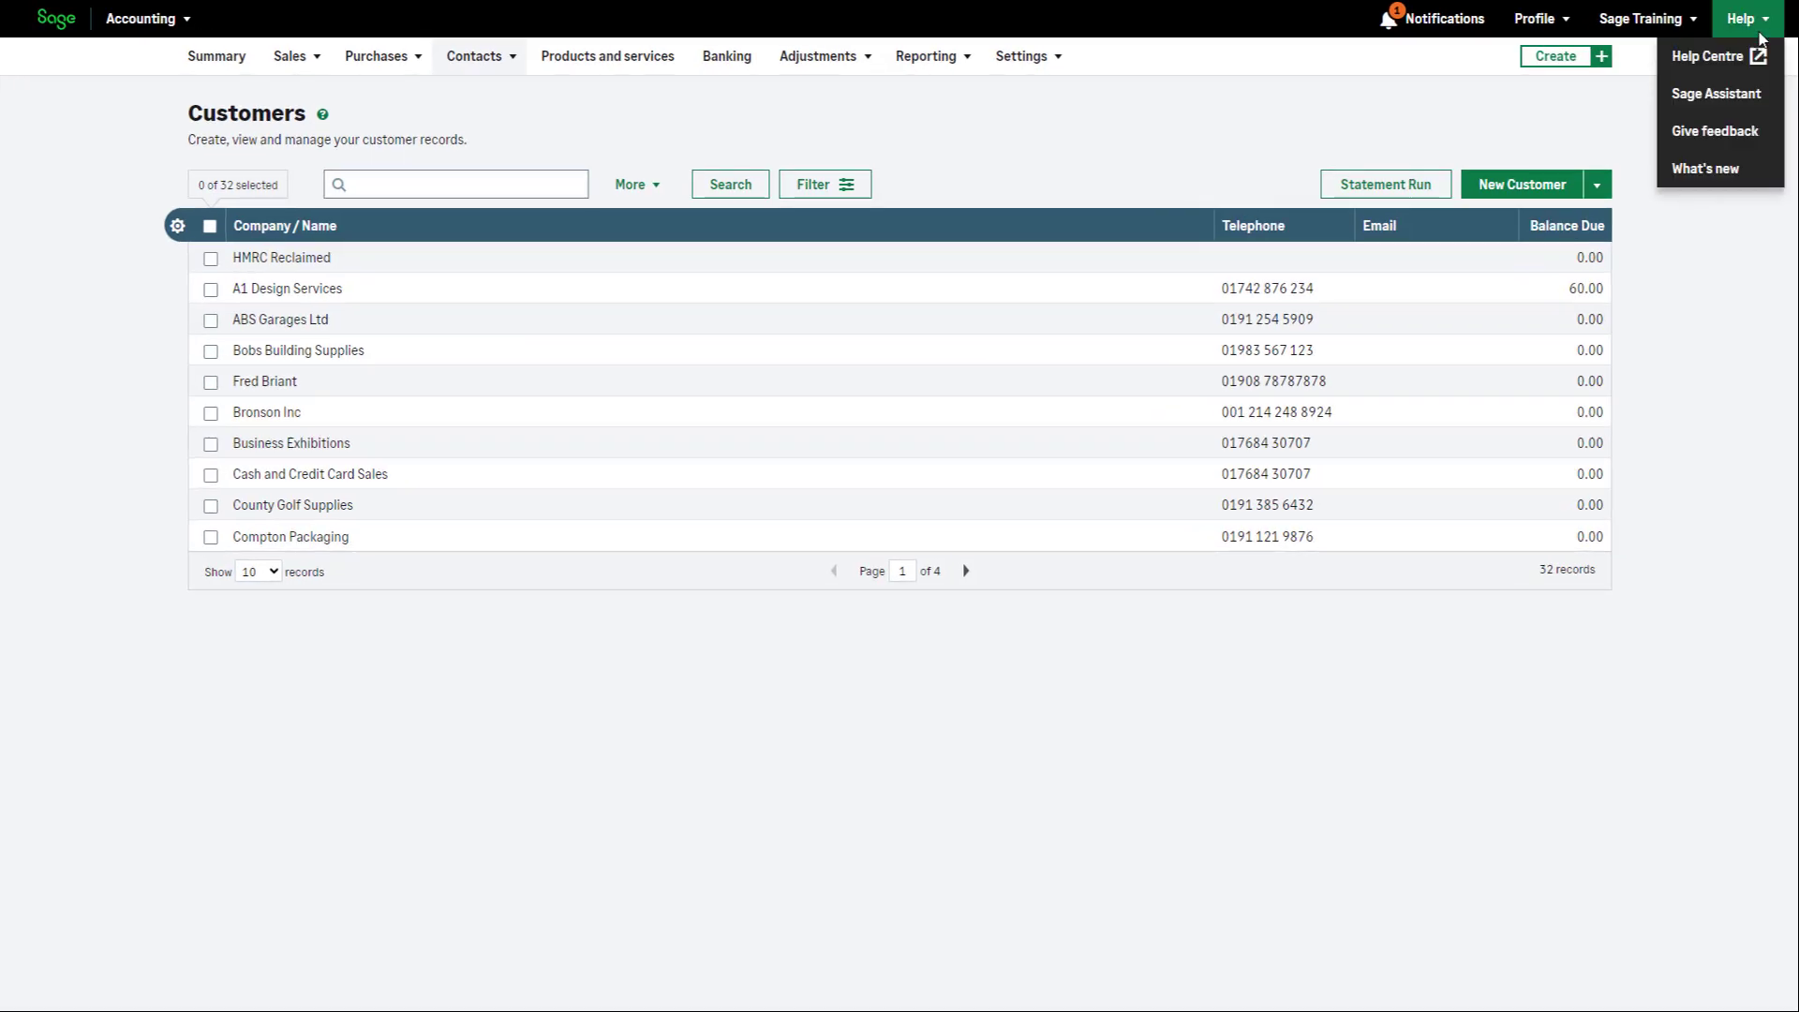